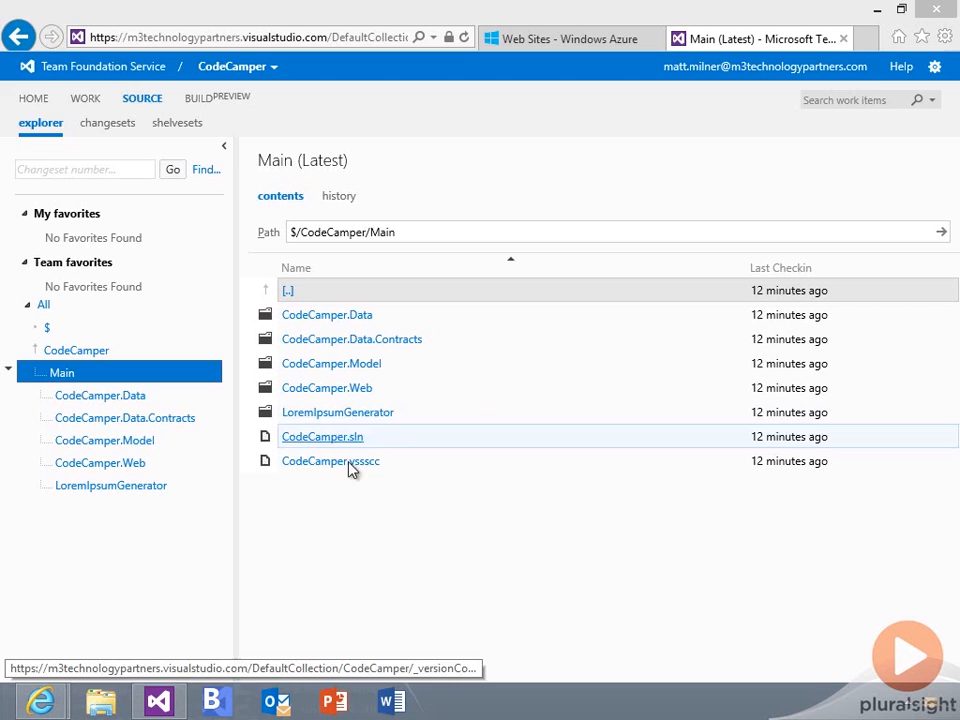
{"action": "mouse_move", "coordinate": [364, 512]}
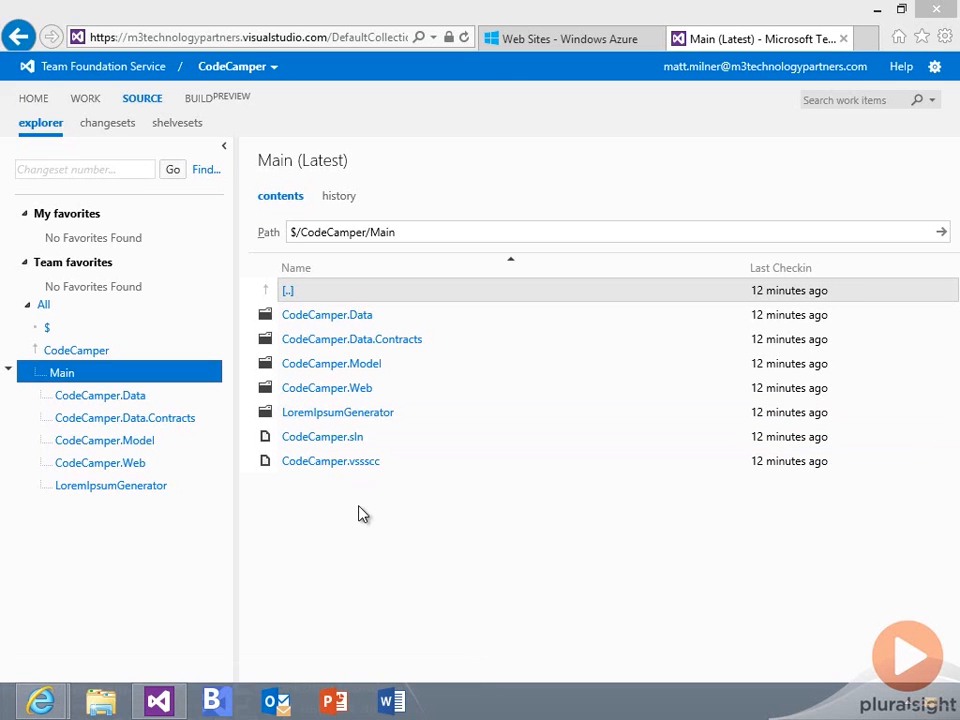
{"action": "mouse_move", "coordinate": [532, 78]}
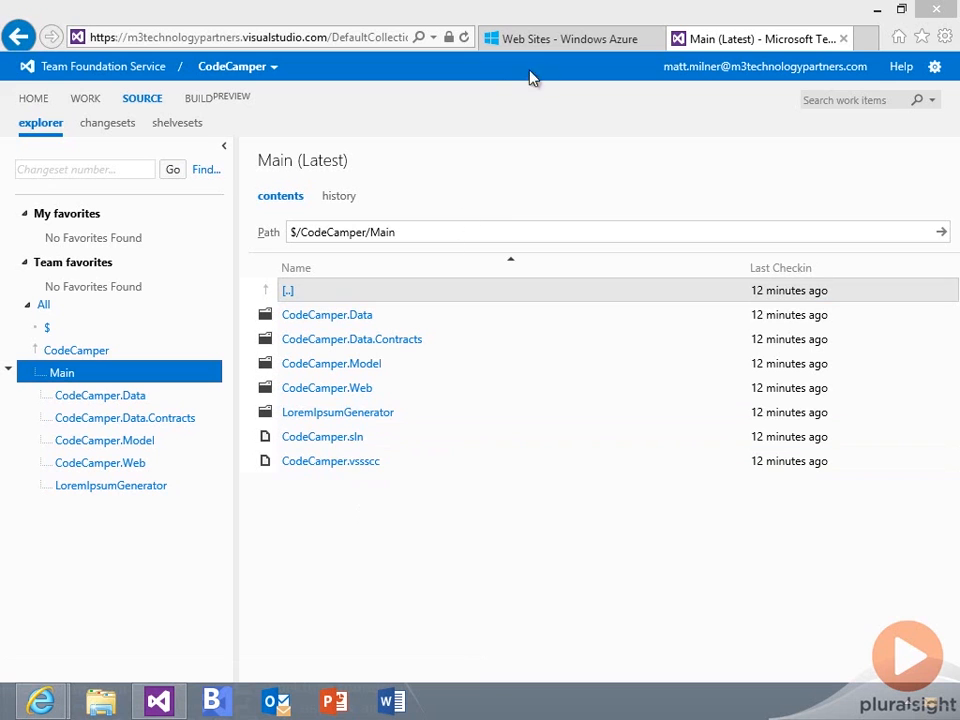
Switch from Team Foundation Service to the Windows Azure web sites dashboard
{"action": "left_click", "coordinate": [564, 38]}
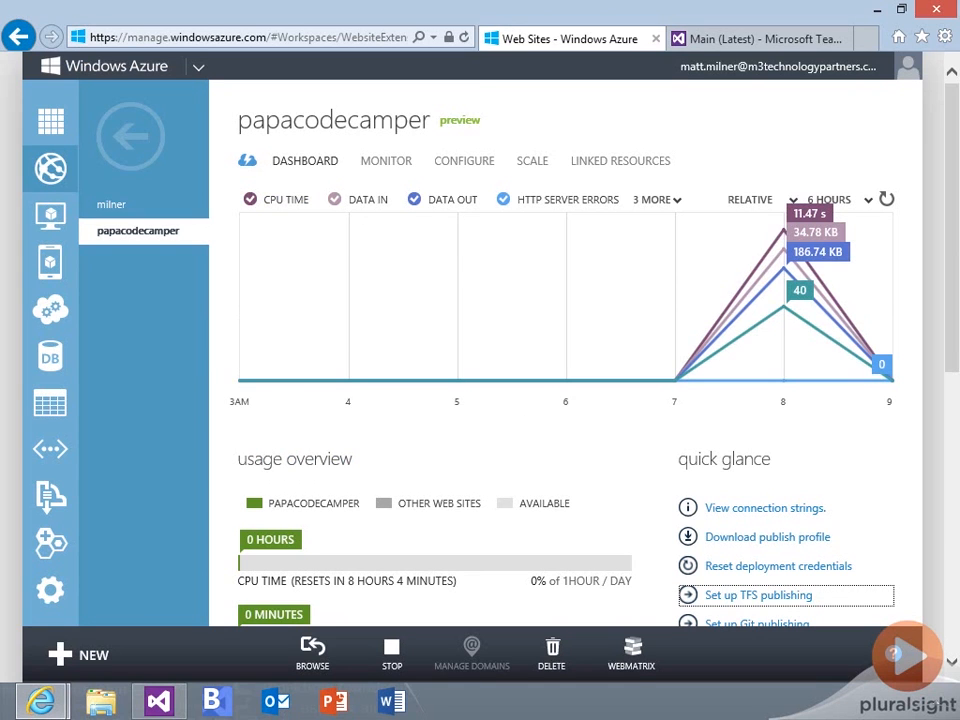
{"action": "mouse_move", "coordinate": [204, 262]}
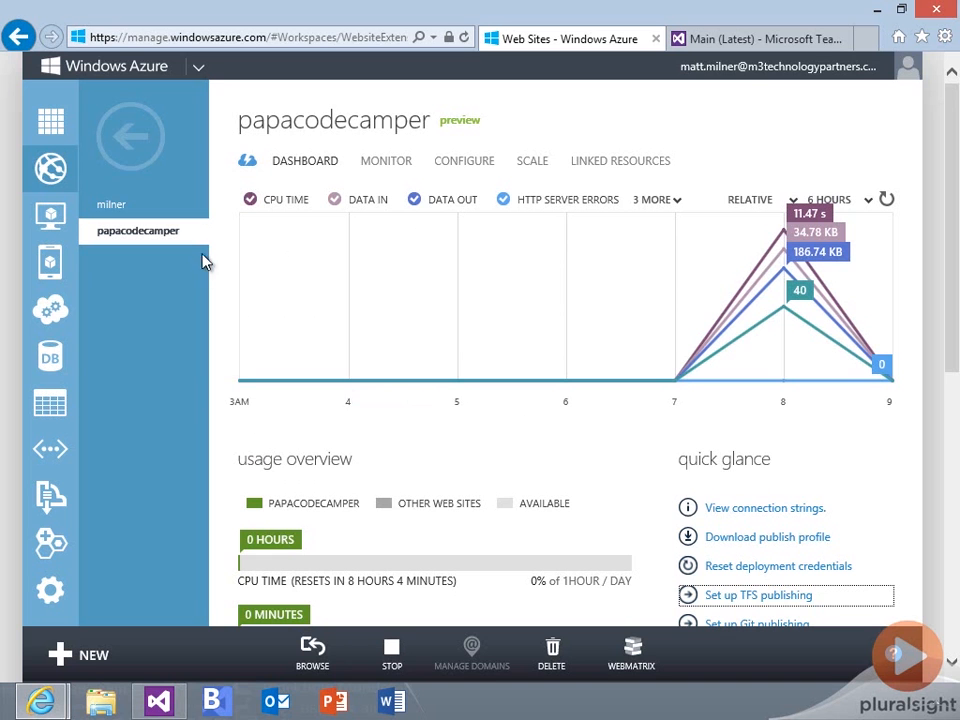
{"action": "mouse_move", "coordinate": [950, 168]}
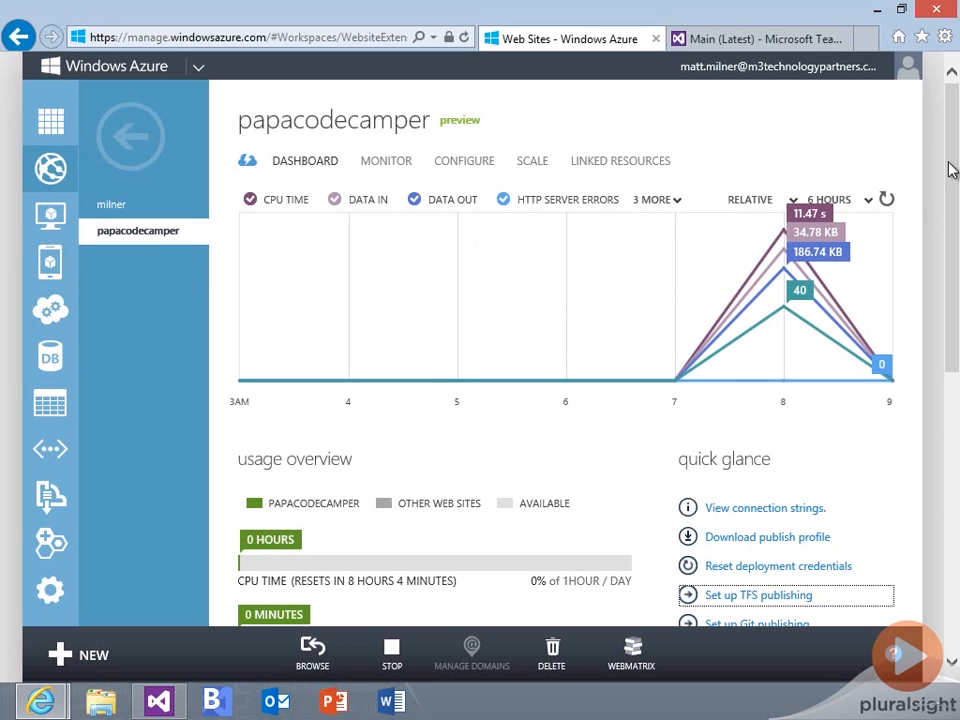
{"action": "scroll", "scroll_direction": "down", "scroll_amount": 3}
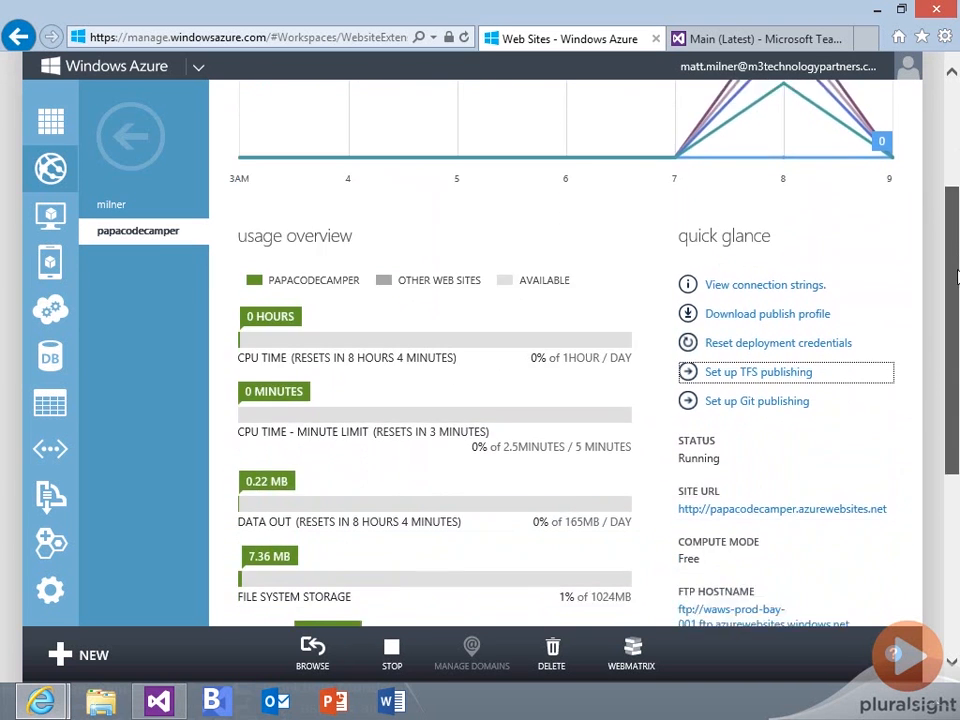
{"action": "scroll", "scroll_direction": "down", "scroll_amount": 3}
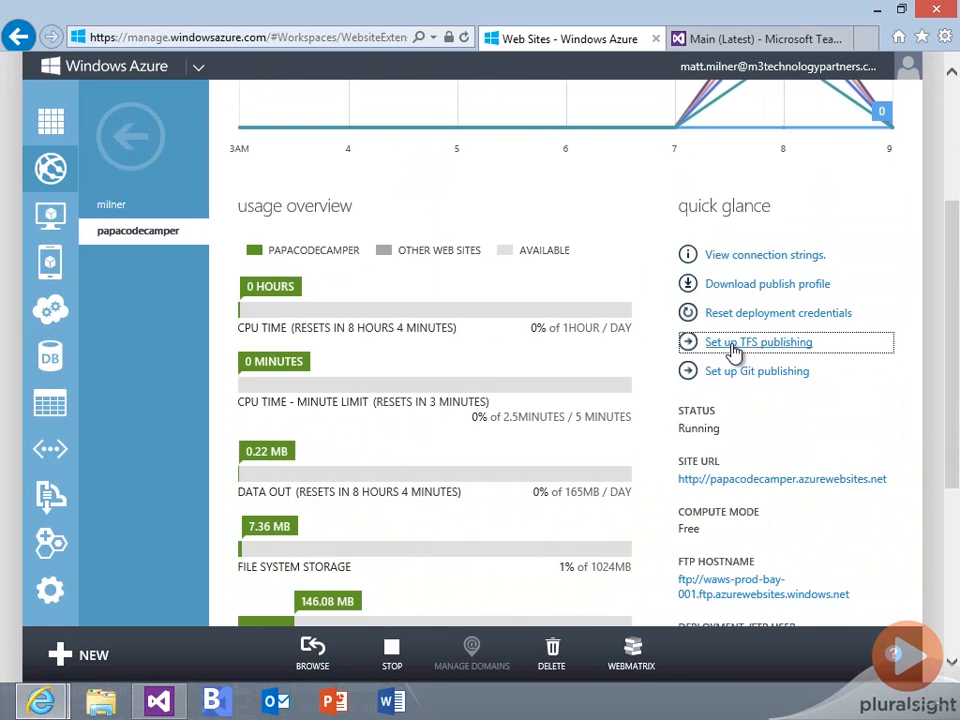
Start TFS publishing setup with the m3technologypartners visualstudio.com account and authorize it
{"action": "left_click", "coordinate": [760, 342]}
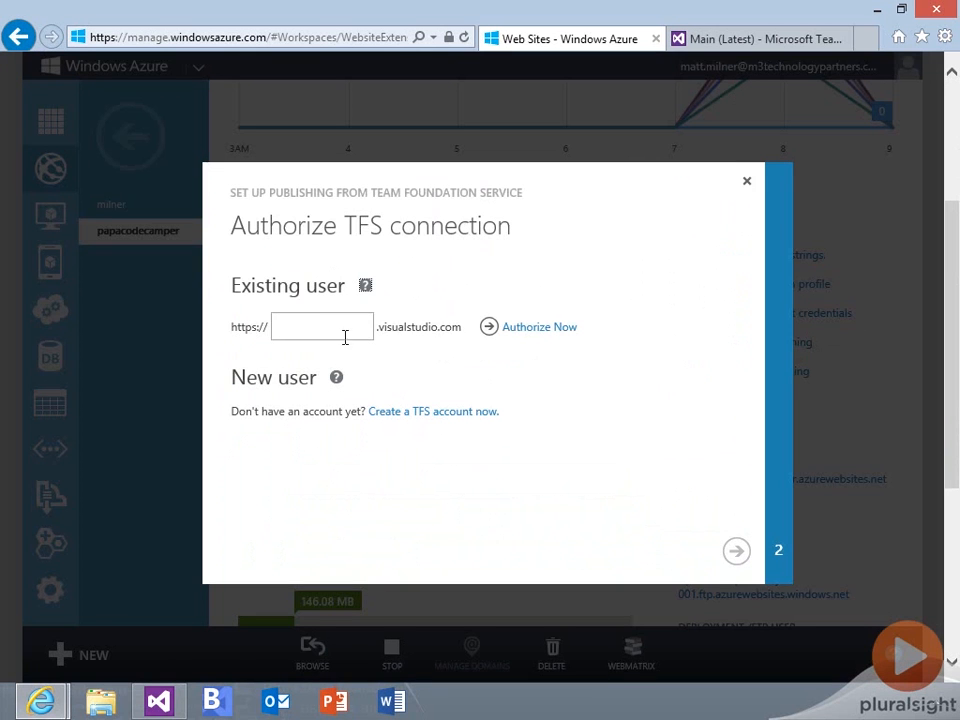
{"action": "type", "text": "m3tech"}
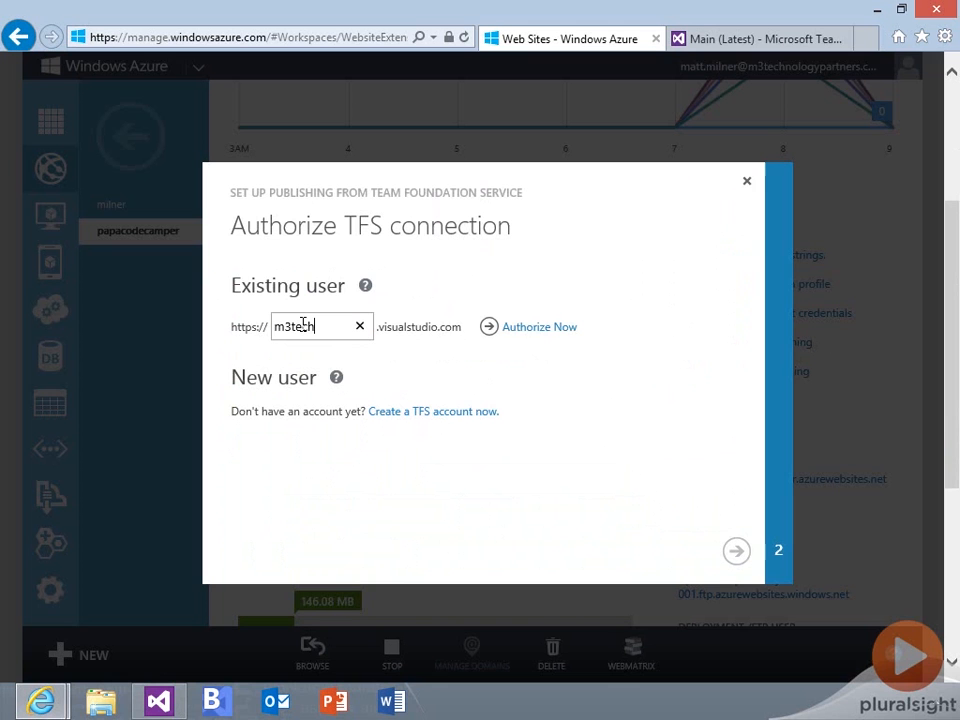
{"action": "type", "text": "echnologypartners"}
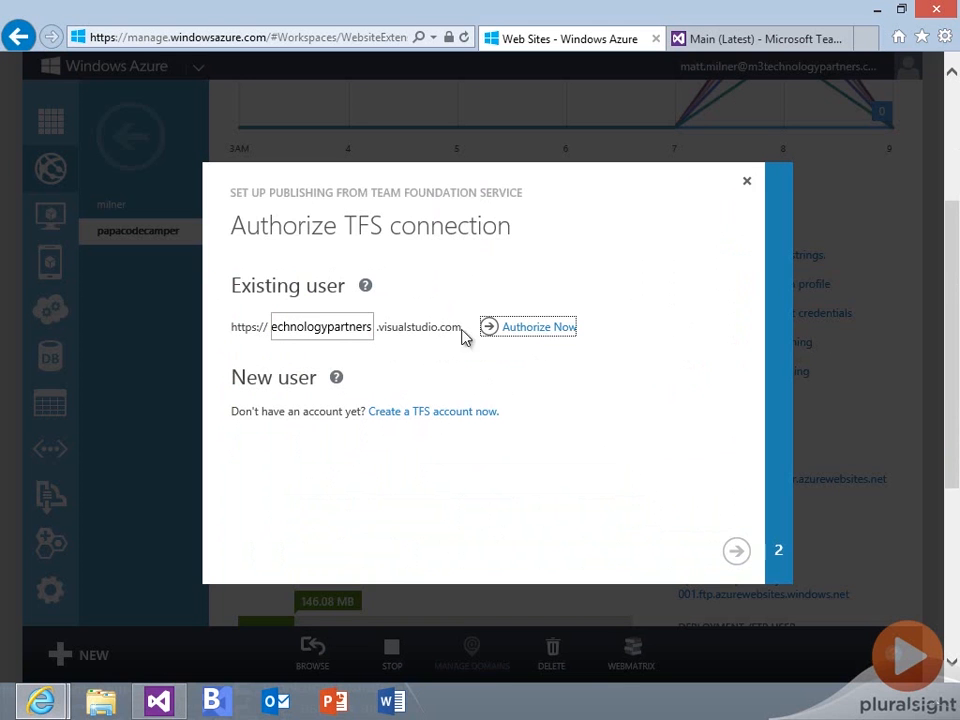
{"action": "left_click", "coordinate": [540, 326]}
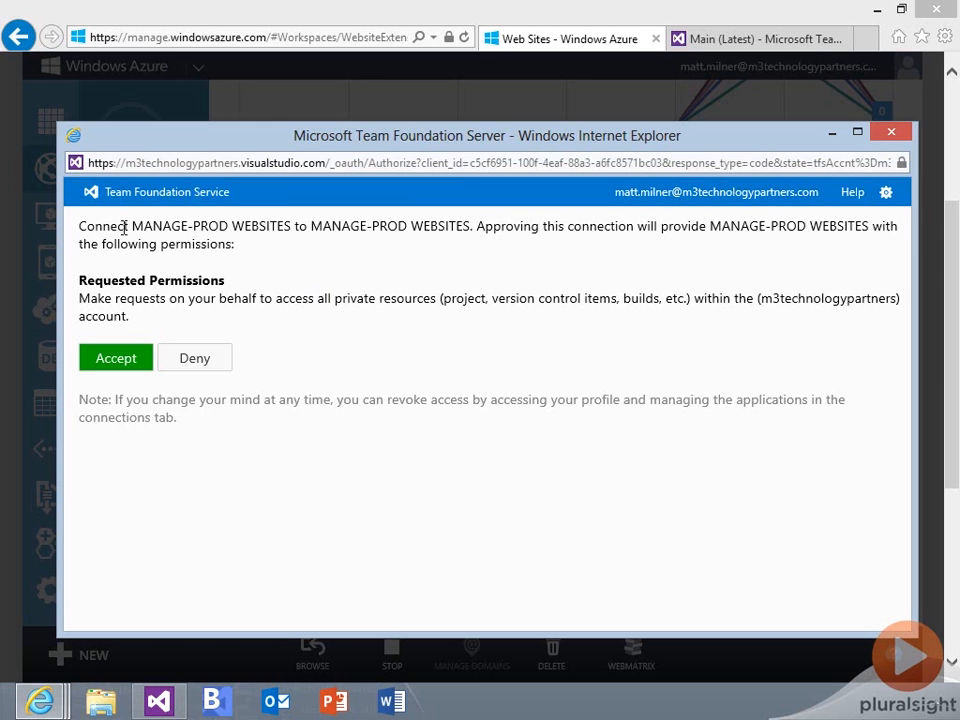
Review the requesting application and accept its access to the Team Foundation Service account
{"action": "double_click", "coordinate": [212, 226]}
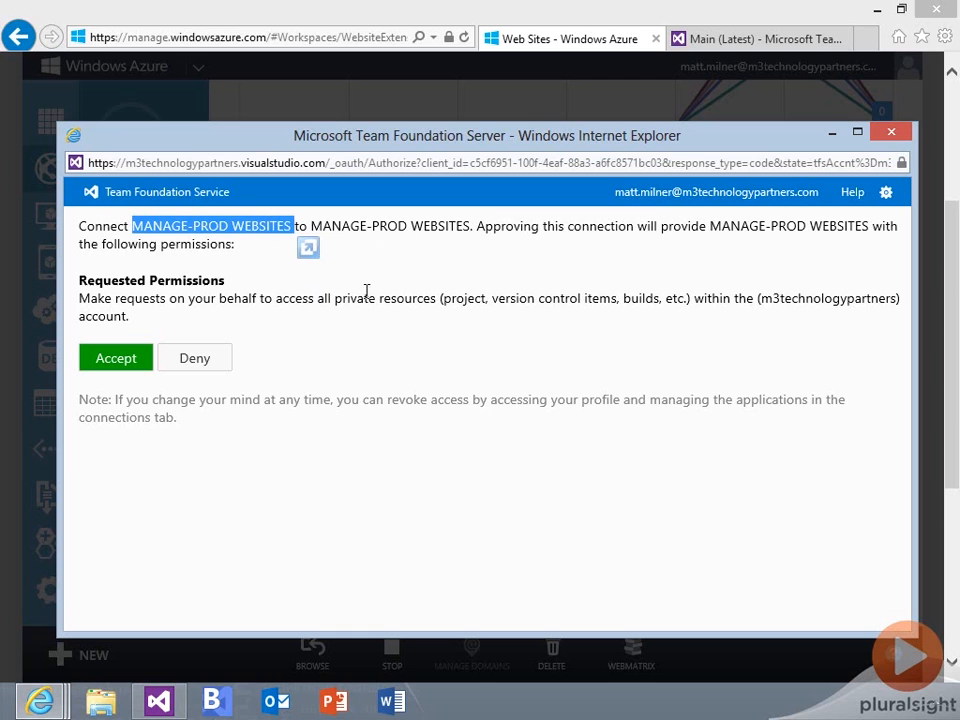
{"action": "mouse_move", "coordinate": [144, 324]}
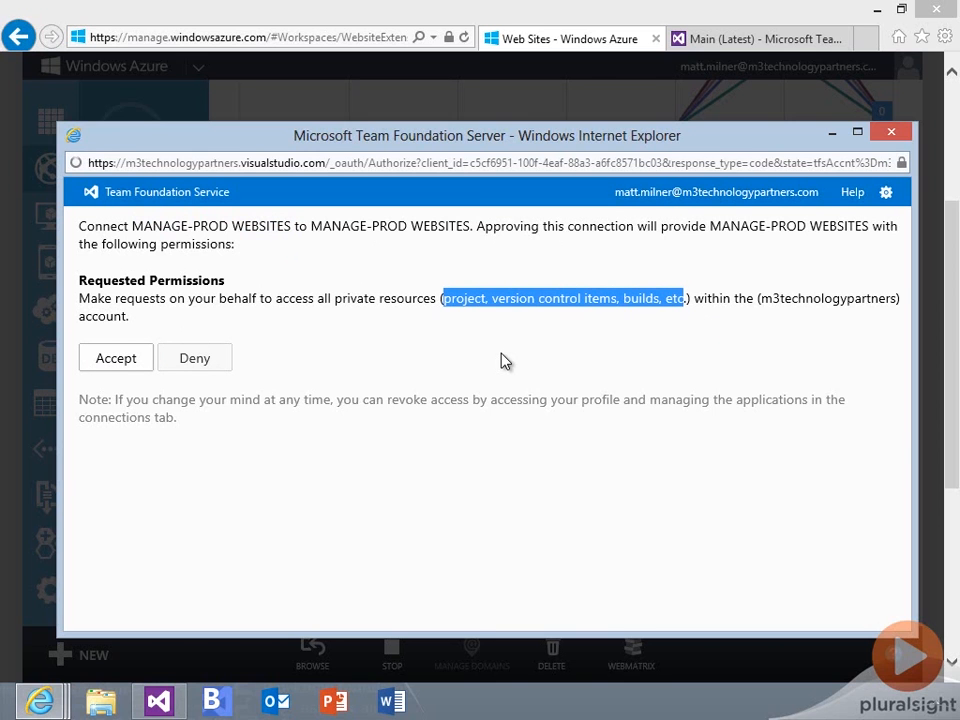
{"action": "left_click", "coordinate": [116, 358]}
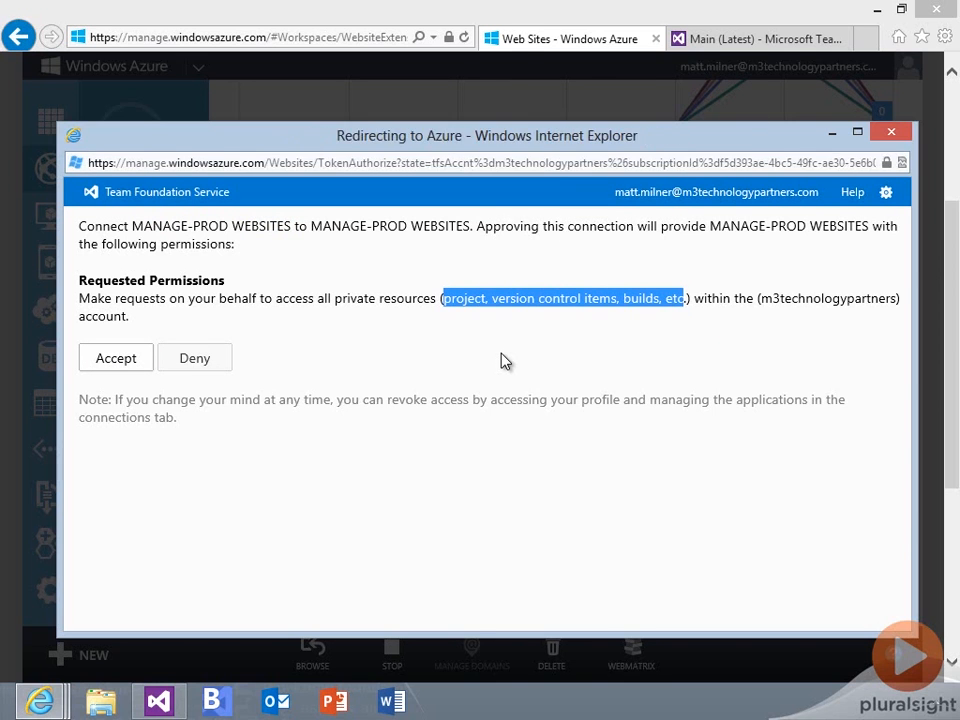
{"action": "left_click", "coordinate": [116, 356]}
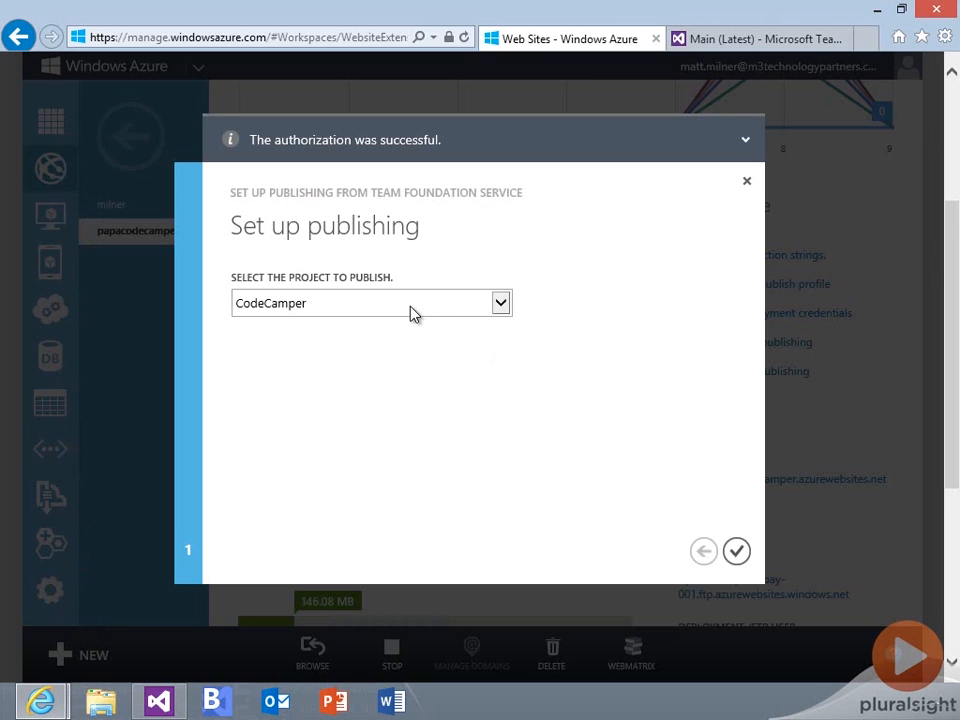
{"action": "mouse_move", "coordinate": [594, 406]}
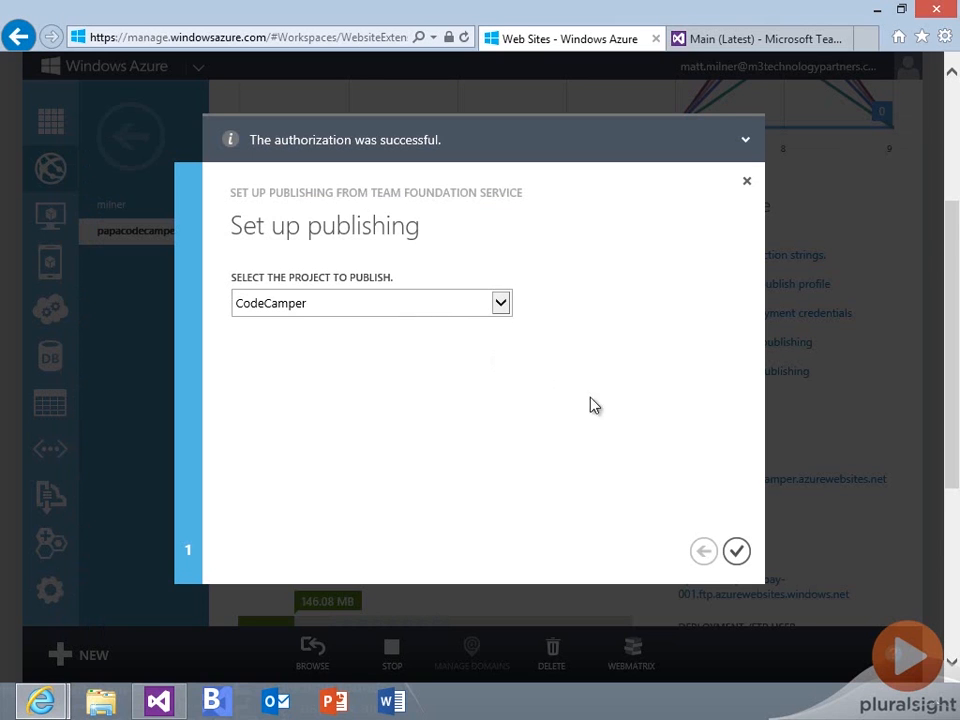
{"action": "mouse_move", "coordinate": [378, 212]}
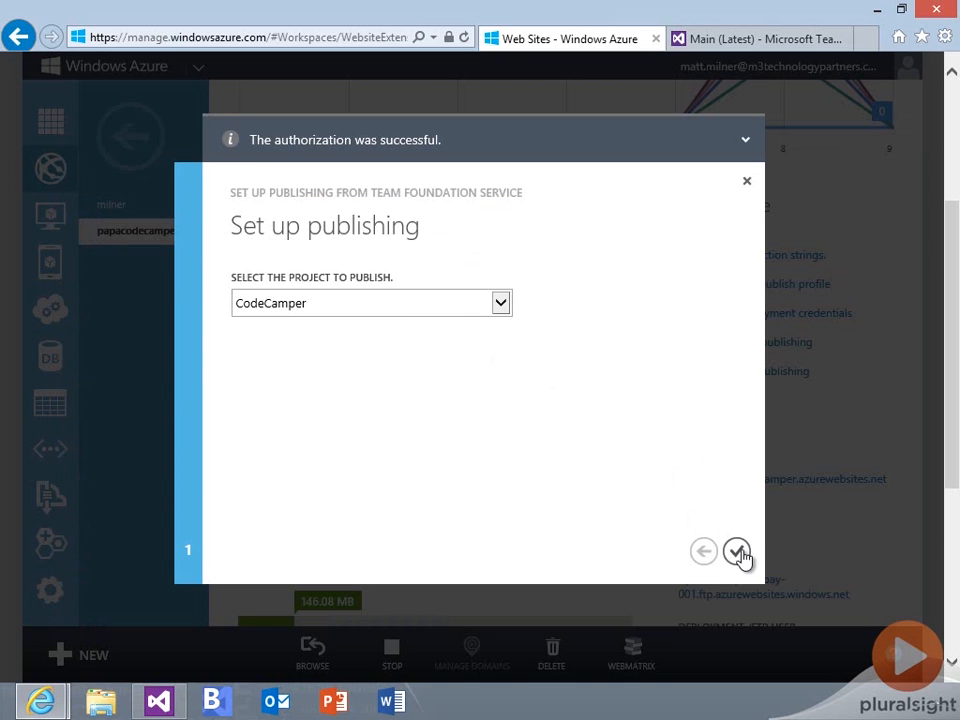
Confirm CodeCamper as the TFS project to publish to papacodecamper
{"action": "left_click", "coordinate": [736, 552]}
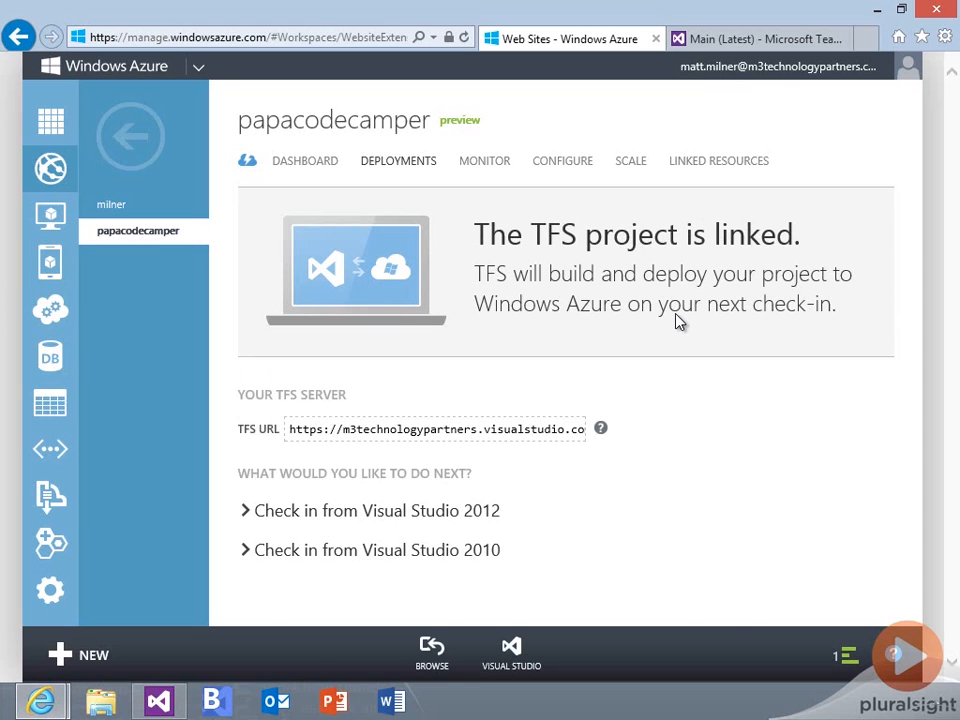
{"action": "mouse_move", "coordinate": [360, 524]}
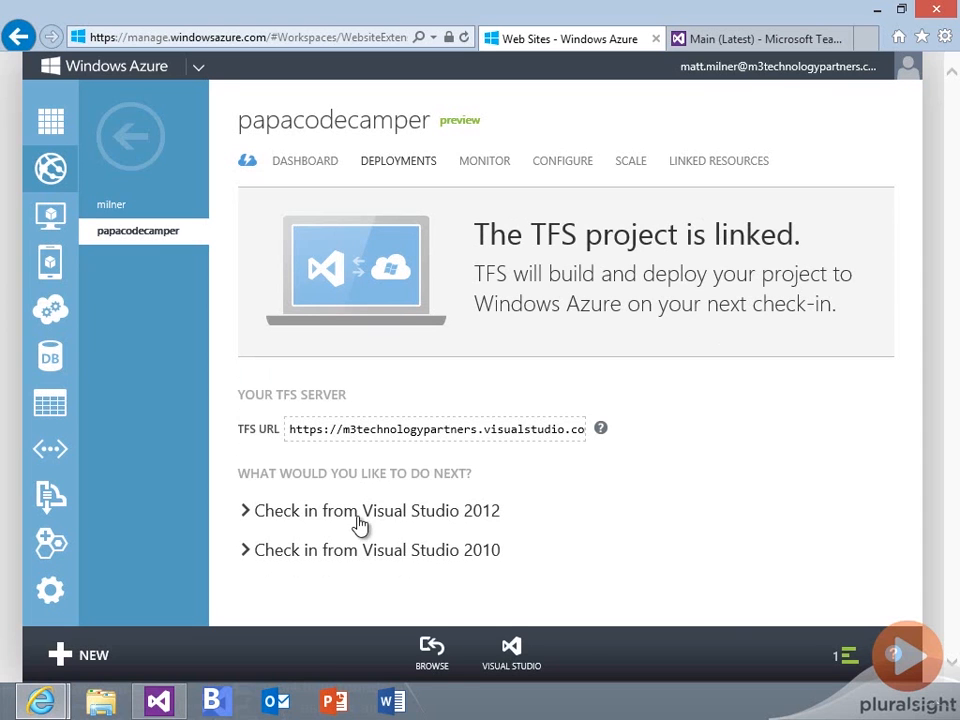
Expand and read through the 'Check in from Visual Studio 2012' steps
{"action": "left_click", "coordinate": [376, 510]}
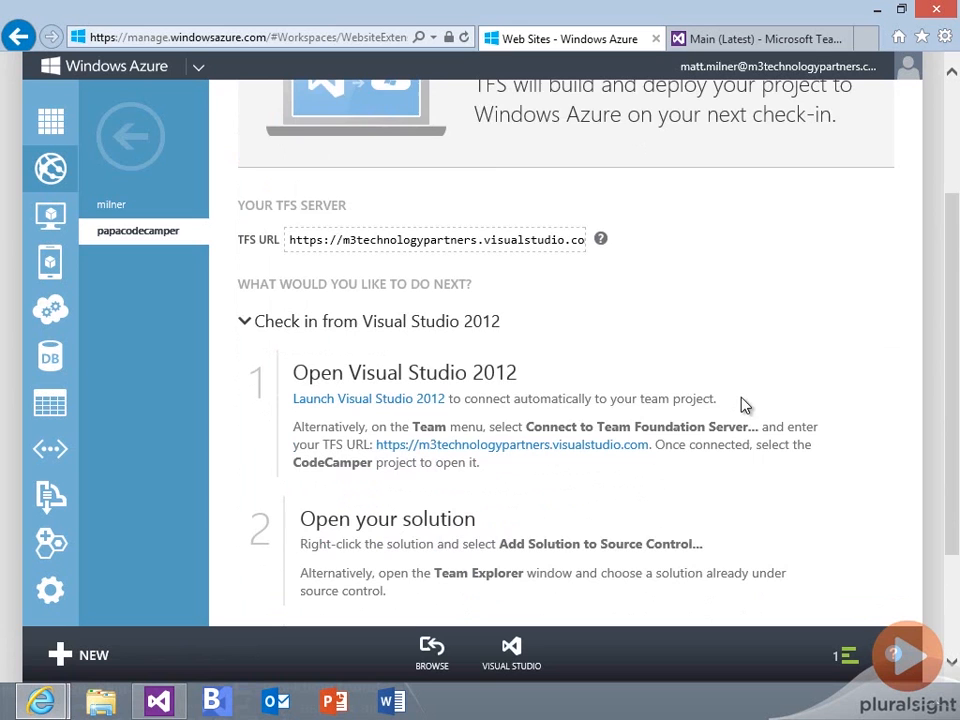
{"action": "scroll", "scroll_direction": "down", "scroll_amount": 3}
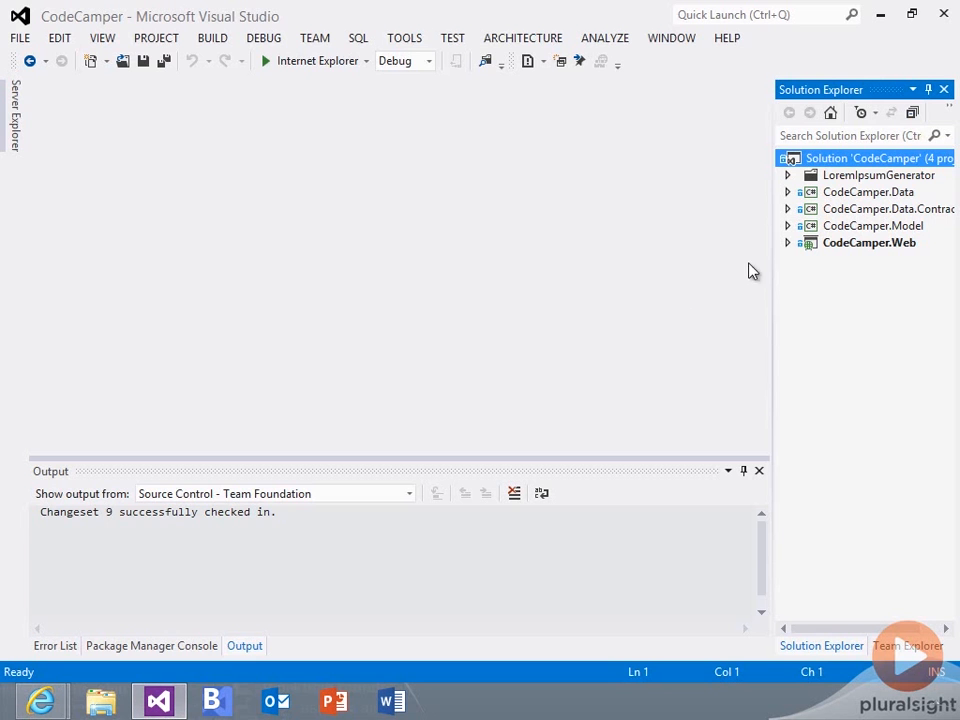
Edit index.cshtml under CodeCamper.Web so the h1 reads 'Code Camper - Azure'
{"action": "left_click", "coordinate": [788, 242]}
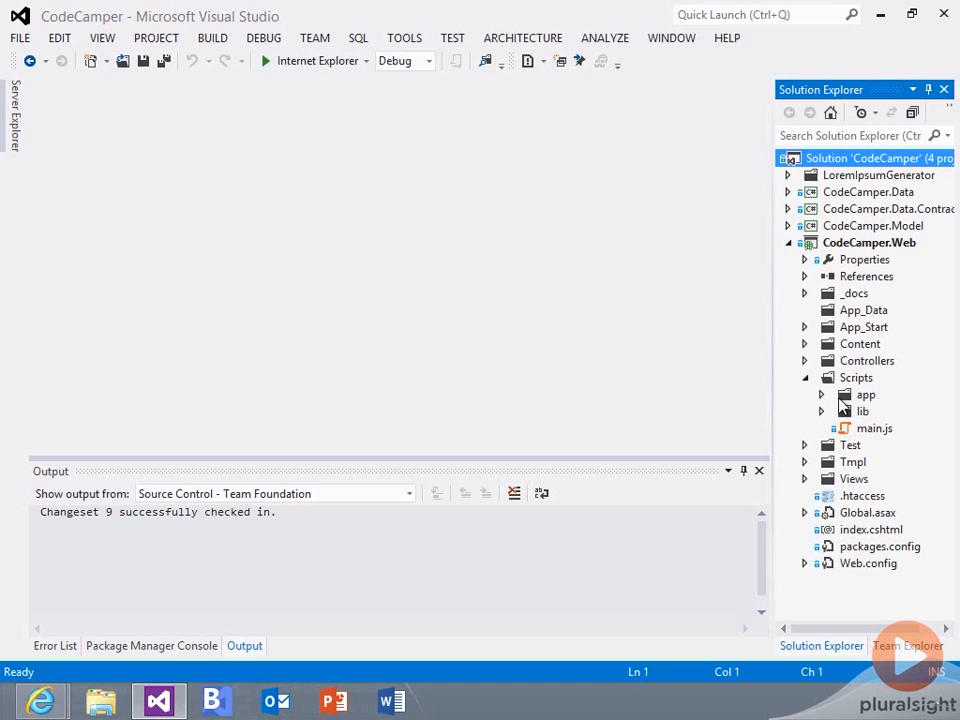
{"action": "mouse_move", "coordinate": [850, 532]}
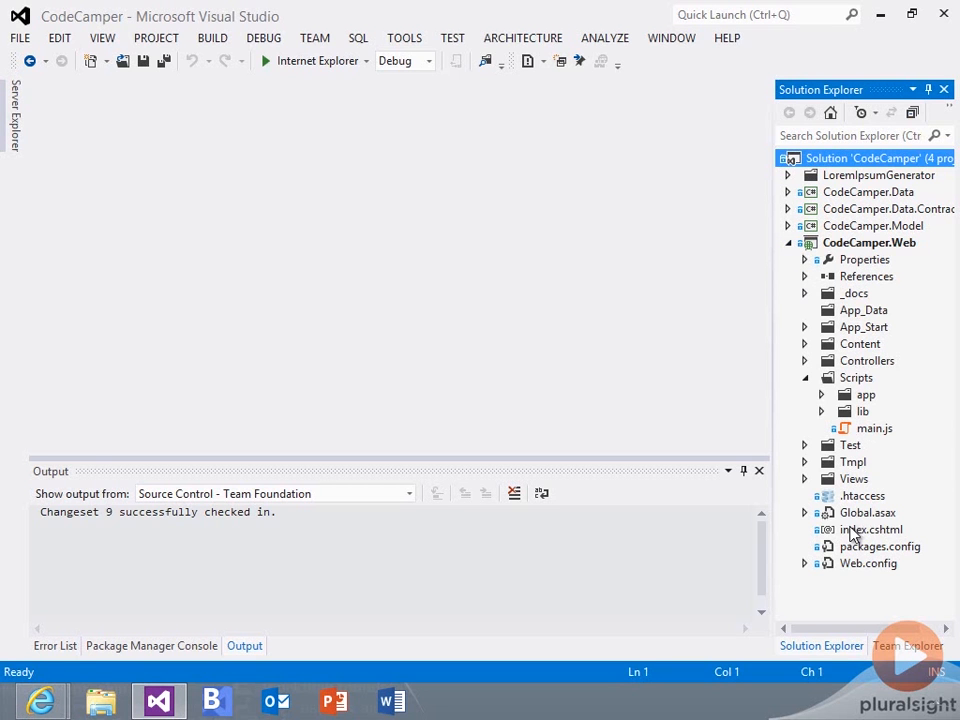
{"action": "double_click", "coordinate": [872, 528]}
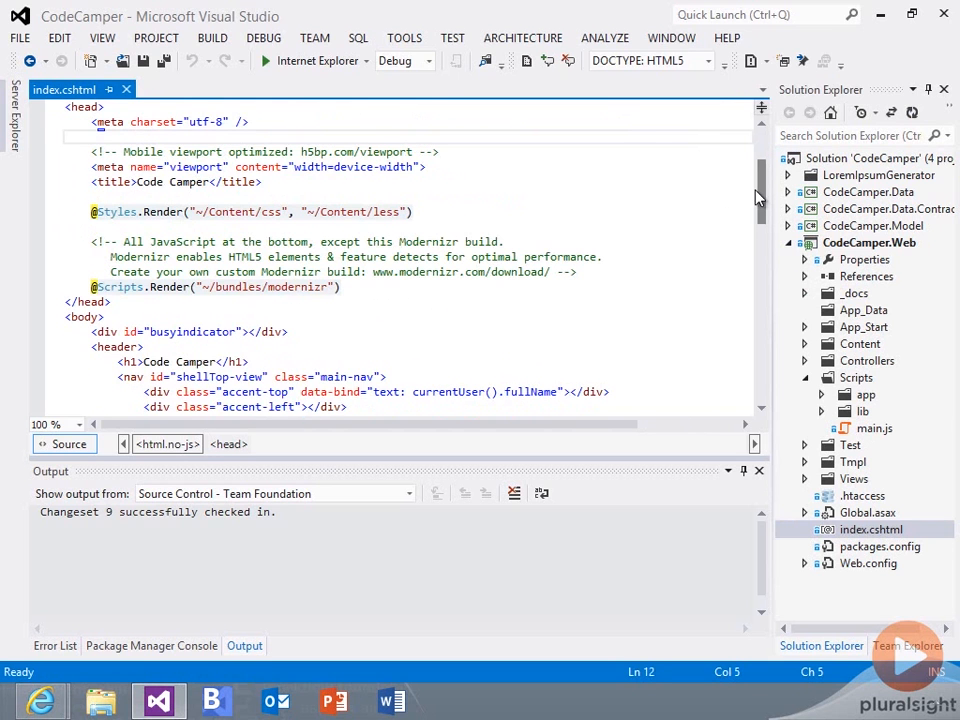
{"action": "scroll", "scroll_direction": "down", "scroll_amount": 3}
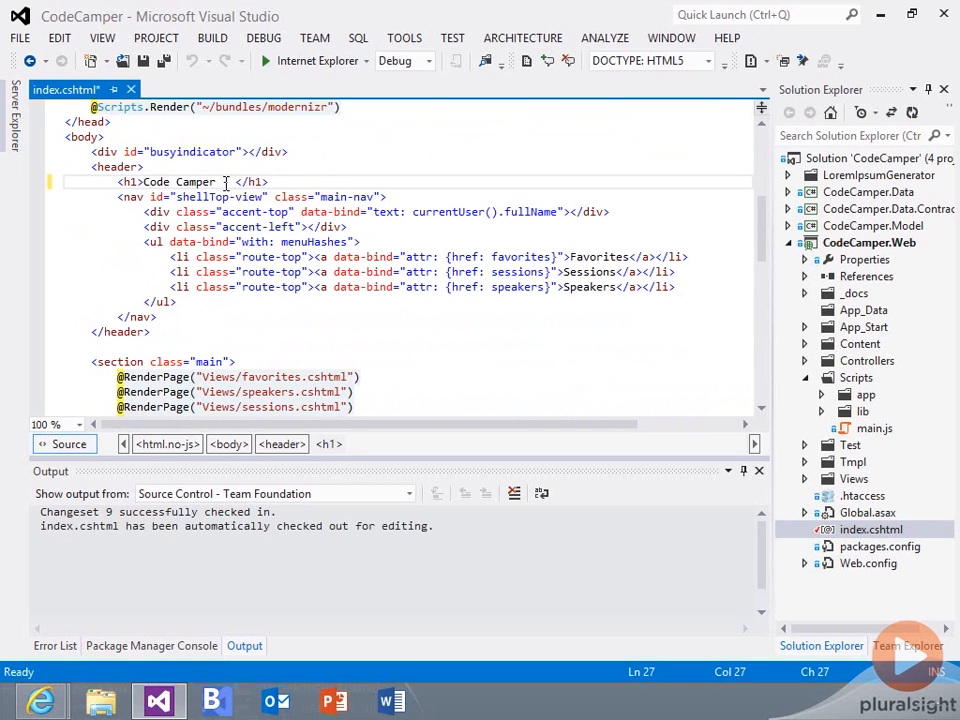
{"action": "type", "text": "Azure"}
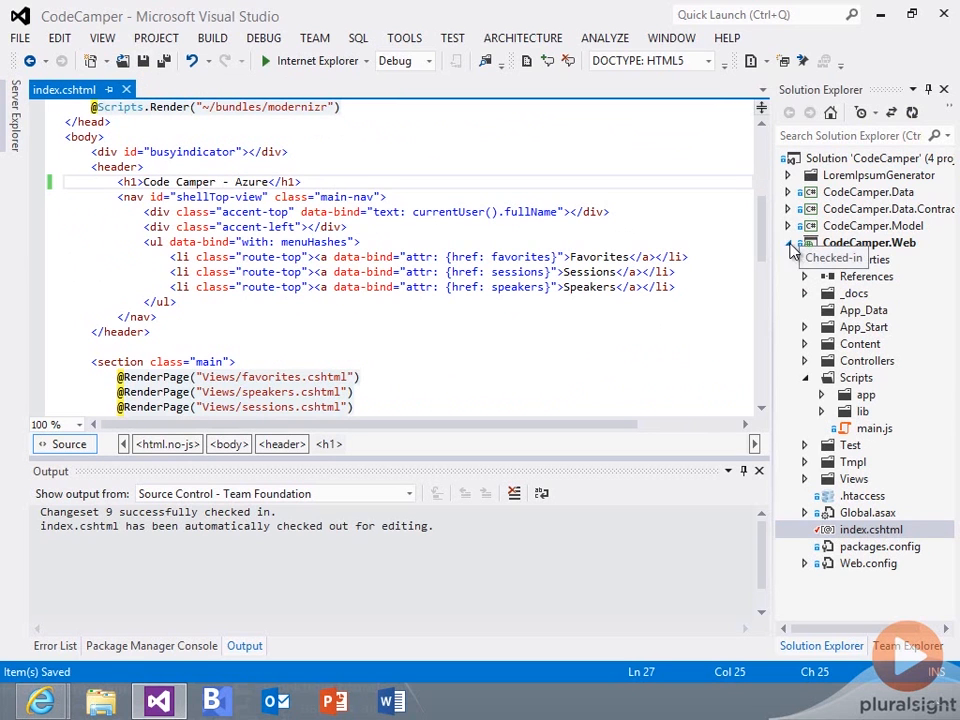
Check in index.cshtml as changeset 10 with the comment 'Changed title'
{"action": "right_click", "coordinate": [872, 528]}
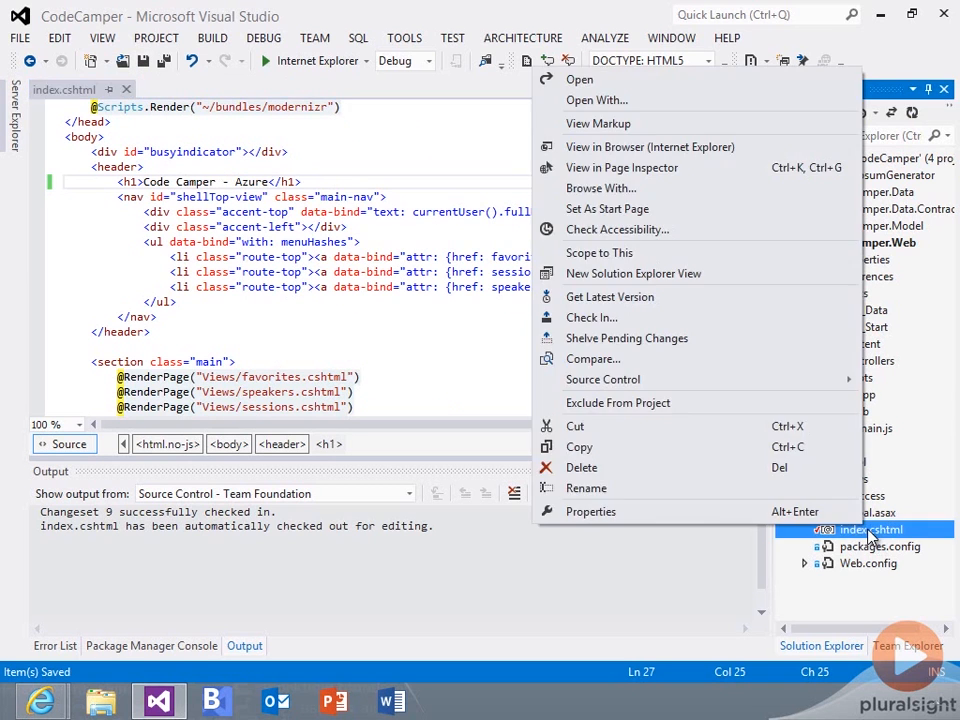
{"action": "mouse_move", "coordinate": [598, 252]}
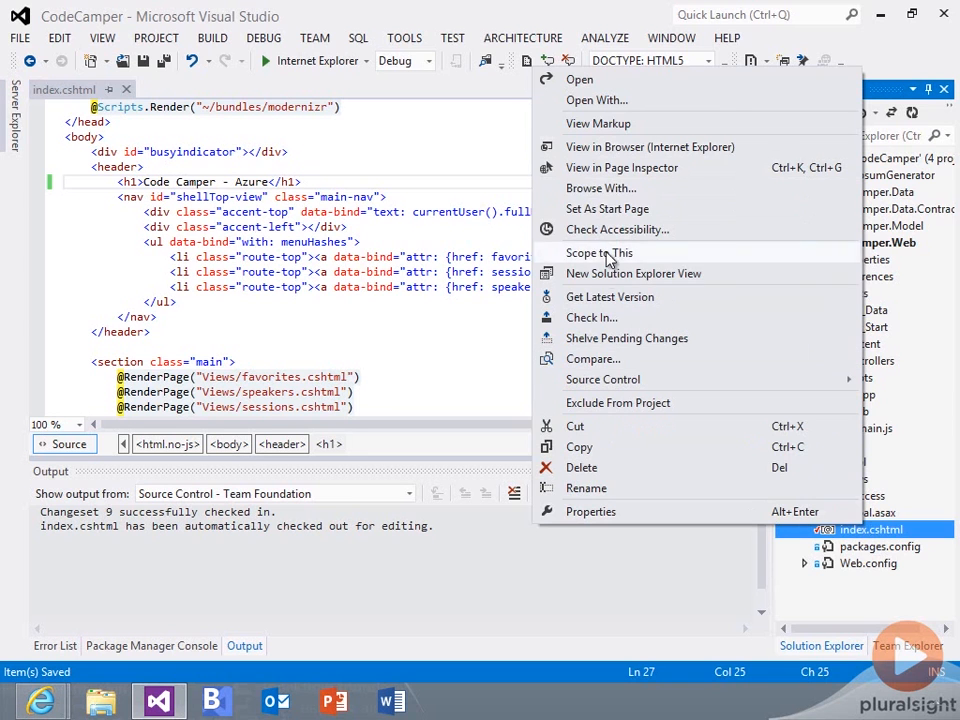
{"action": "left_click", "coordinate": [592, 316]}
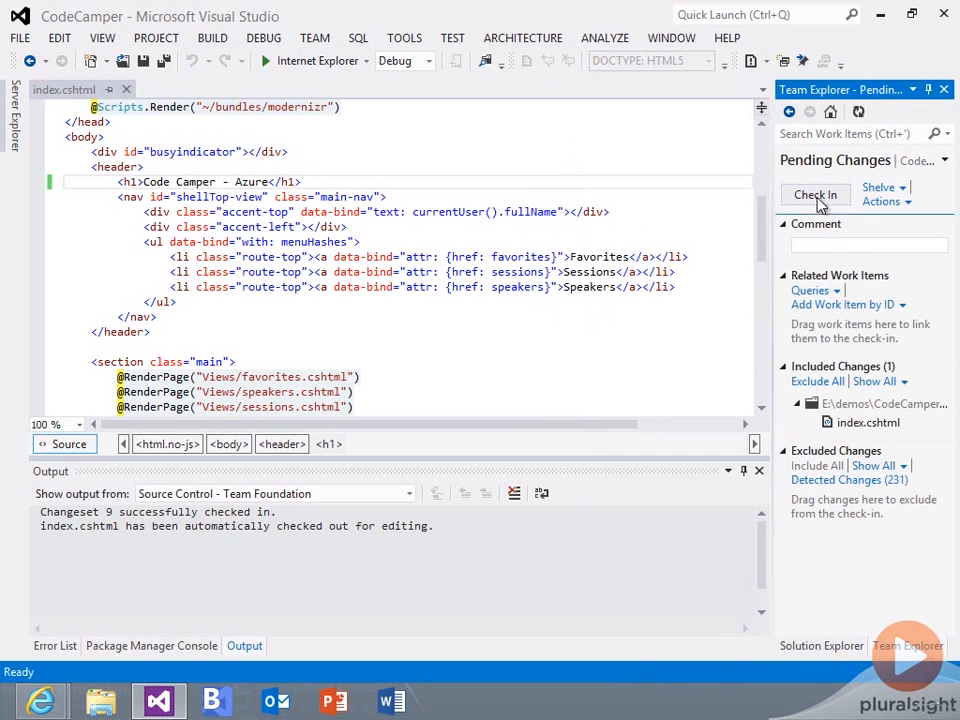
{"action": "type", "text": "Changed title"}
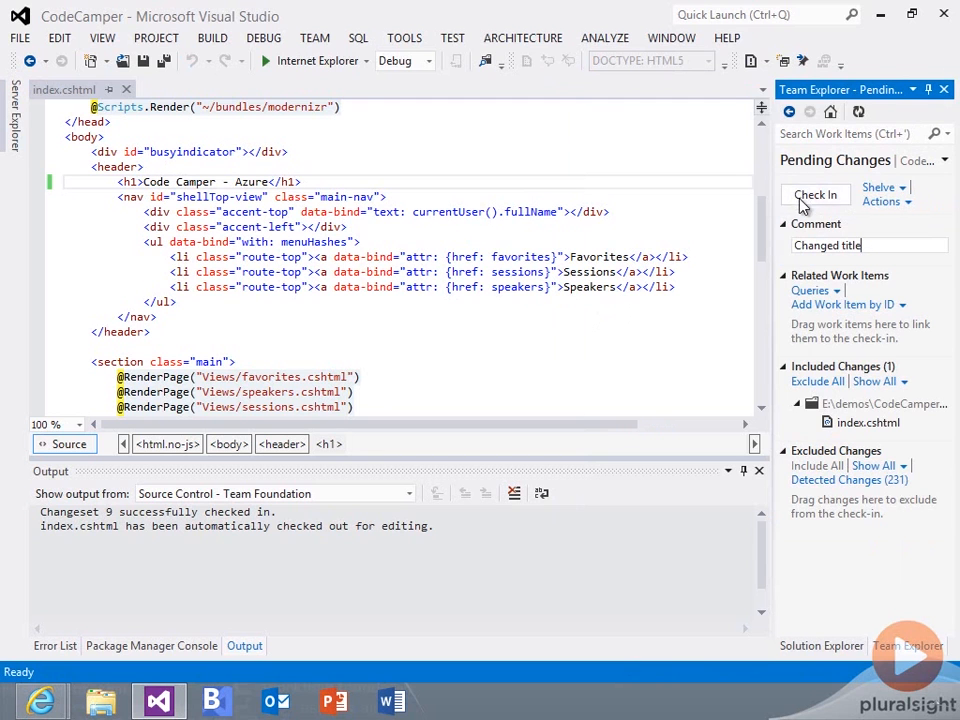
{"action": "left_click", "coordinate": [816, 196]}
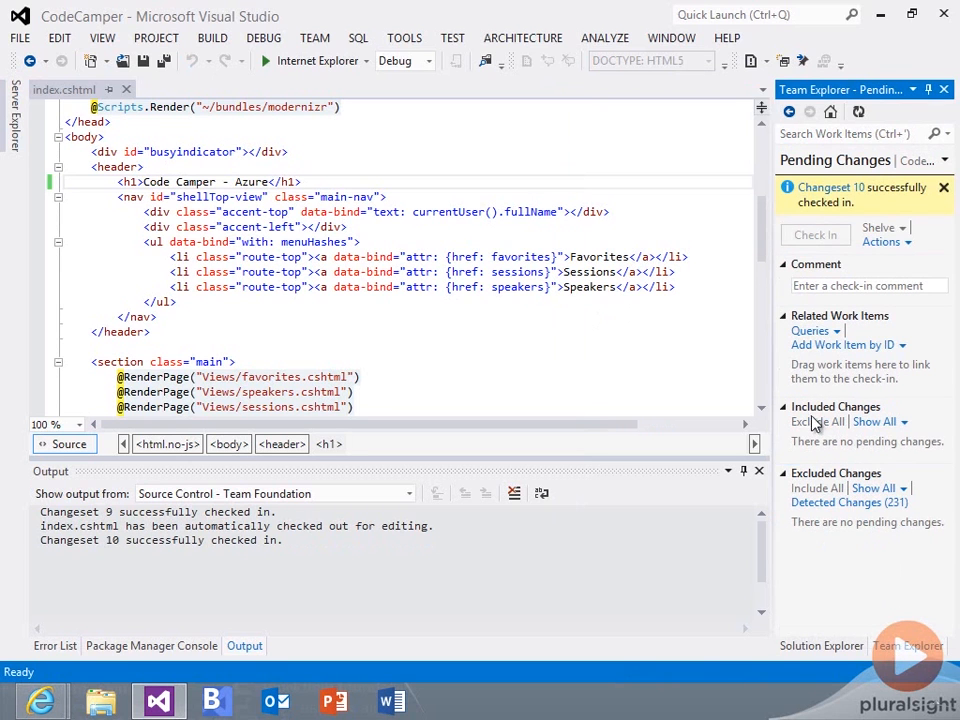
{"action": "mouse_move", "coordinate": [860, 220]}
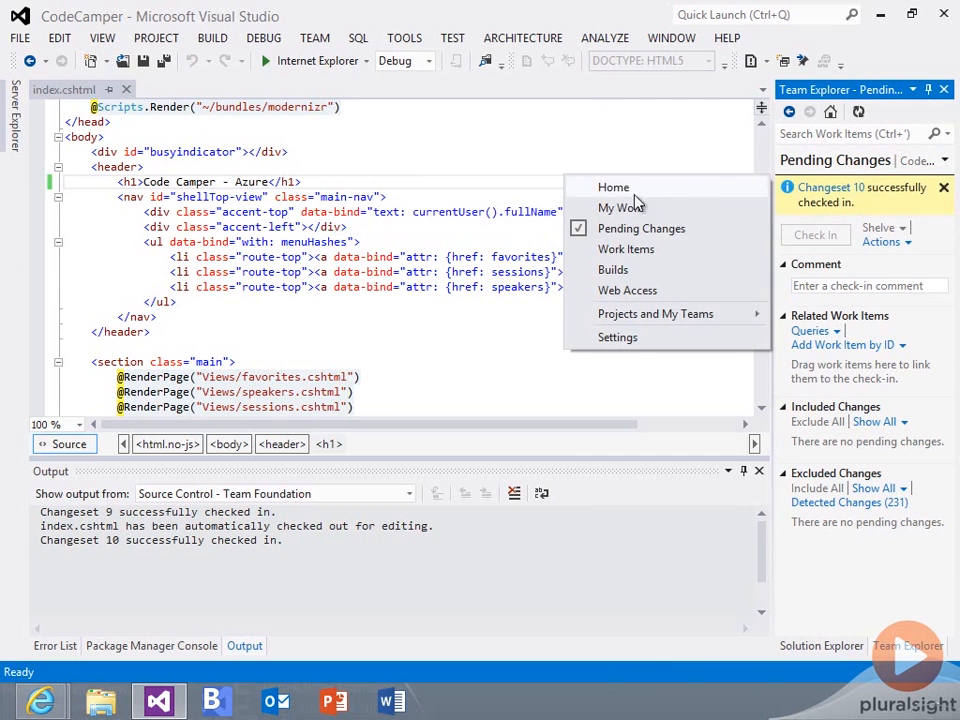
From Team Explorer Builds, edit the running papacodecamper_CD build definition
{"action": "left_click", "coordinate": [612, 268]}
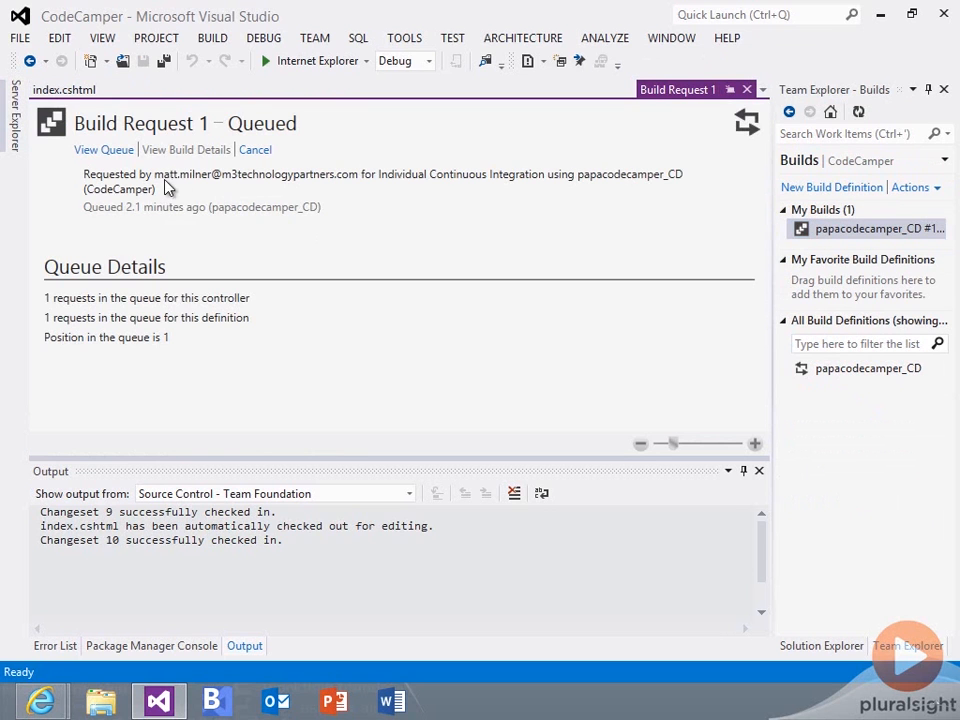
{"action": "mouse_move", "coordinate": [264, 214]}
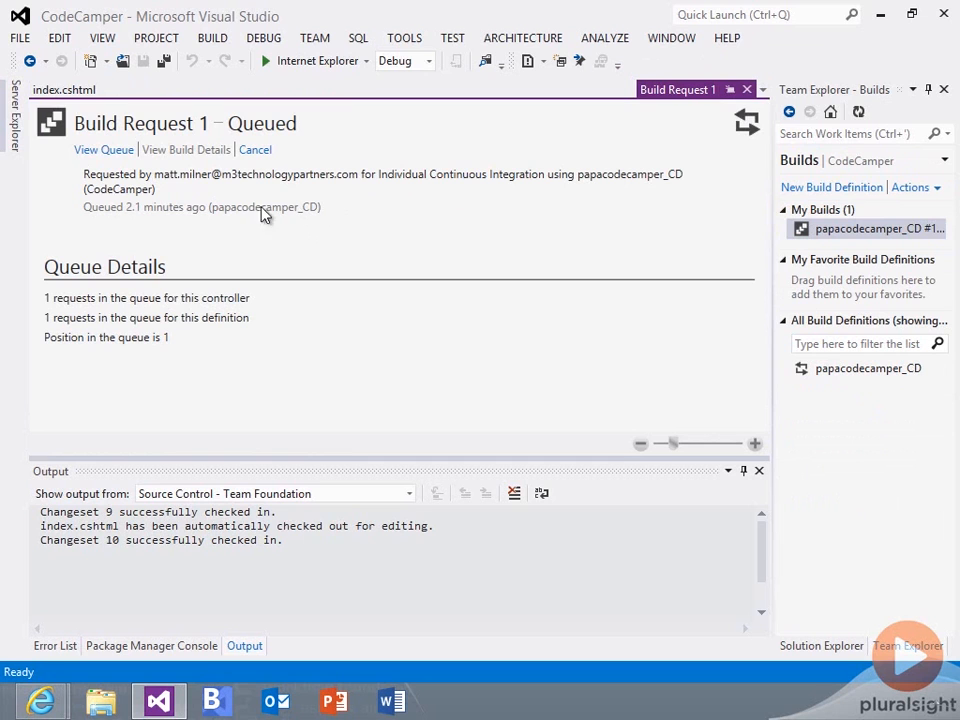
{"action": "mouse_move", "coordinate": [100, 302]}
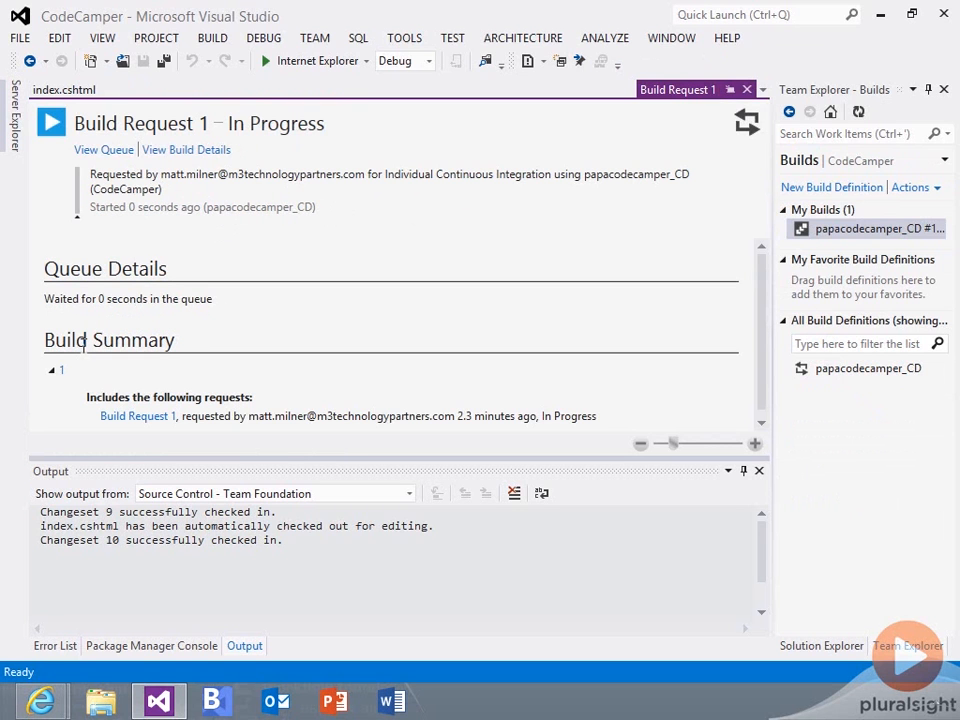
{"action": "mouse_move", "coordinate": [332, 332]}
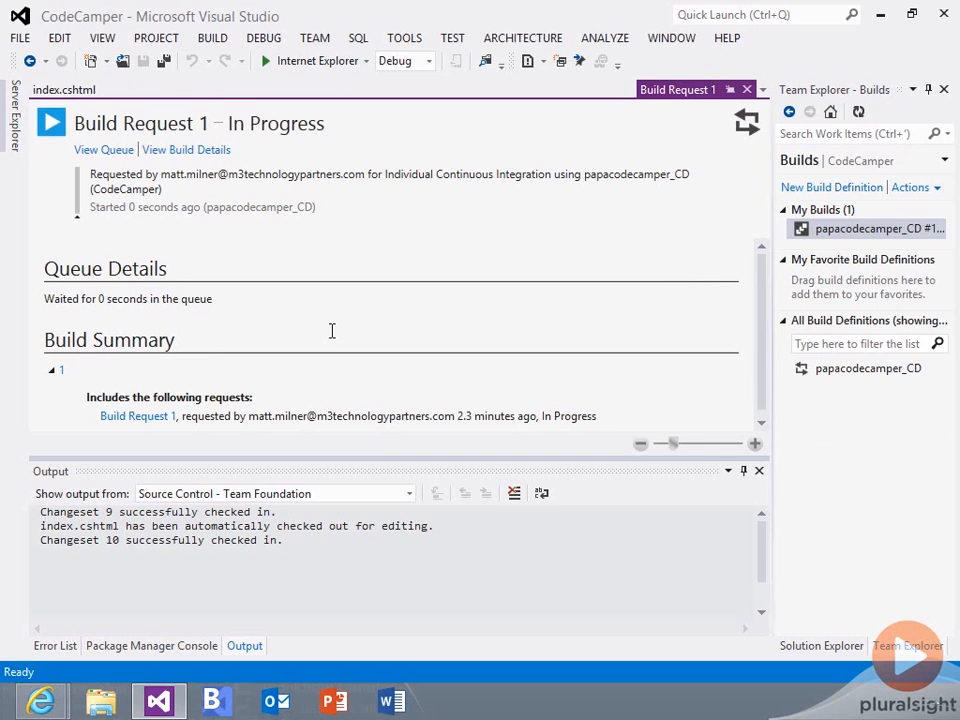
{"action": "right_click", "coordinate": [870, 228]}
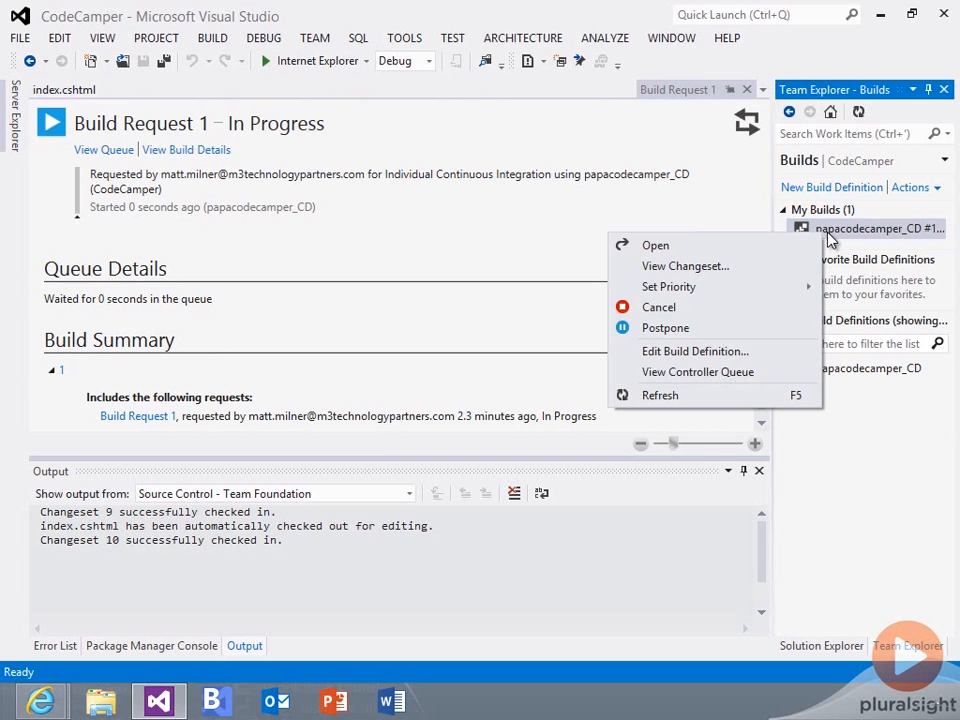
{"action": "mouse_move", "coordinate": [696, 352]}
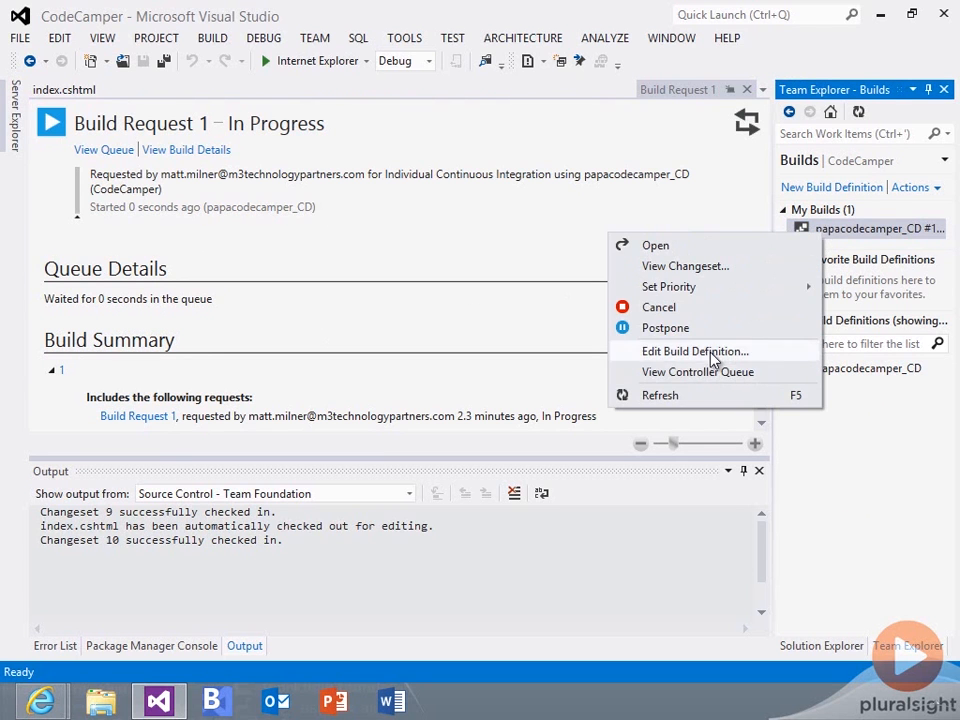
{"action": "left_click", "coordinate": [696, 352]}
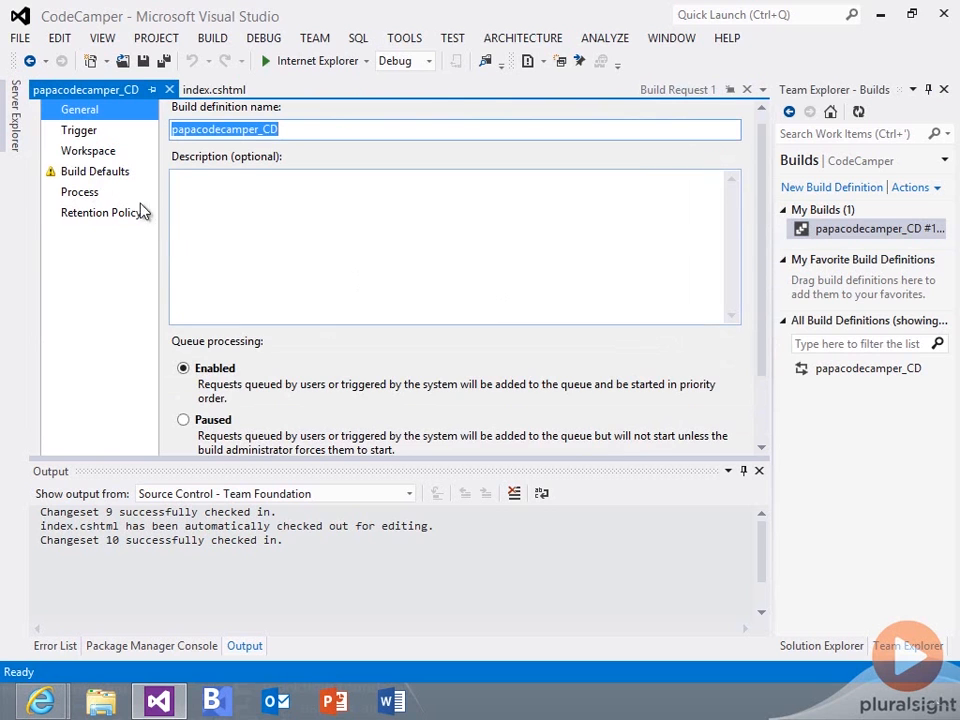
View the Trigger settings showing Continuous Integration - build each check-in
{"action": "left_click", "coordinate": [80, 132]}
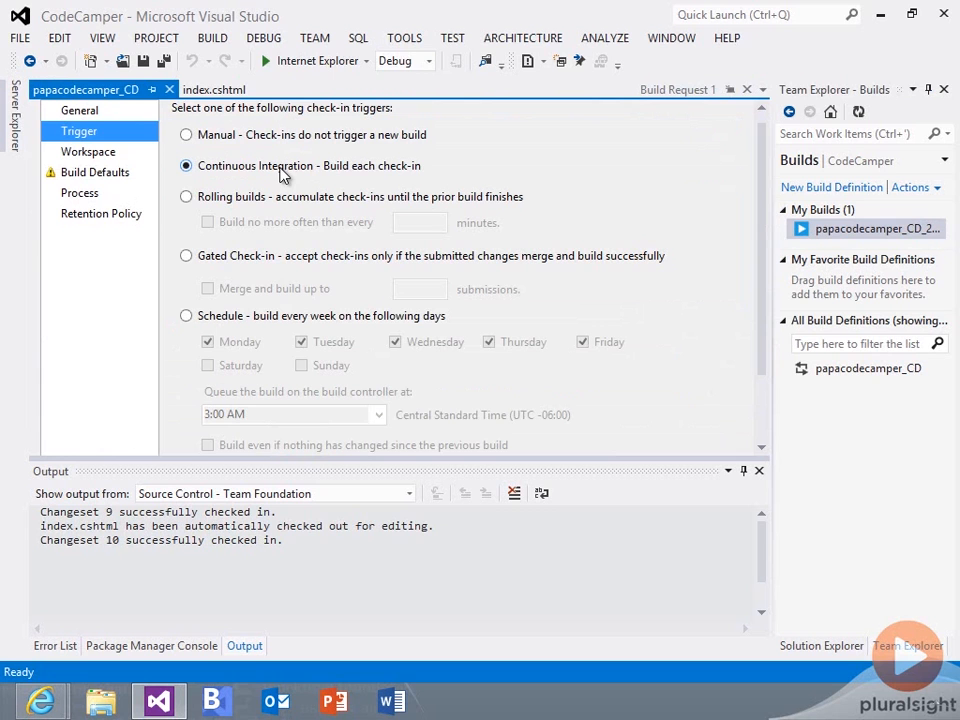
{"action": "mouse_move", "coordinate": [158, 100]}
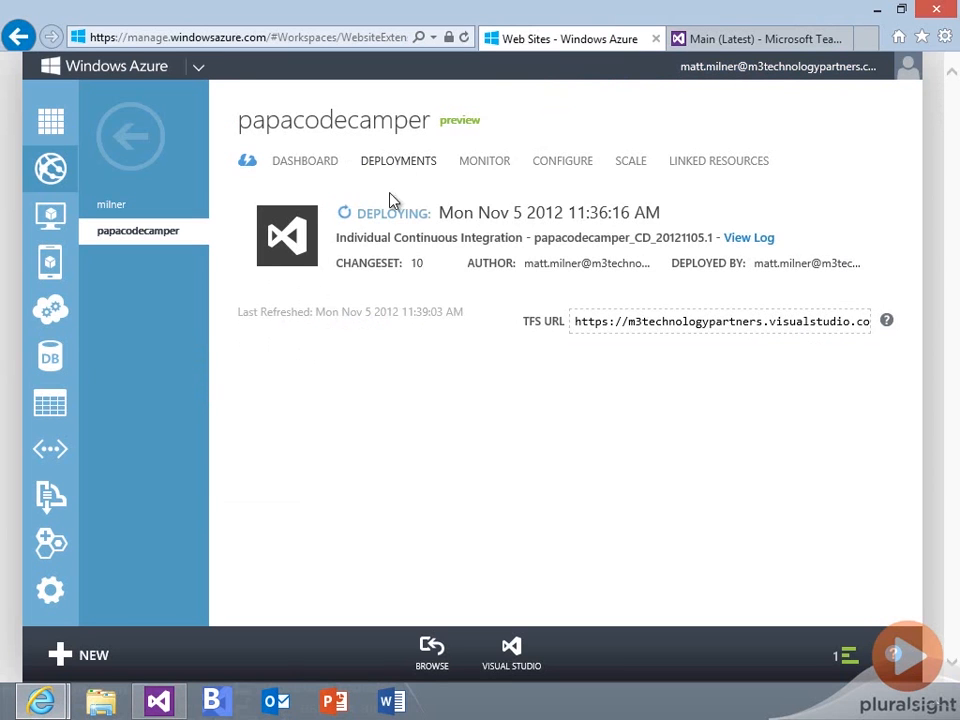
{"action": "mouse_move", "coordinate": [398, 212]}
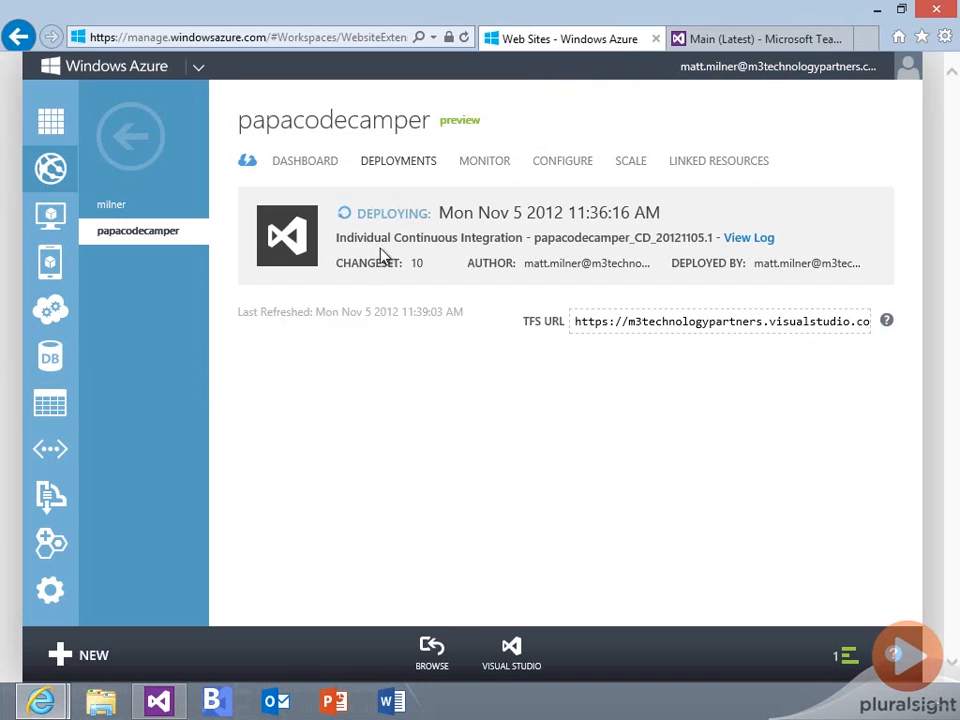
{"action": "mouse_move", "coordinate": [702, 268]}
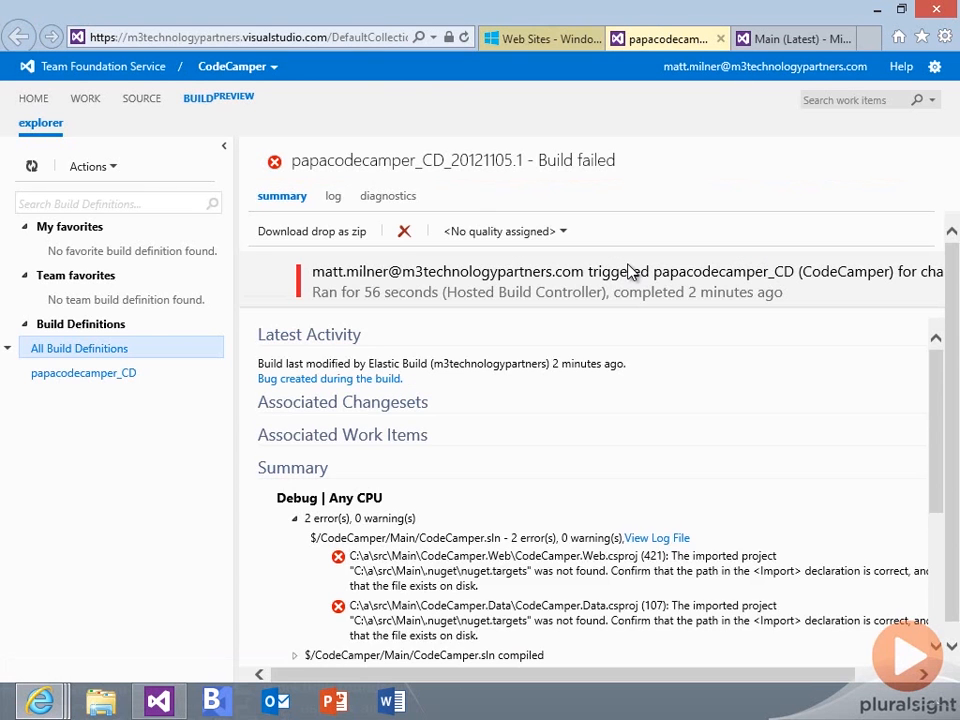
Scroll the failed build summary to the nuget.targets not-found errors and highlight the nuget path
{"action": "scroll", "scroll_direction": "down", "scroll_amount": 3}
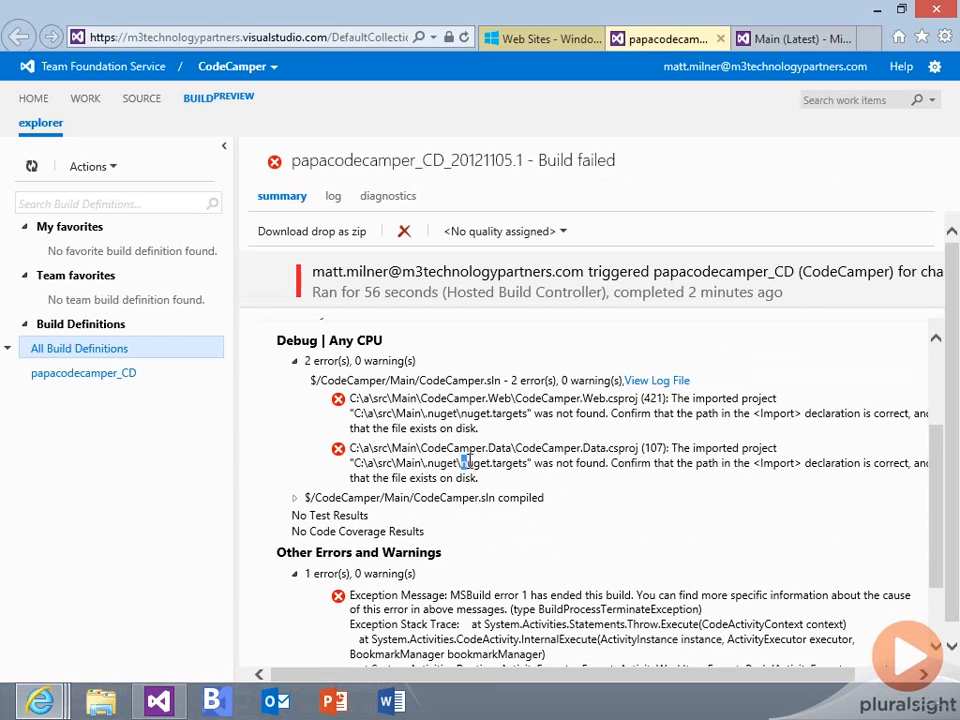
{"action": "double_click", "coordinate": [492, 464]}
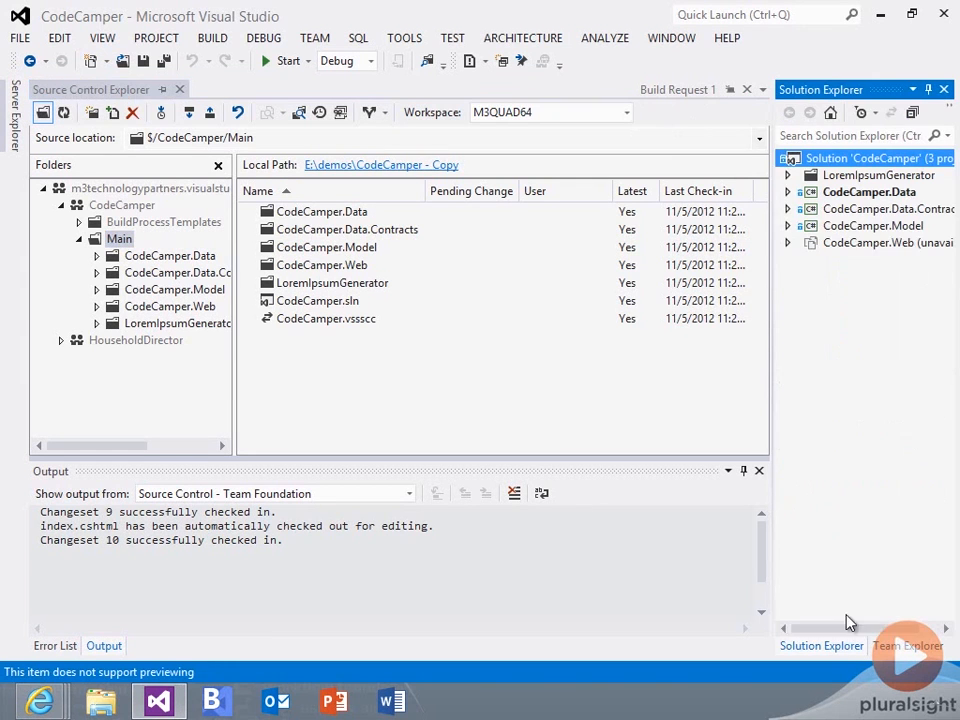
{"action": "right_click", "coordinate": [862, 158]}
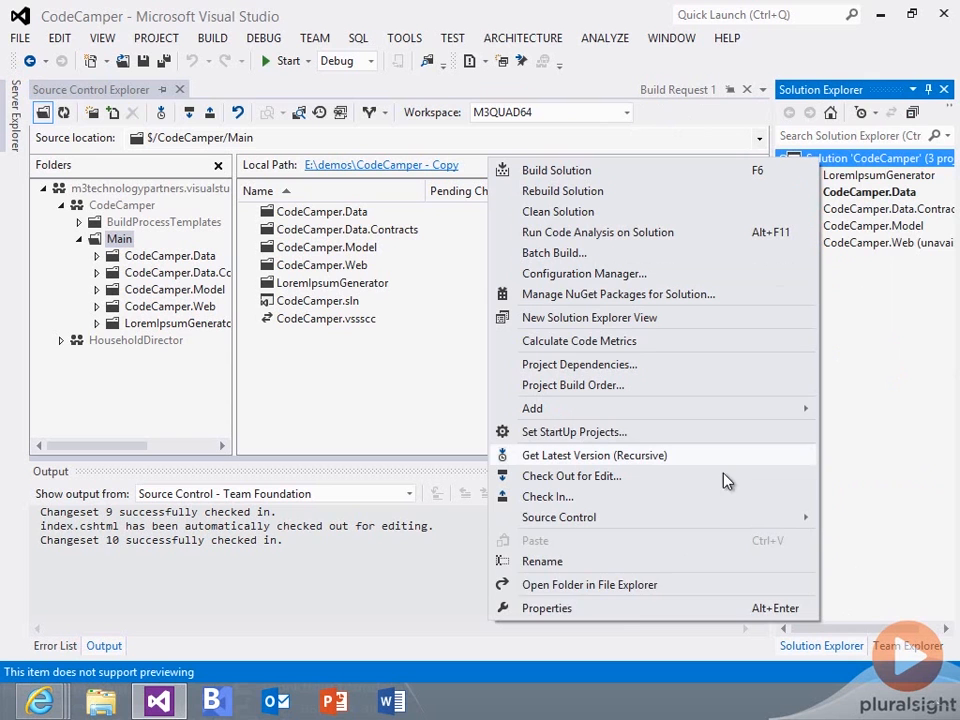
{"action": "mouse_move", "coordinate": [600, 324]}
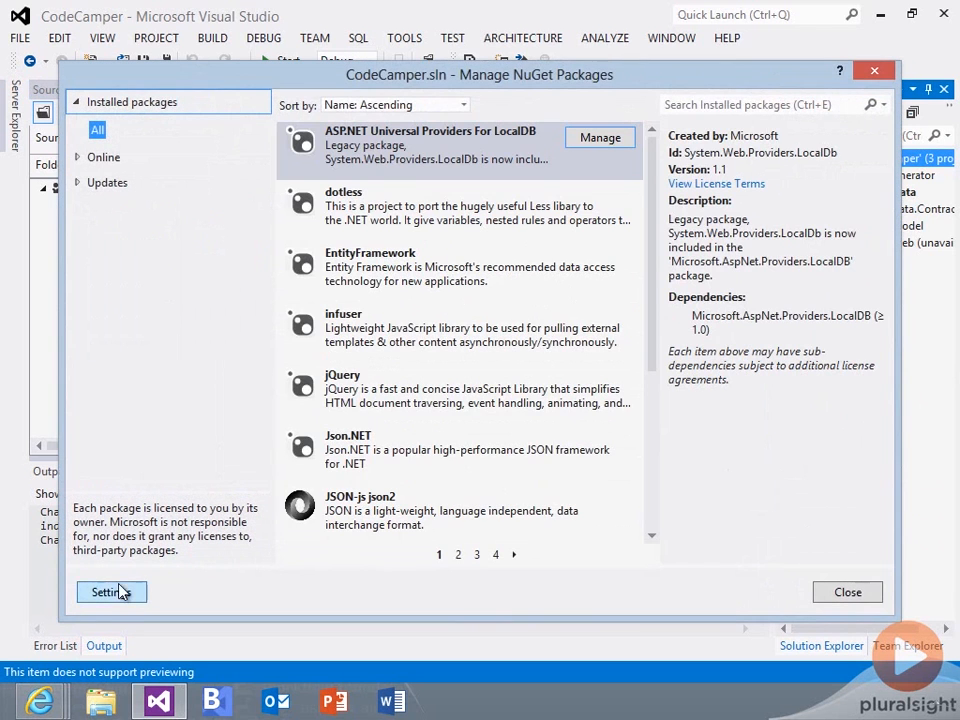
{"action": "left_click", "coordinate": [104, 592]}
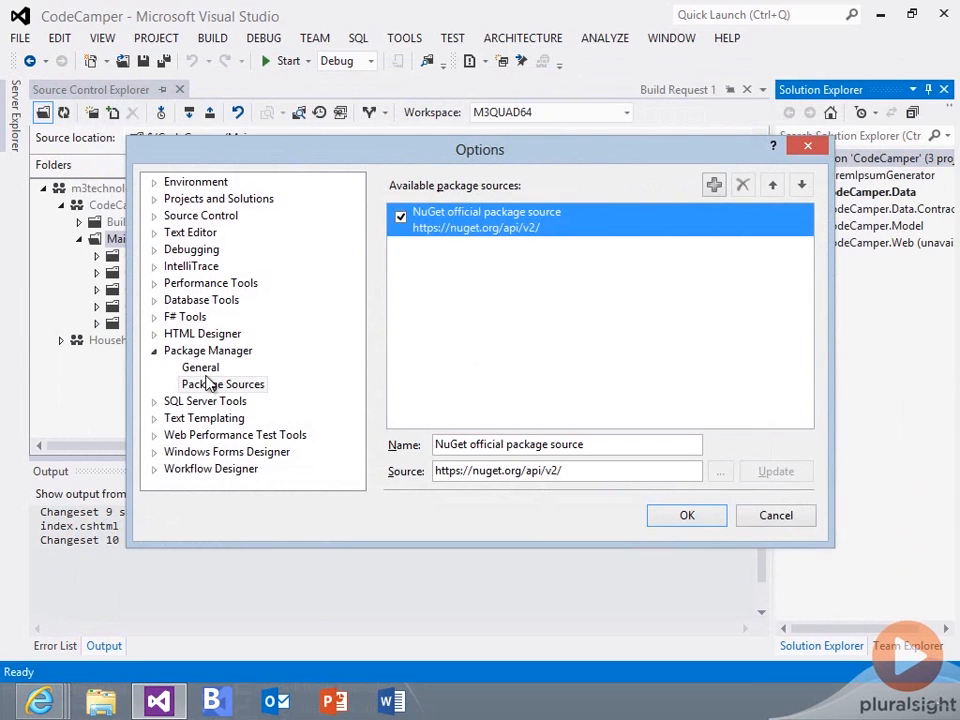
{"action": "left_click", "coordinate": [200, 368]}
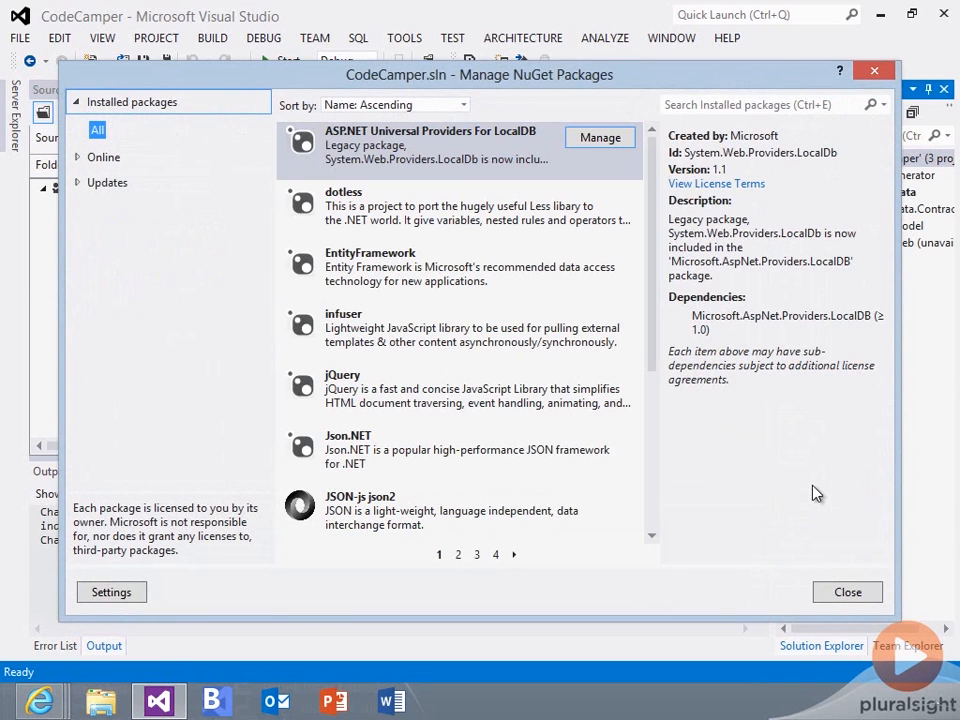
{"action": "left_click", "coordinate": [846, 592]}
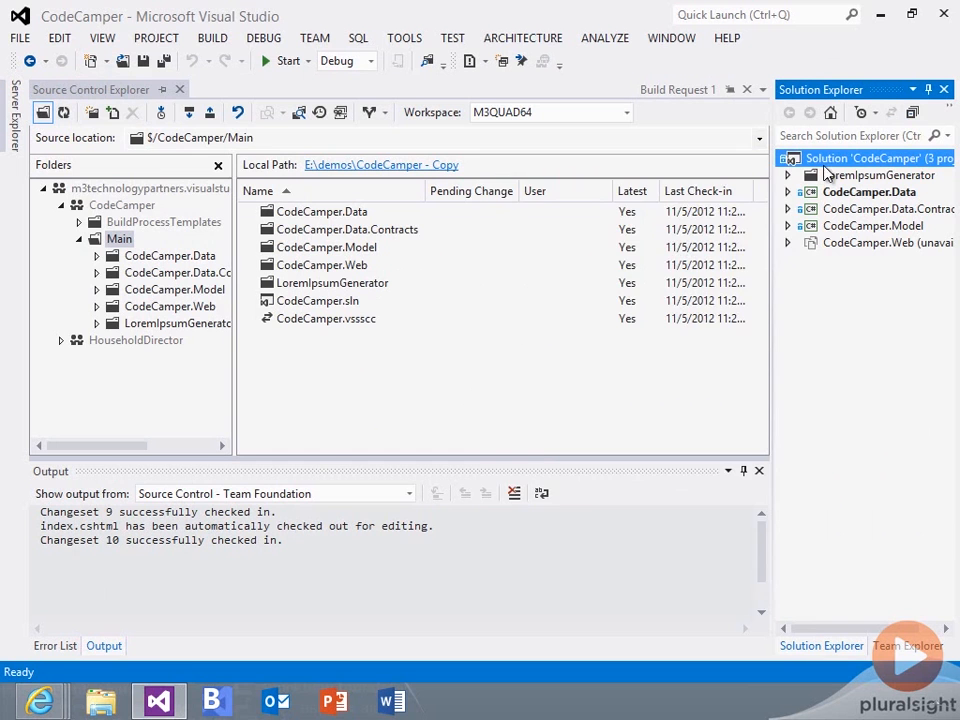
Inspect the local .nuget folder with NuGet.Config, NuGet.exe and NuGet.targets, then return to Source Control Explorer
{"action": "right_click", "coordinate": [870, 158]}
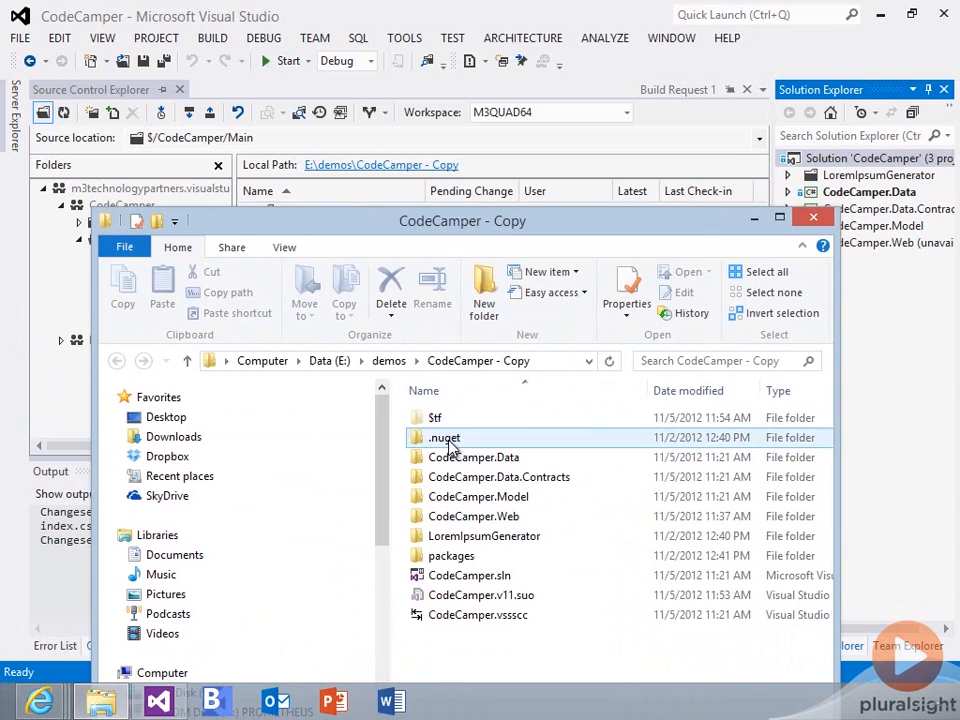
{"action": "double_click", "coordinate": [444, 436]}
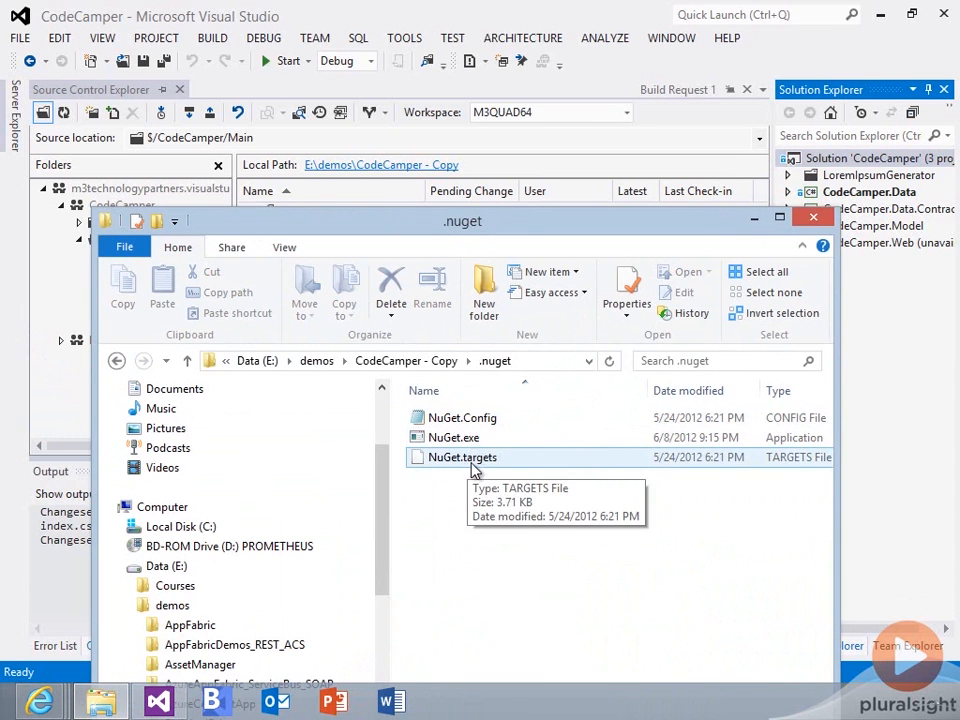
{"action": "mouse_move", "coordinate": [658, 344]}
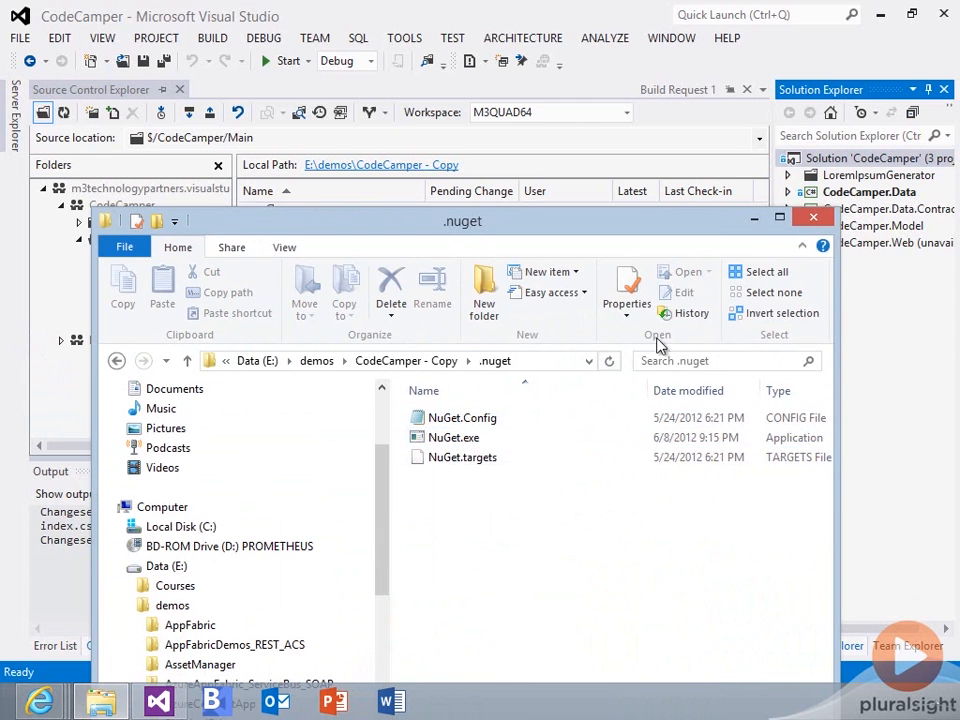
{"action": "left_click", "coordinate": [812, 216]}
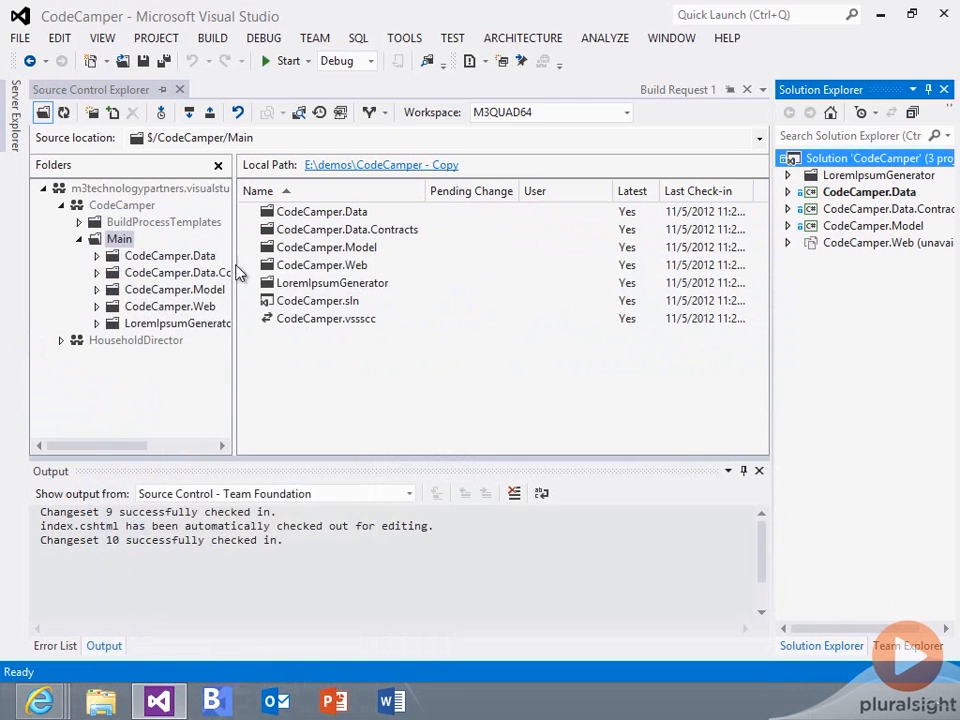
Add the .nuget folder's items to Main, including the excluded NuGet.exe
{"action": "right_click", "coordinate": [120, 238]}
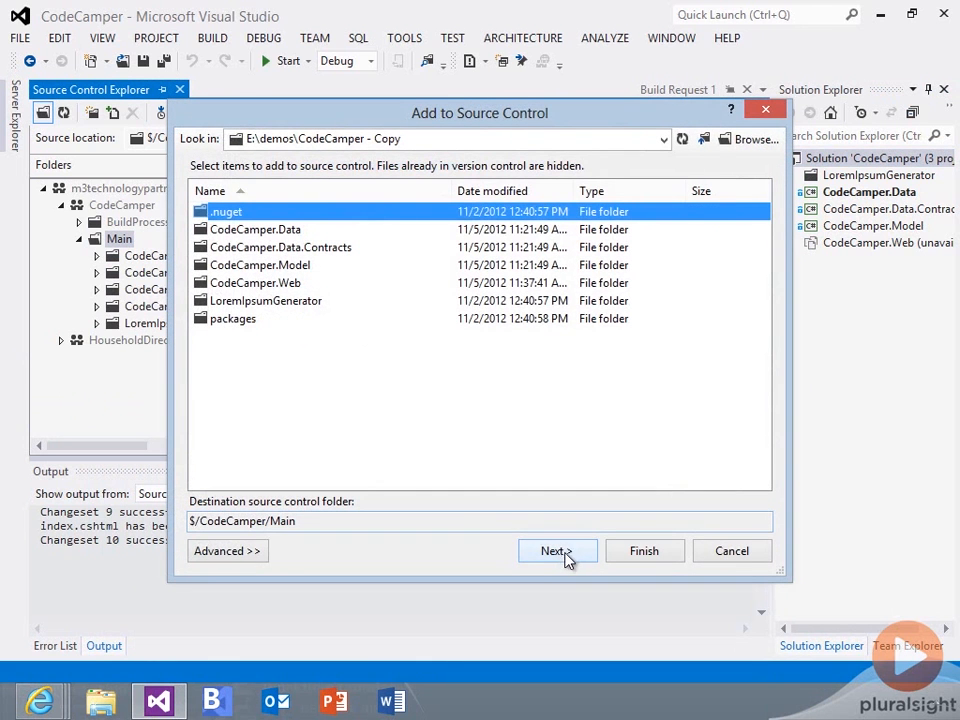
{"action": "left_click", "coordinate": [556, 552]}
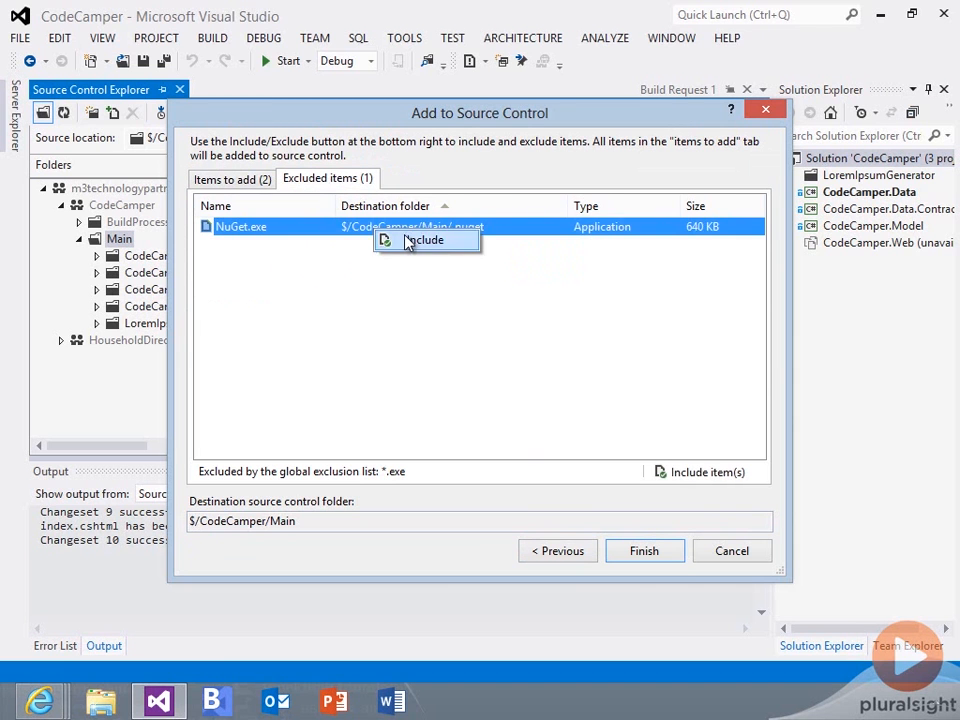
{"action": "left_click", "coordinate": [644, 552]}
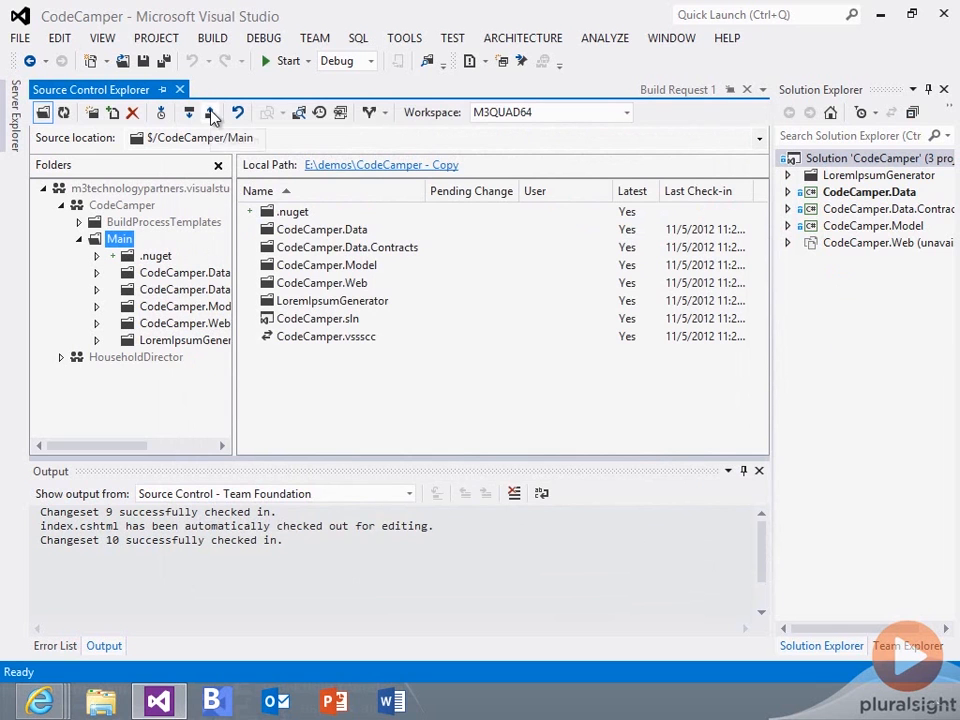
Check in the three NuGet files as changeset 11 and switch to the project's Web Access
{"action": "left_click", "coordinate": [188, 112]}
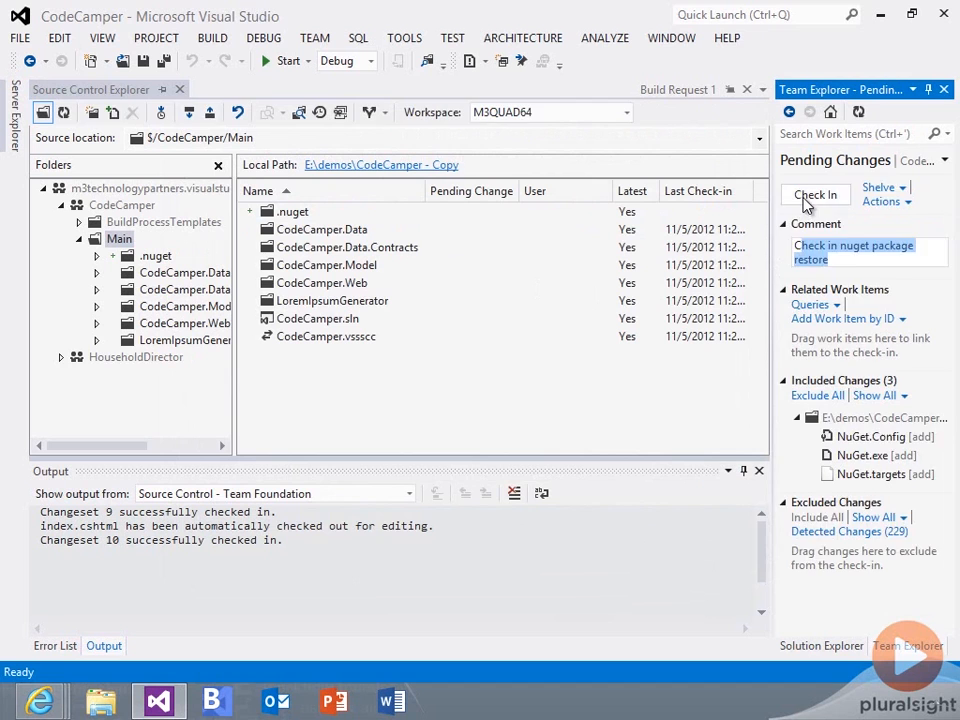
{"action": "left_click", "coordinate": [816, 196]}
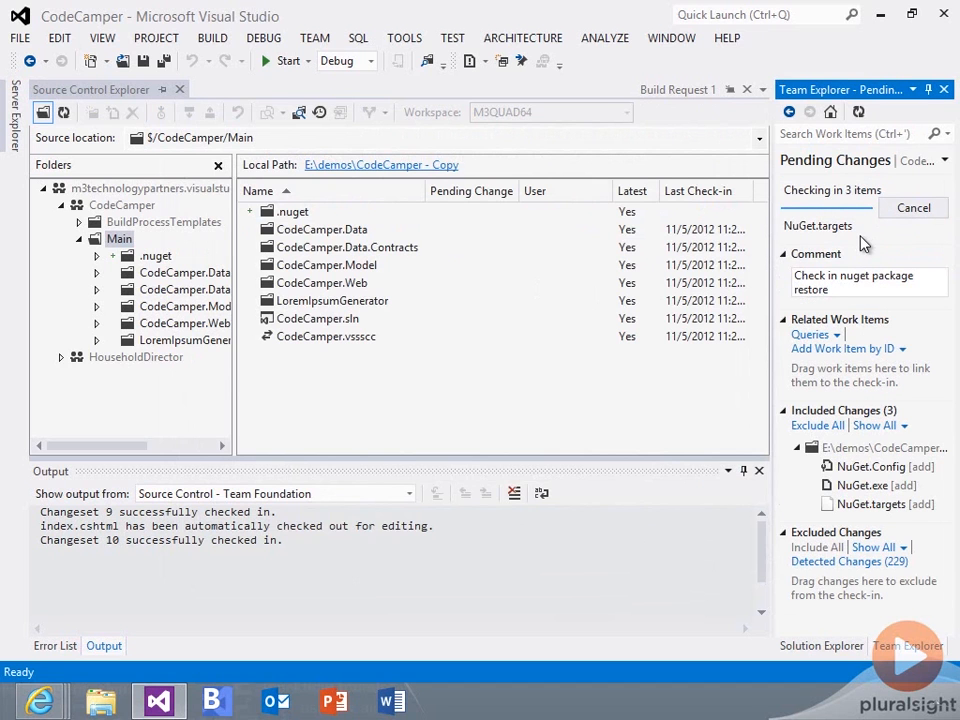
{"action": "mouse_move", "coordinate": [882, 252]}
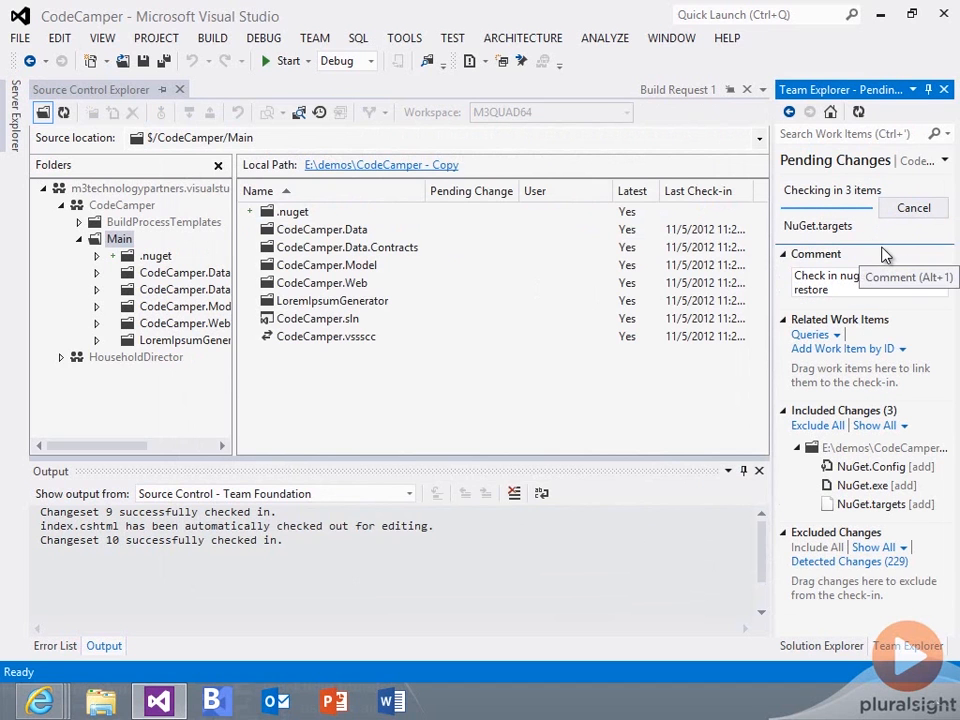
{"action": "left_click", "coordinate": [832, 226]}
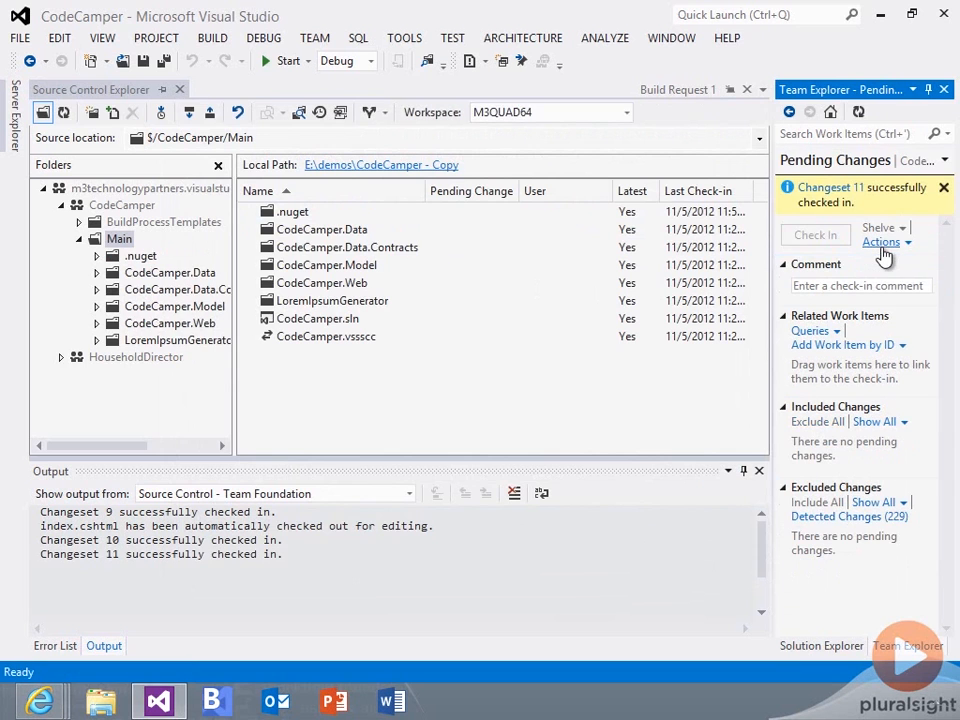
{"action": "mouse_move", "coordinate": [884, 268]}
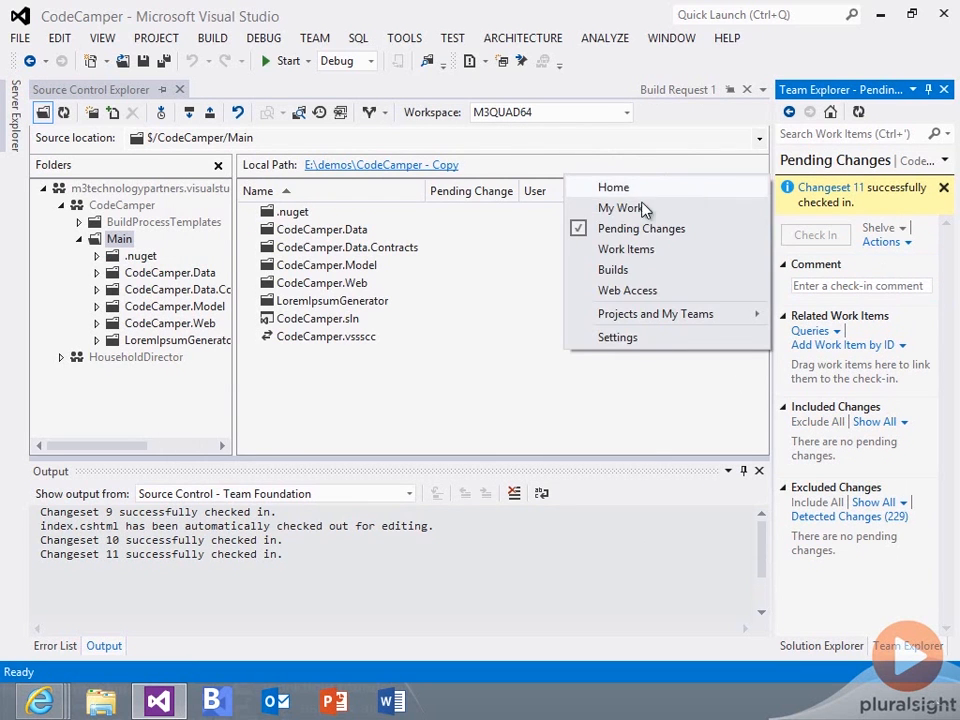
{"action": "left_click", "coordinate": [612, 268]}
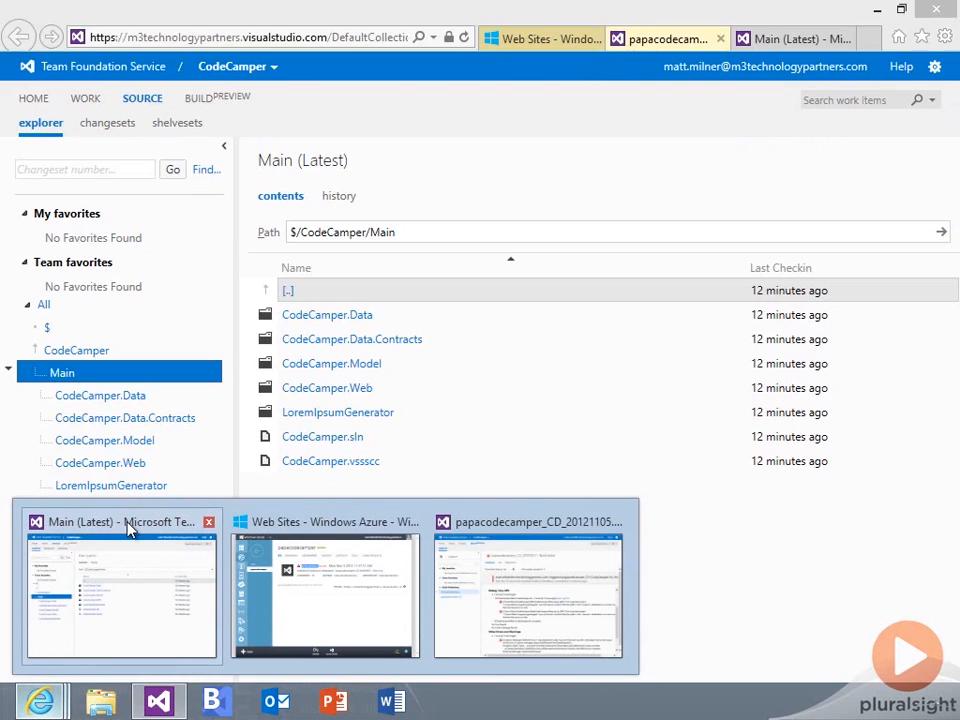
Confirm changeset 11 is papacodecamper's active deployment and show the site's dashboard
{"action": "left_click", "coordinate": [540, 38]}
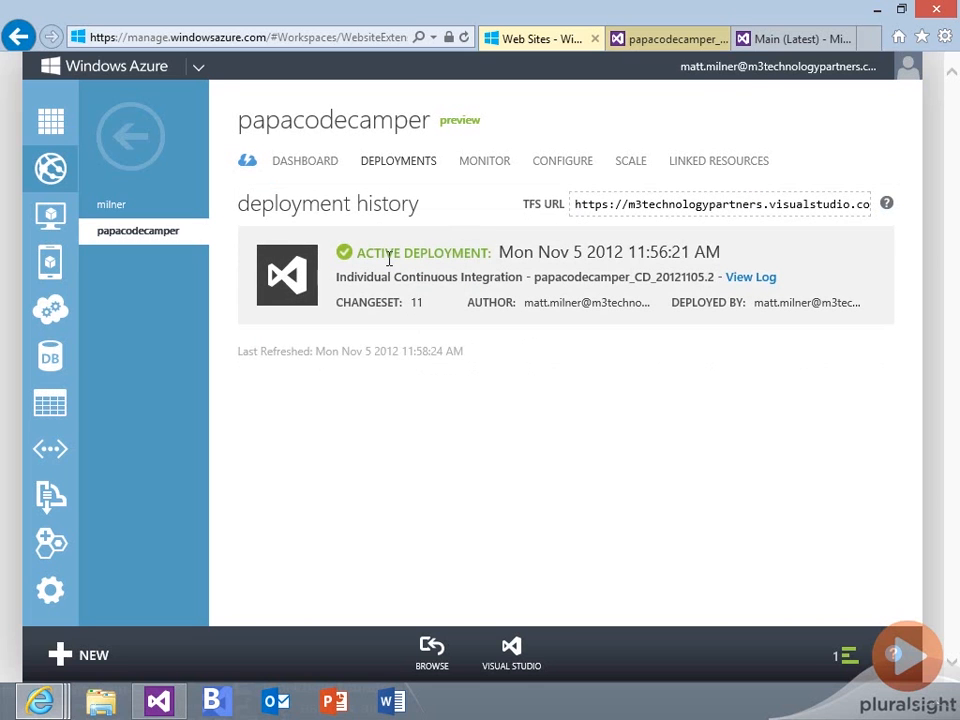
{"action": "mouse_move", "coordinate": [462, 272]}
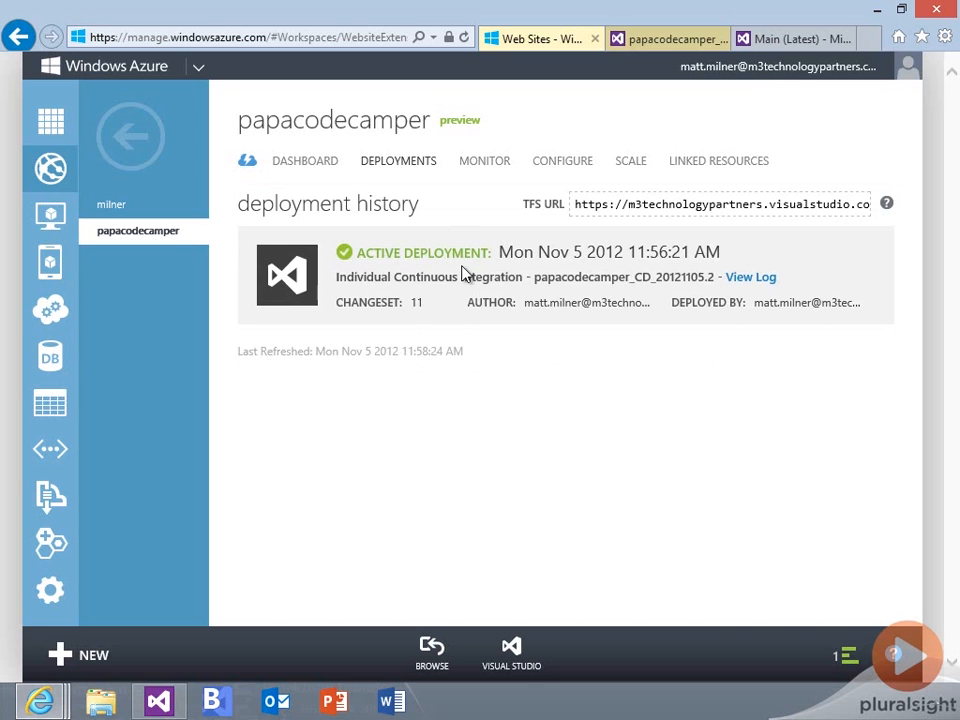
{"action": "left_click", "coordinate": [304, 160]}
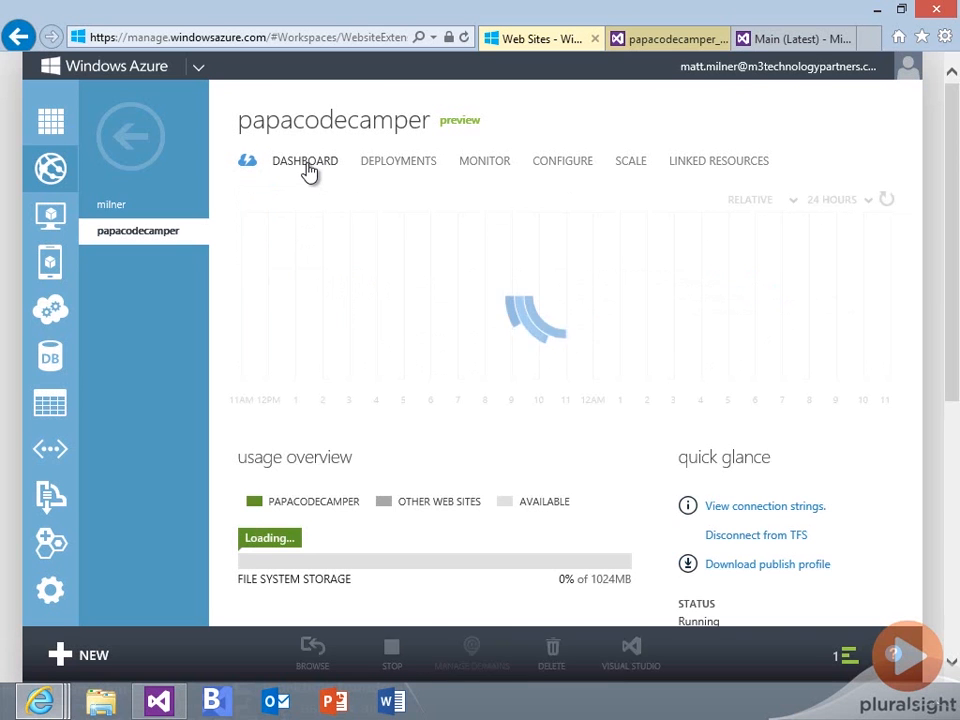
Review the dashboard's usage and request metrics, then return to the CodeCamper project in Team Foundation Service
{"action": "scroll", "scroll_direction": "down", "scroll_amount": 3}
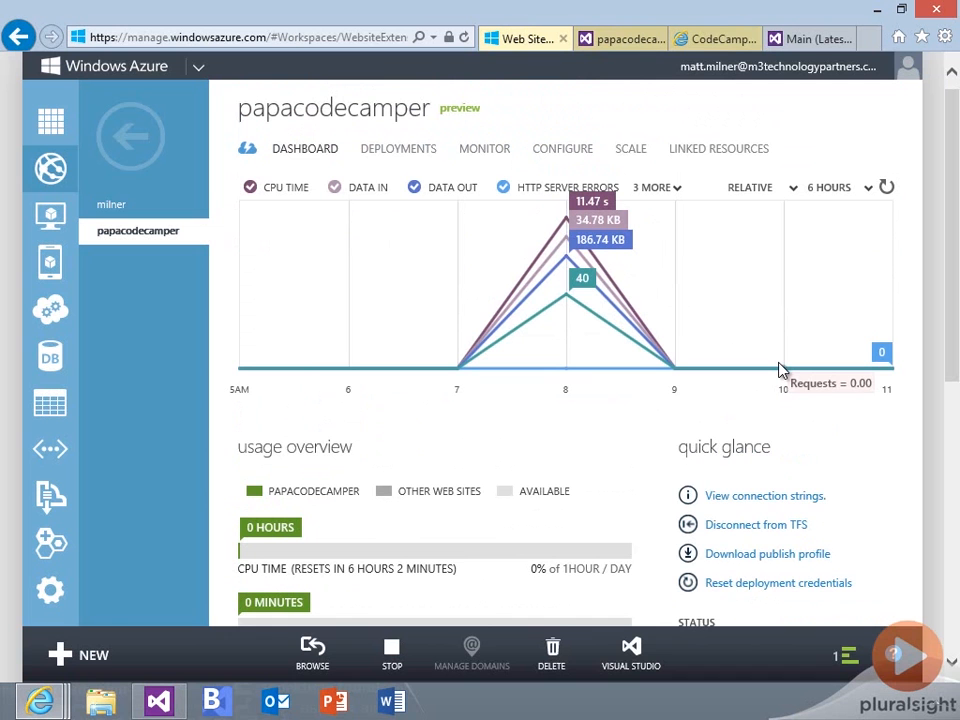
{"action": "mouse_move", "coordinate": [678, 128]}
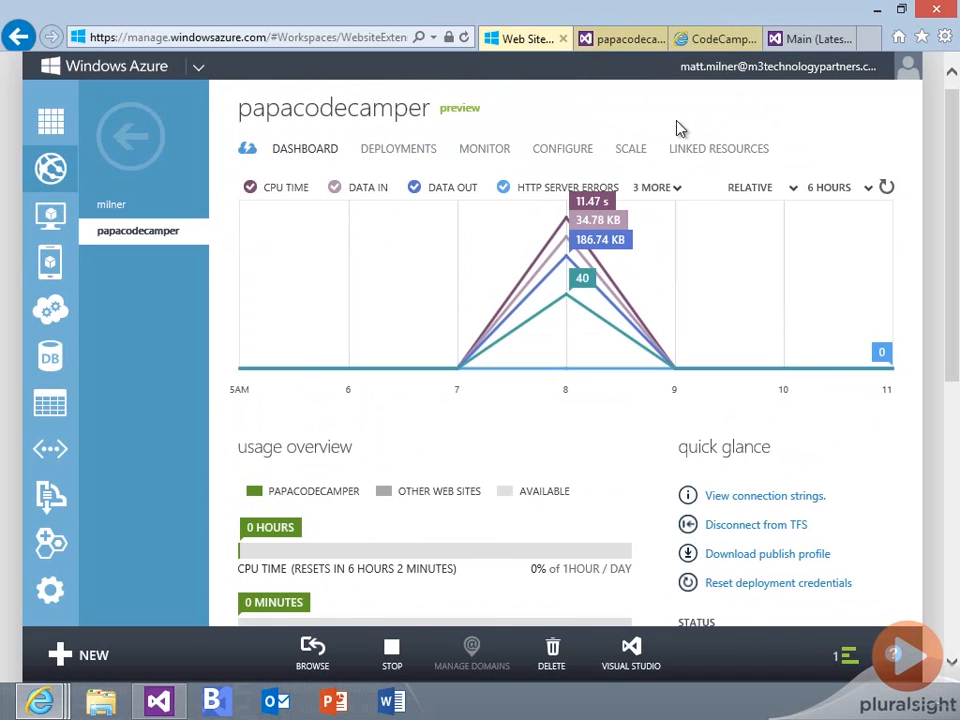
{"action": "left_click", "coordinate": [620, 38]}
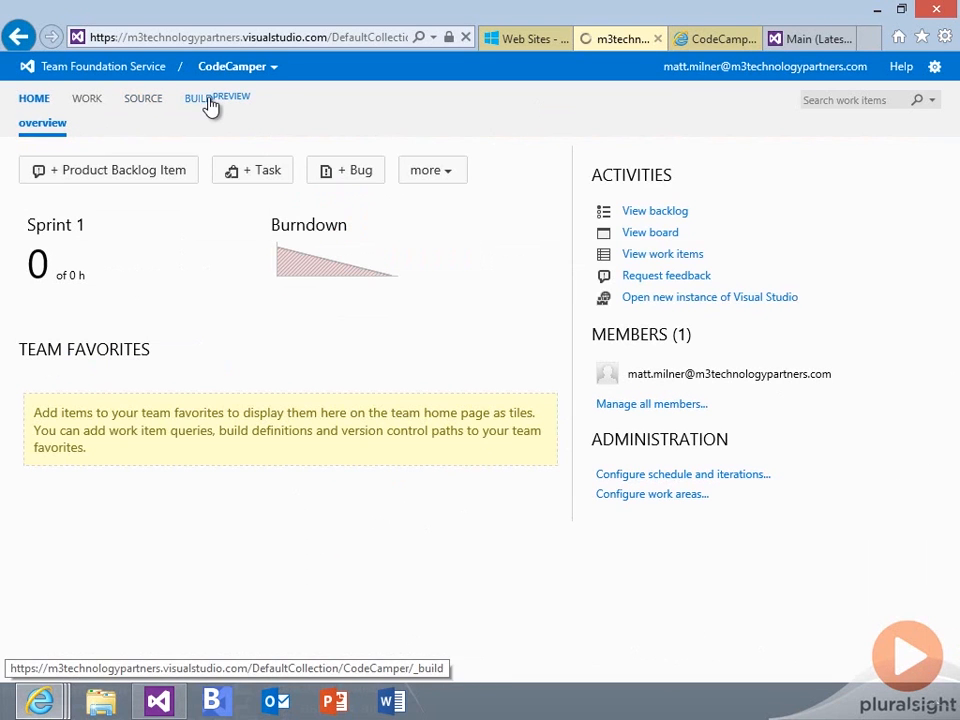
List papacodecamper_CD's completed builds: 20121105.2 succeeded and 20121105.1 failed
{"action": "left_click", "coordinate": [216, 96]}
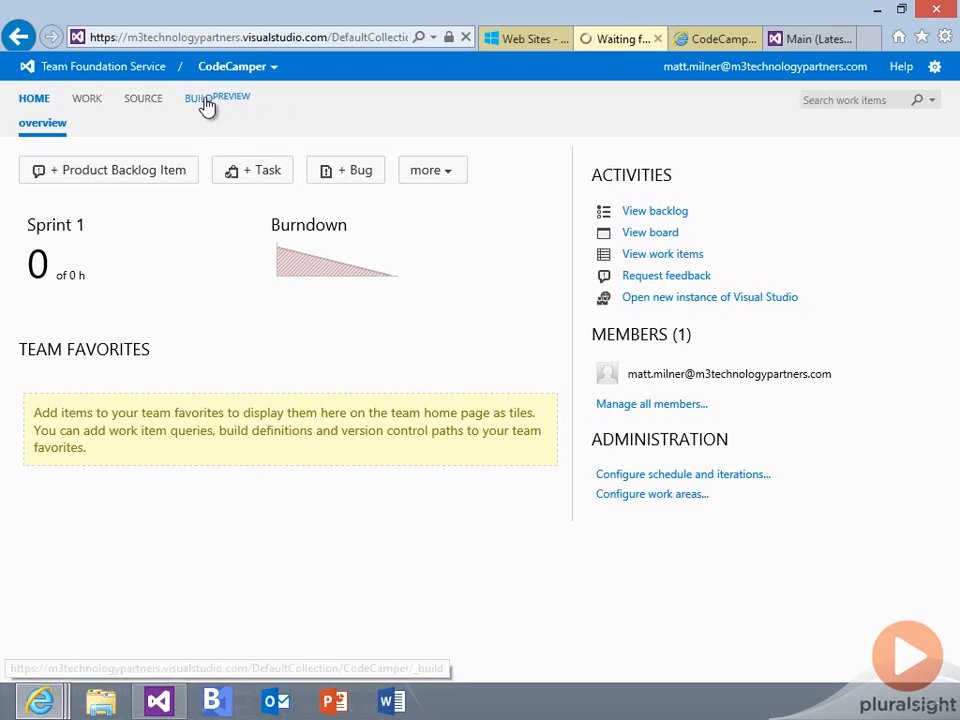
{"action": "left_click", "coordinate": [200, 96]}
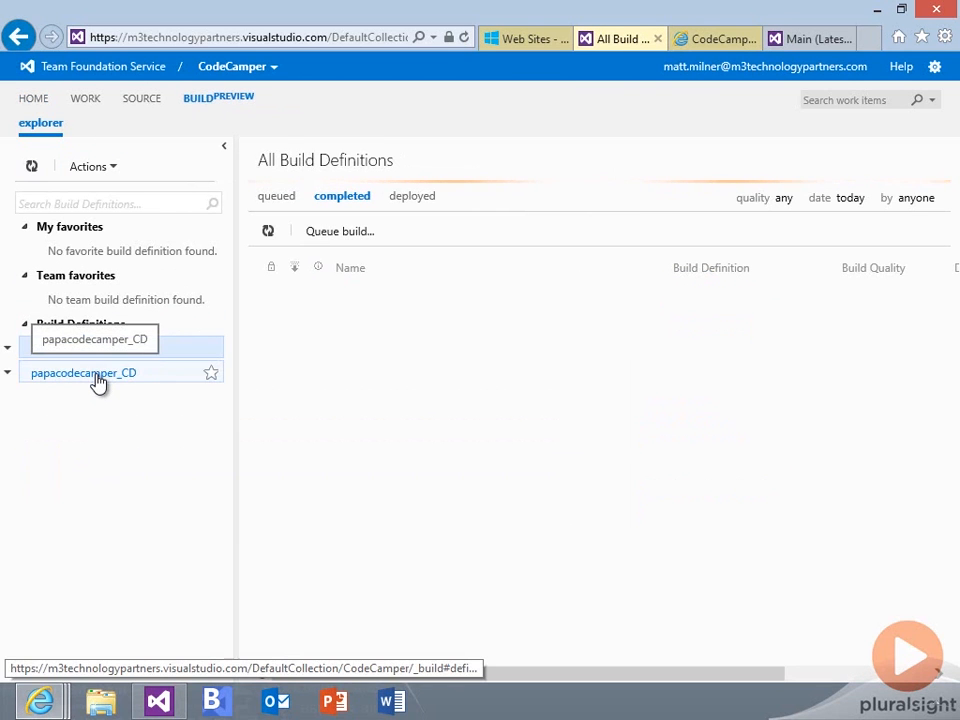
{"action": "left_click", "coordinate": [84, 372]}
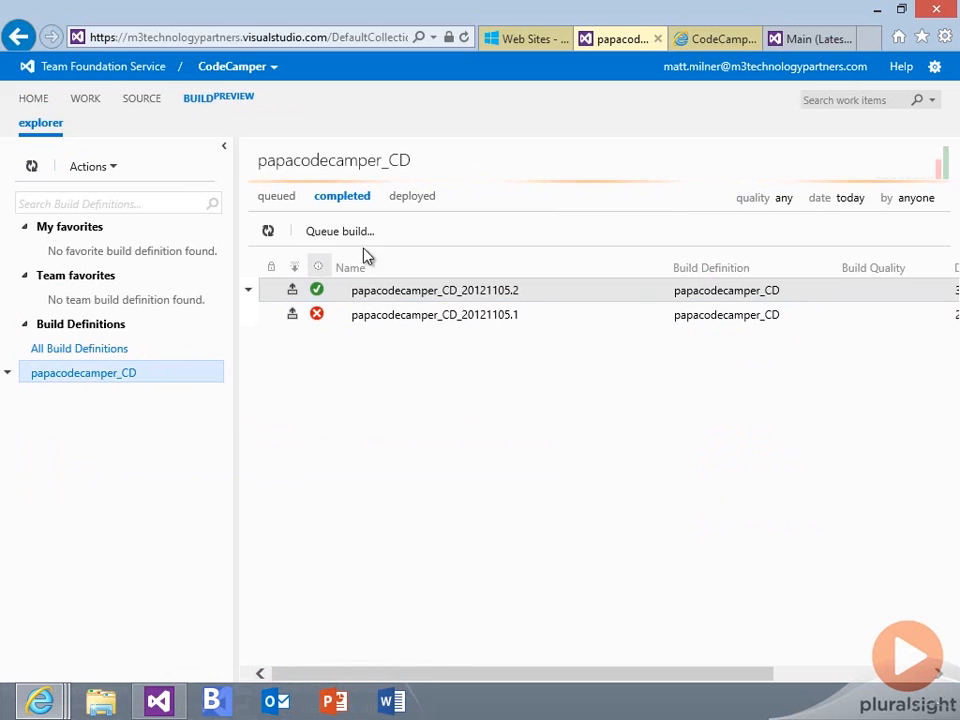
{"action": "mouse_move", "coordinate": [436, 246]}
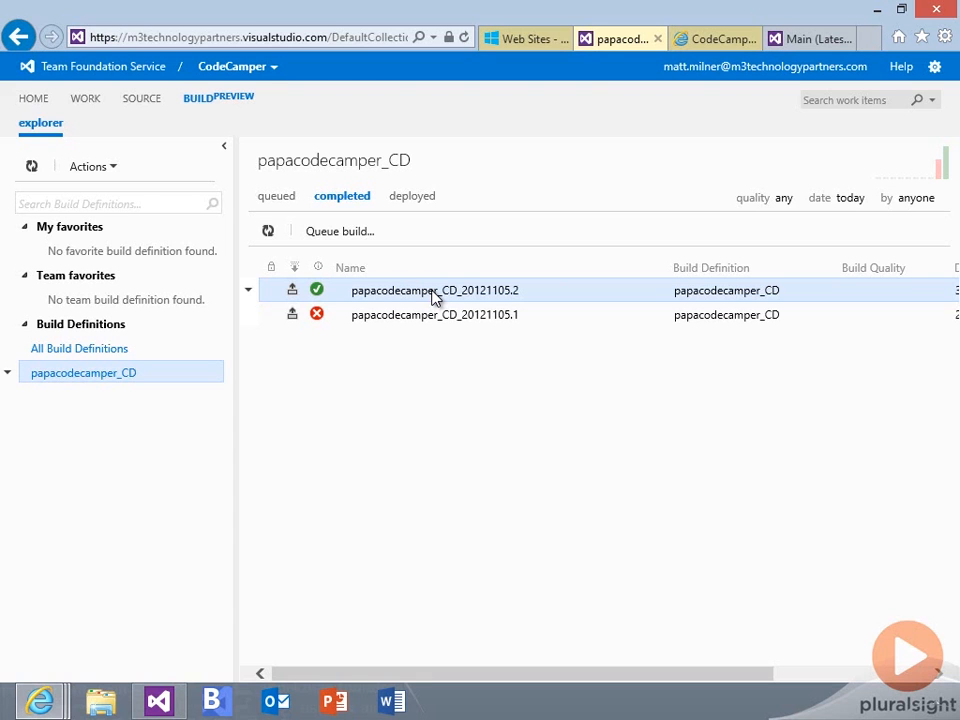
{"action": "mouse_move", "coordinate": [276, 600]}
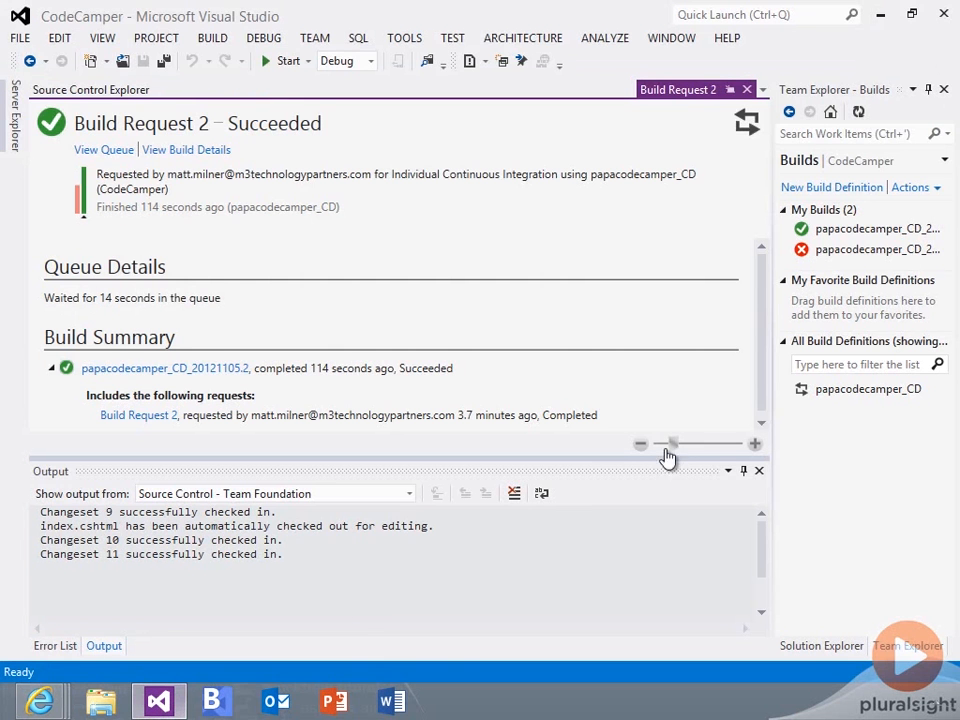
{"action": "mouse_move", "coordinate": [596, 244]}
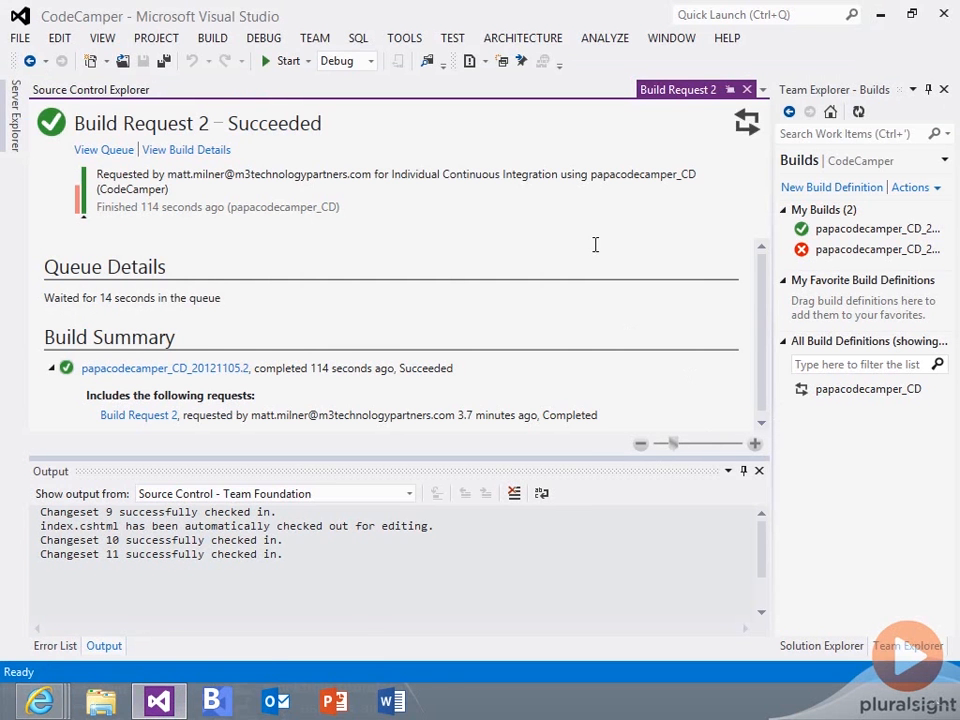
Review the succeeded Build Request 2 report for papacodecamper_CD_20121105.2
{"action": "scroll", "scroll_direction": "down", "scroll_amount": 3}
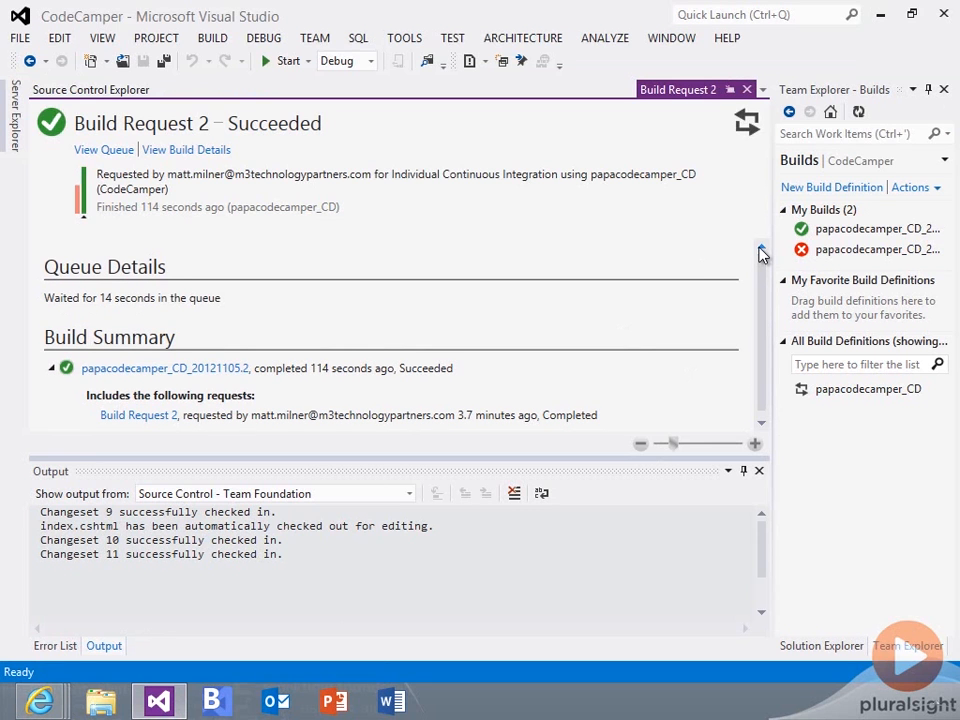
{"action": "mouse_move", "coordinate": [748, 90]}
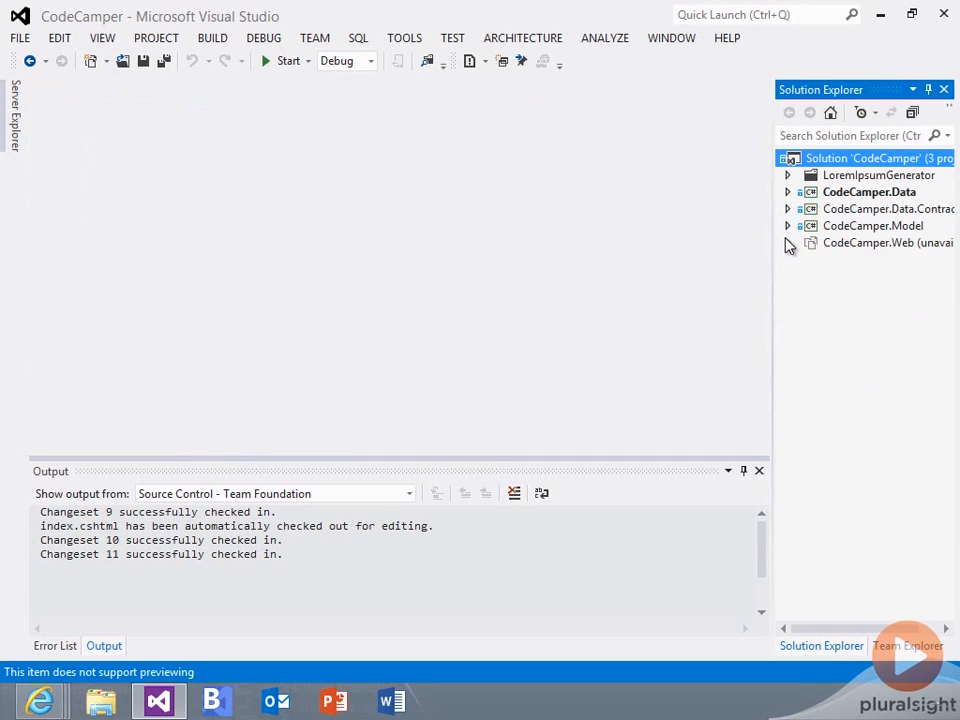
Edit index.cshtml in CodeCamper.Web so the h1 reads 'Code Camper - Azure websites'
{"action": "left_click", "coordinate": [888, 242]}
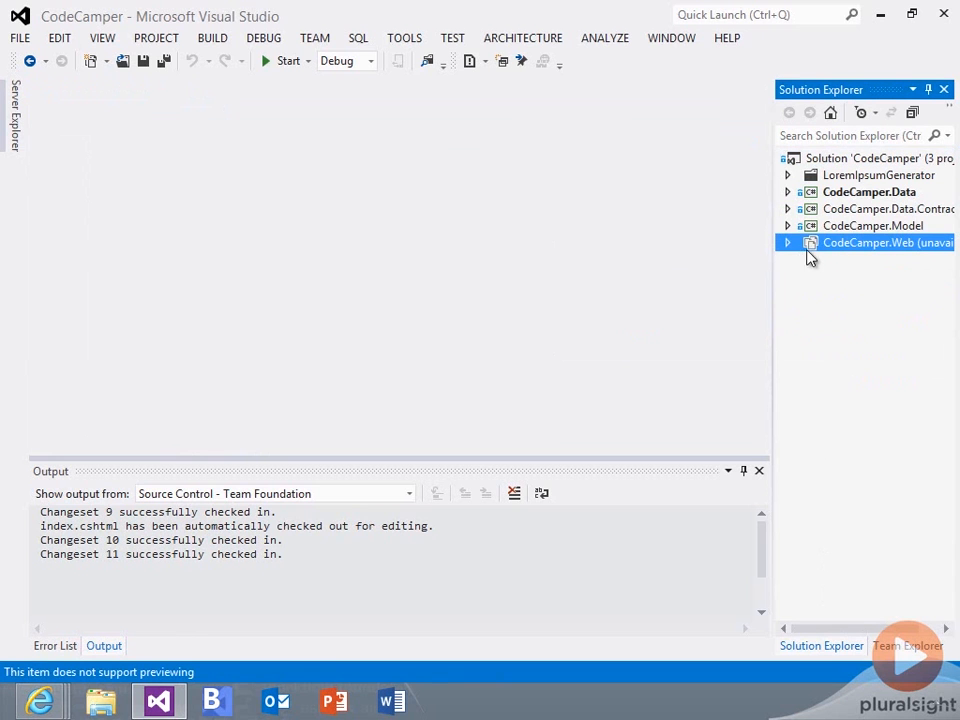
{"action": "left_click", "coordinate": [788, 242]}
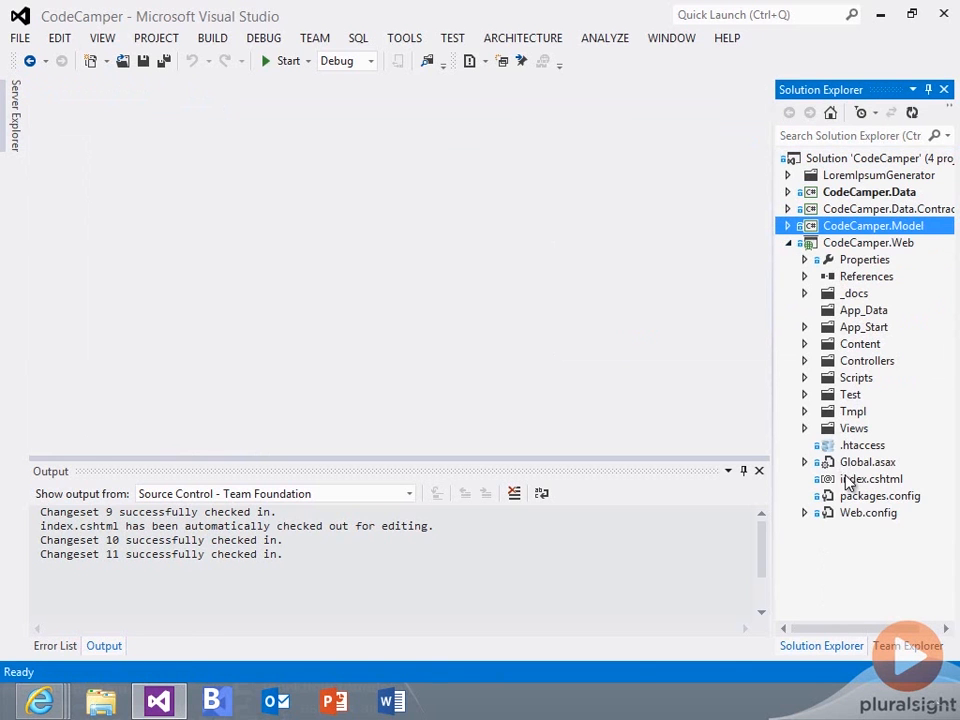
{"action": "double_click", "coordinate": [870, 478]}
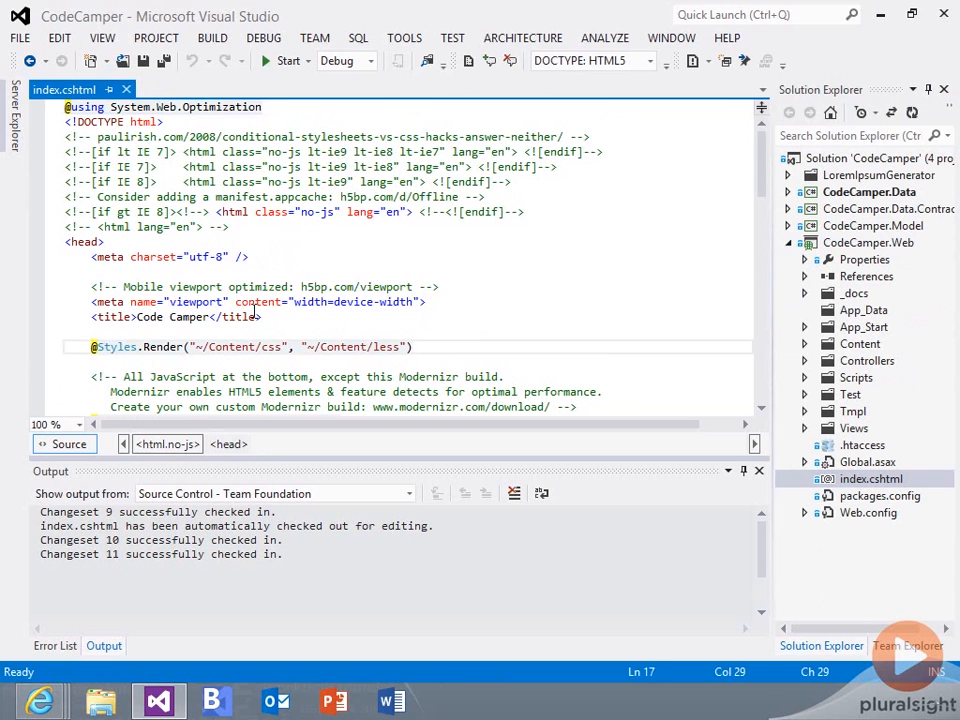
{"action": "scroll", "scroll_direction": "down", "scroll_amount": 3}
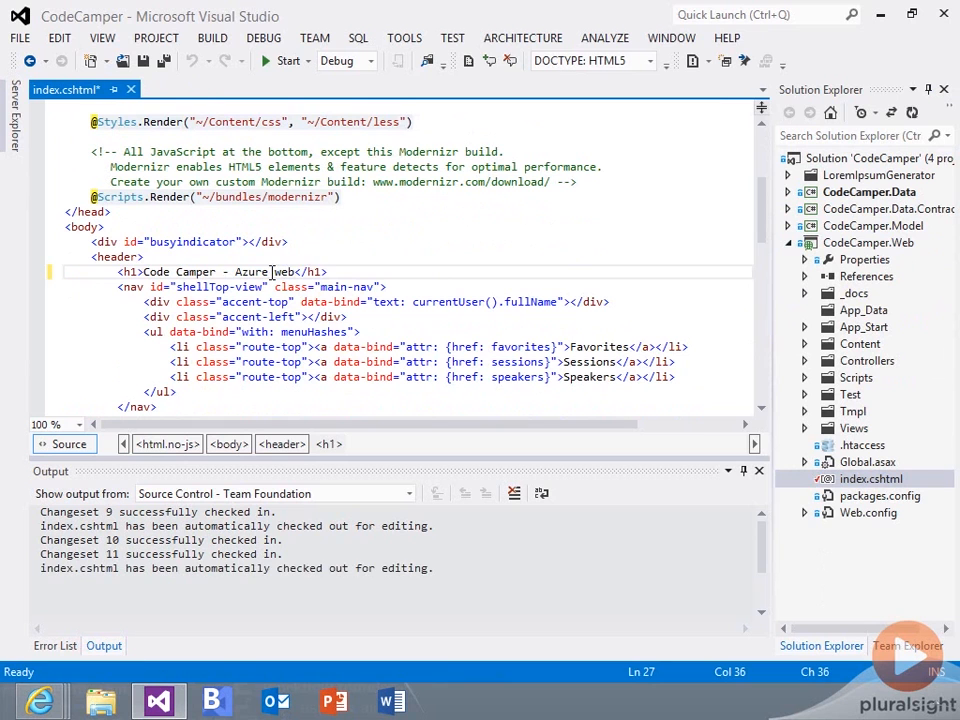
{"action": "type", "text": "sites"}
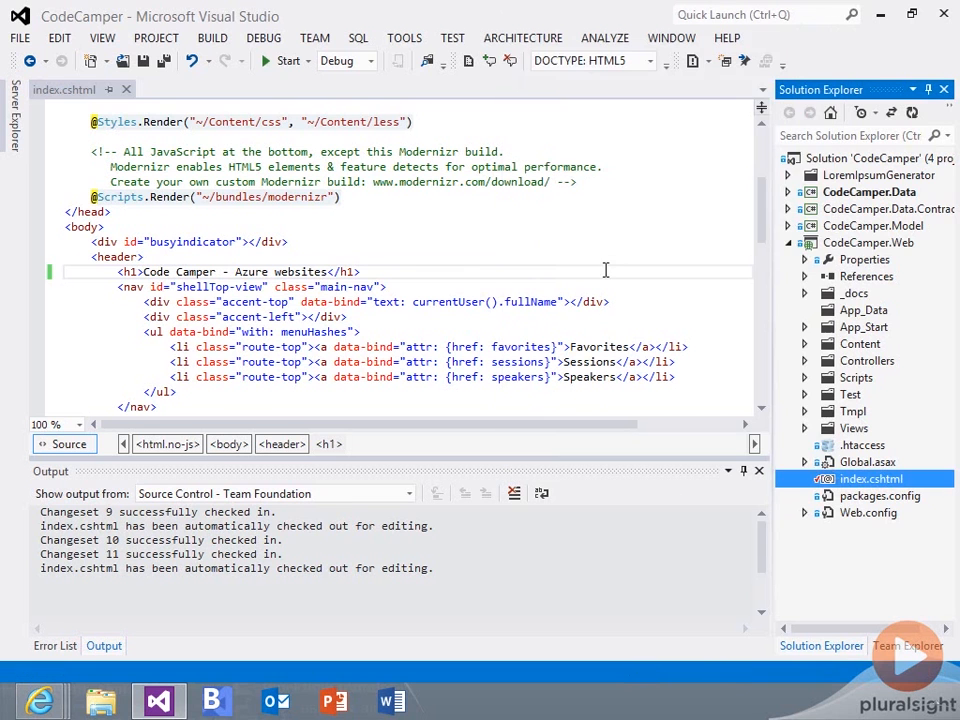
Check in the title edit as changeset 12 with the comment 'changed title again'
{"action": "left_click", "coordinate": [906, 644]}
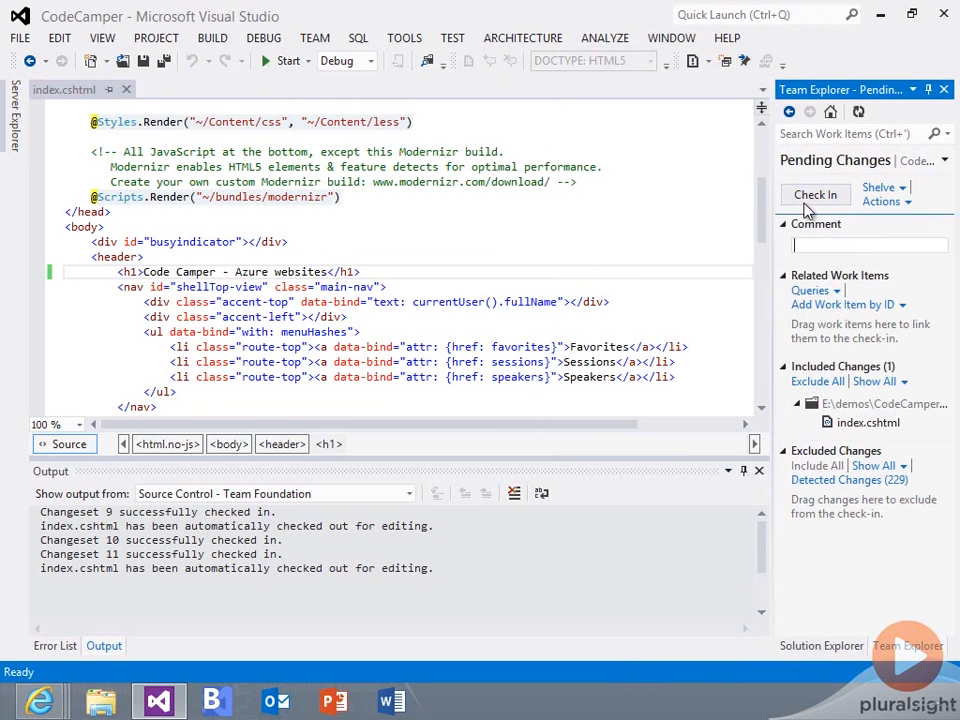
{"action": "type", "text": "changed title again"}
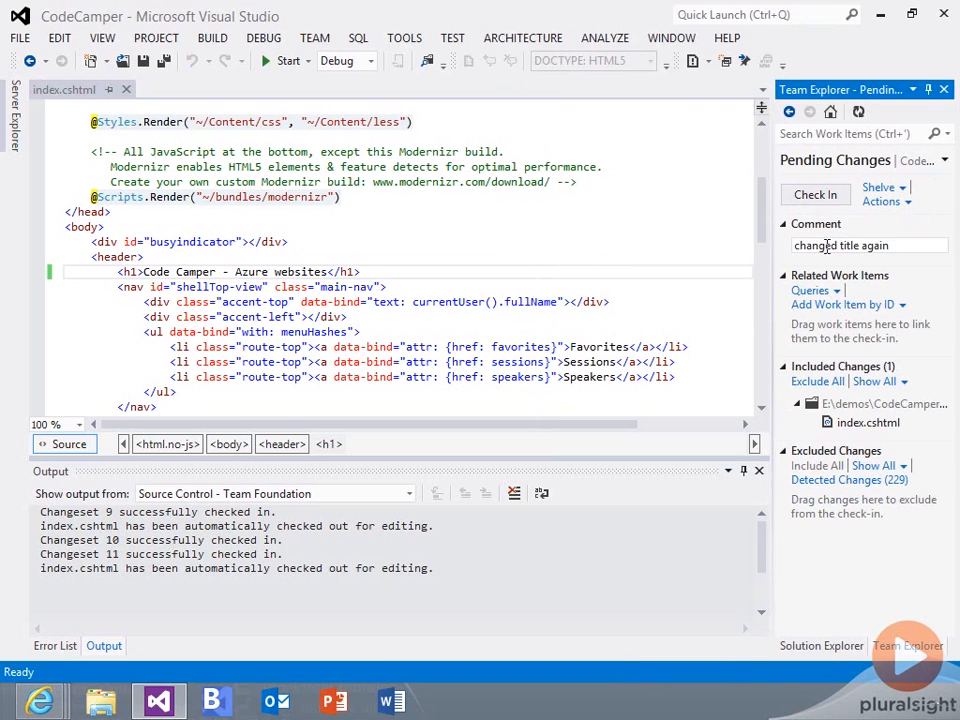
{"action": "left_click", "coordinate": [816, 194]}
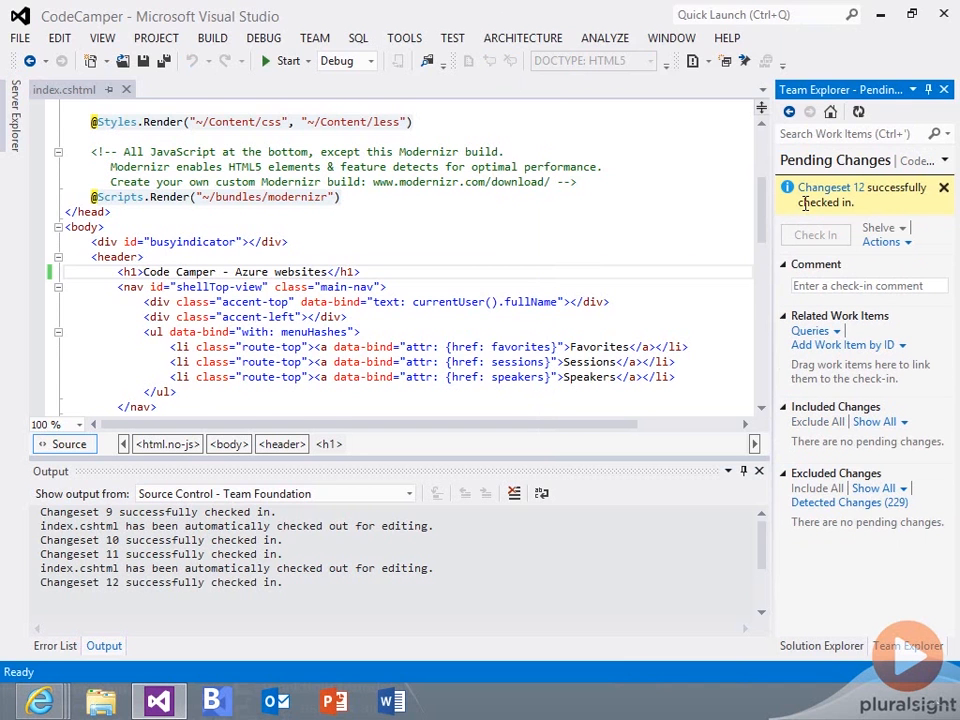
{"action": "mouse_move", "coordinate": [624, 418]}
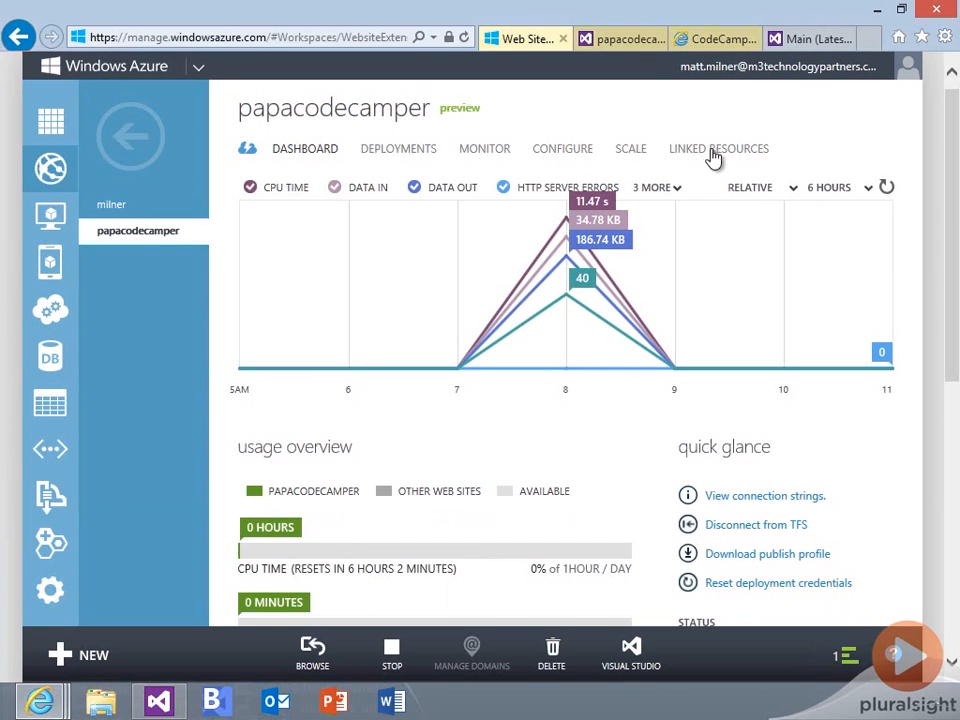
Confirm changeset 12 is the active deployment above changeset 11 and browse the live site
{"action": "left_click", "coordinate": [398, 148]}
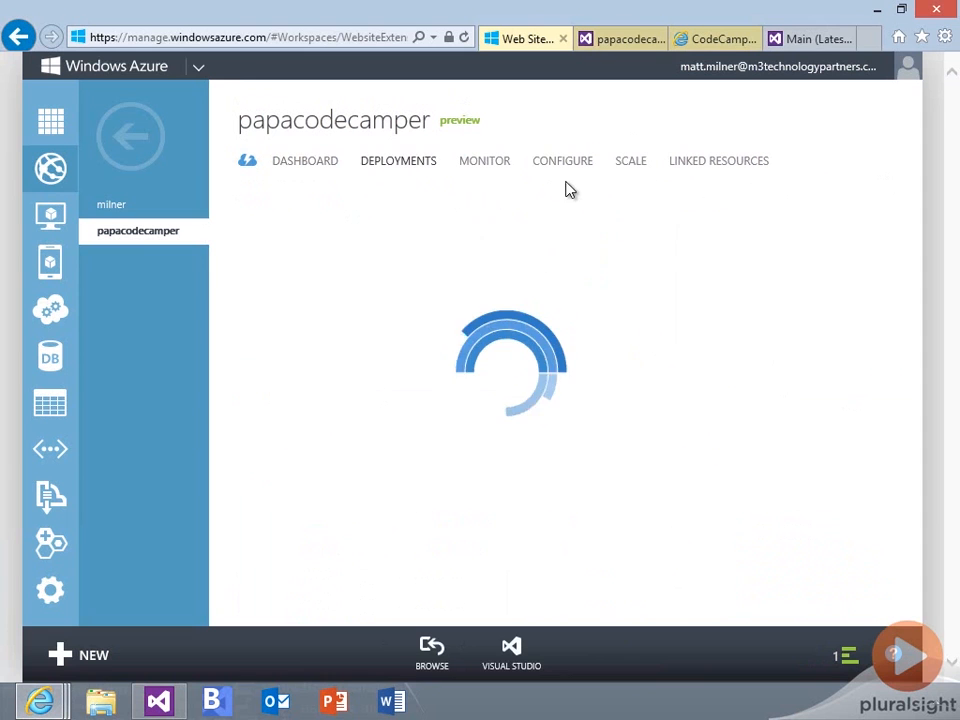
{"action": "left_click", "coordinate": [398, 160]}
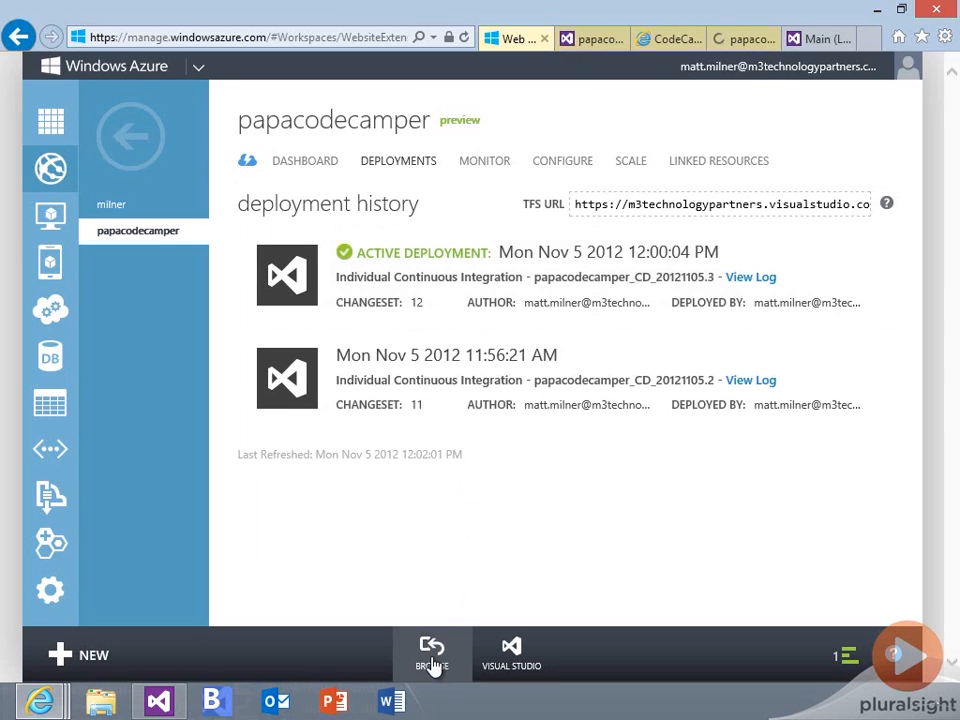
{"action": "left_click", "coordinate": [432, 656]}
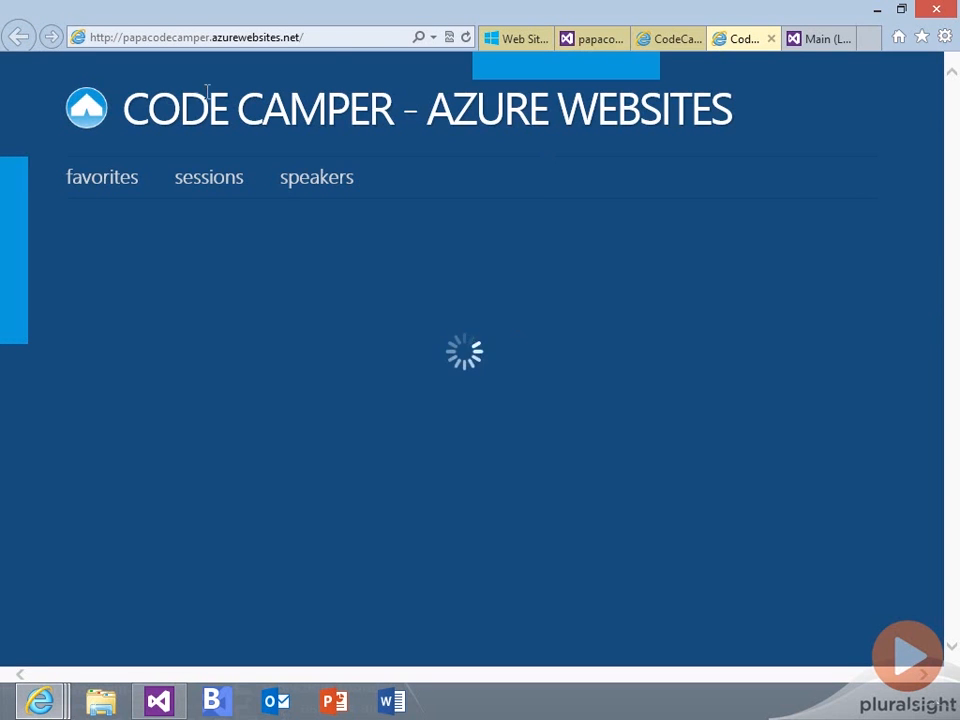
After seeing the live heading 'CODE CAMPER - AZURE WEBSITES', return to the portal's deployment history
{"action": "left_click", "coordinate": [208, 176]}
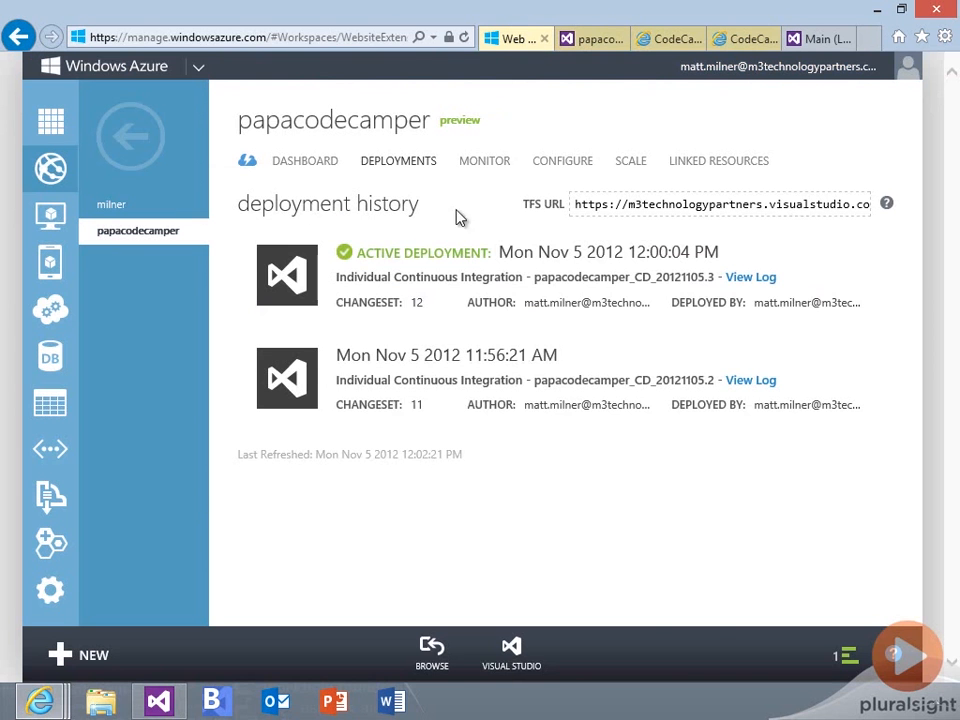
Redeploy changeset 11, confirm, and dismiss the build papacodecamper_CD_20121105.2 started notifications
{"action": "left_click", "coordinate": [500, 378]}
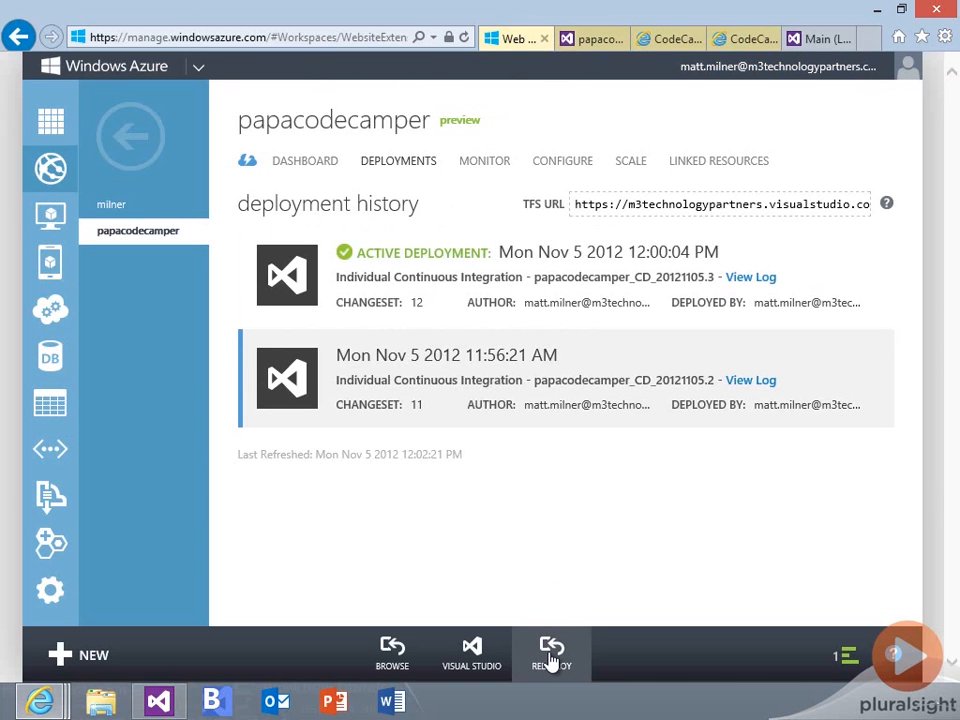
{"action": "left_click", "coordinate": [552, 652]}
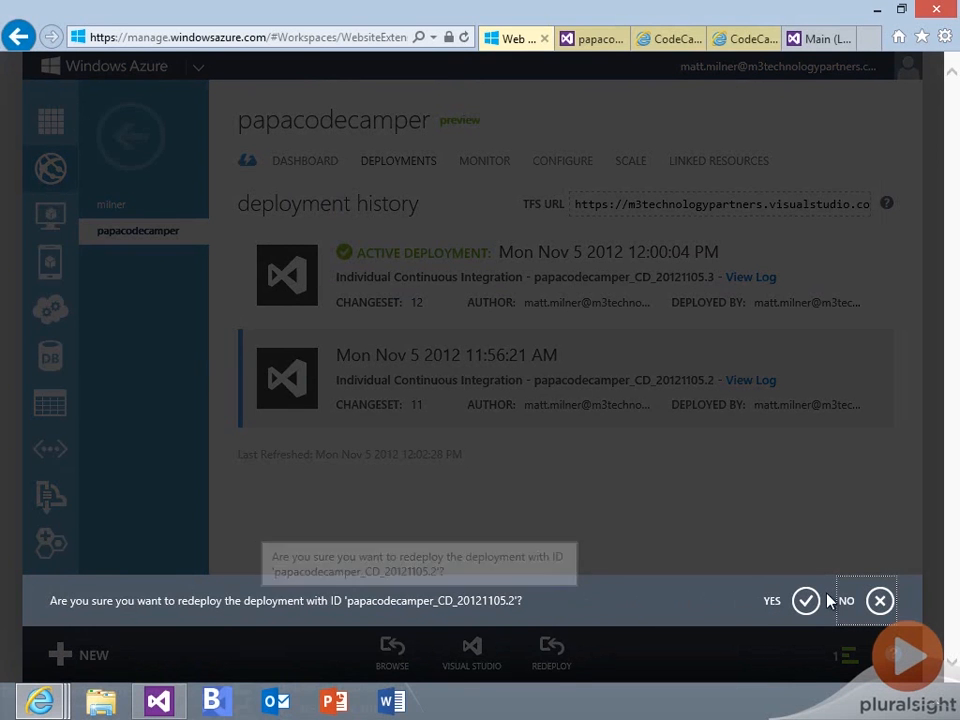
{"action": "left_click", "coordinate": [806, 600]}
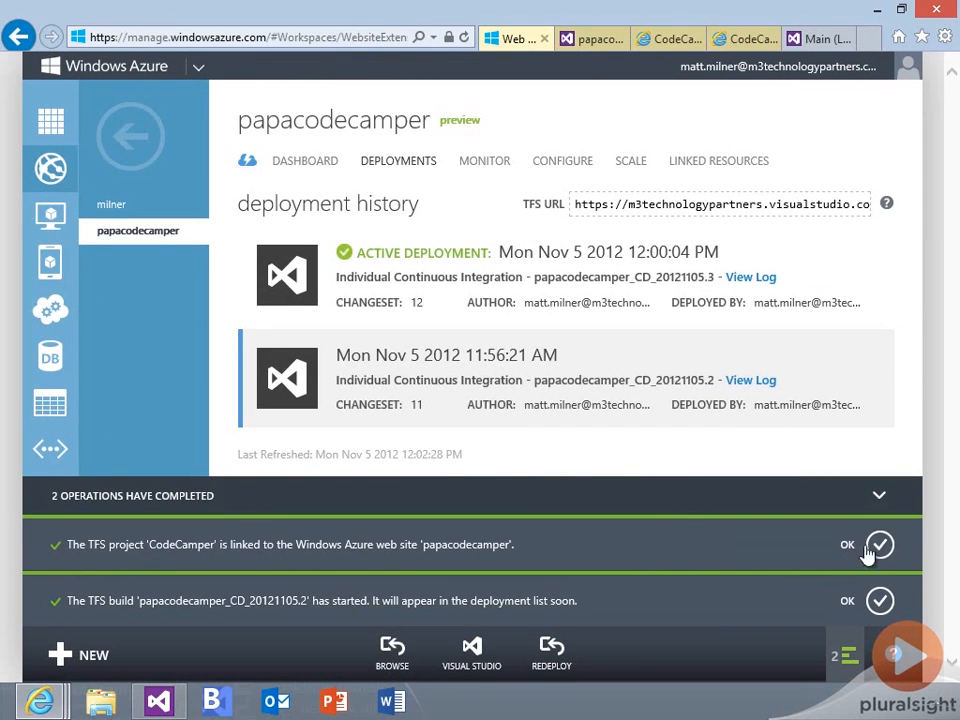
{"action": "left_click", "coordinate": [880, 544]}
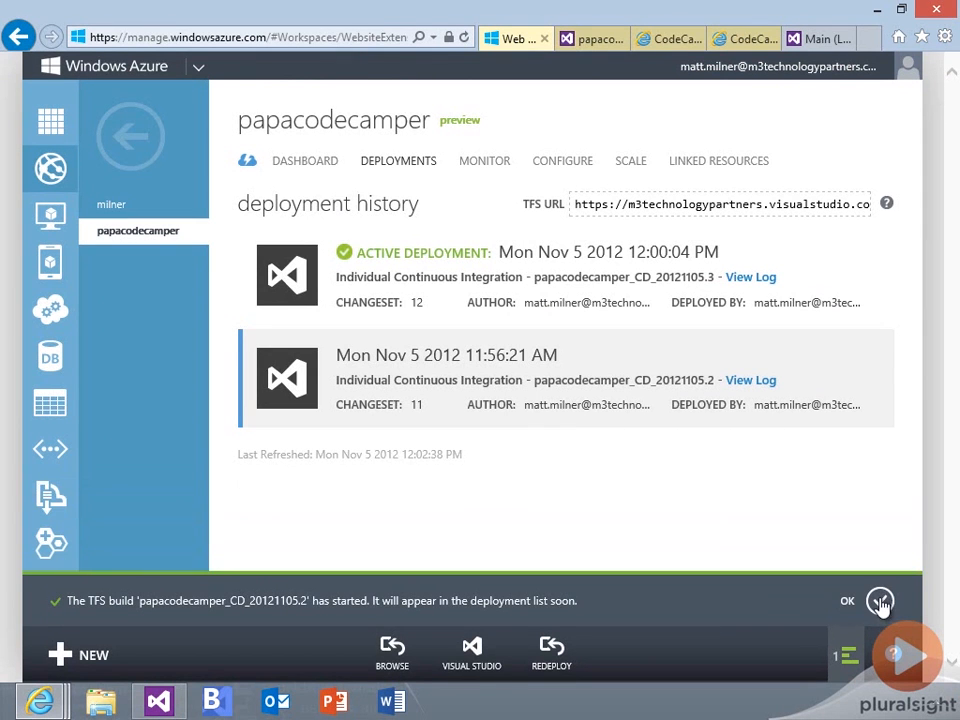
{"action": "left_click", "coordinate": [848, 600]}
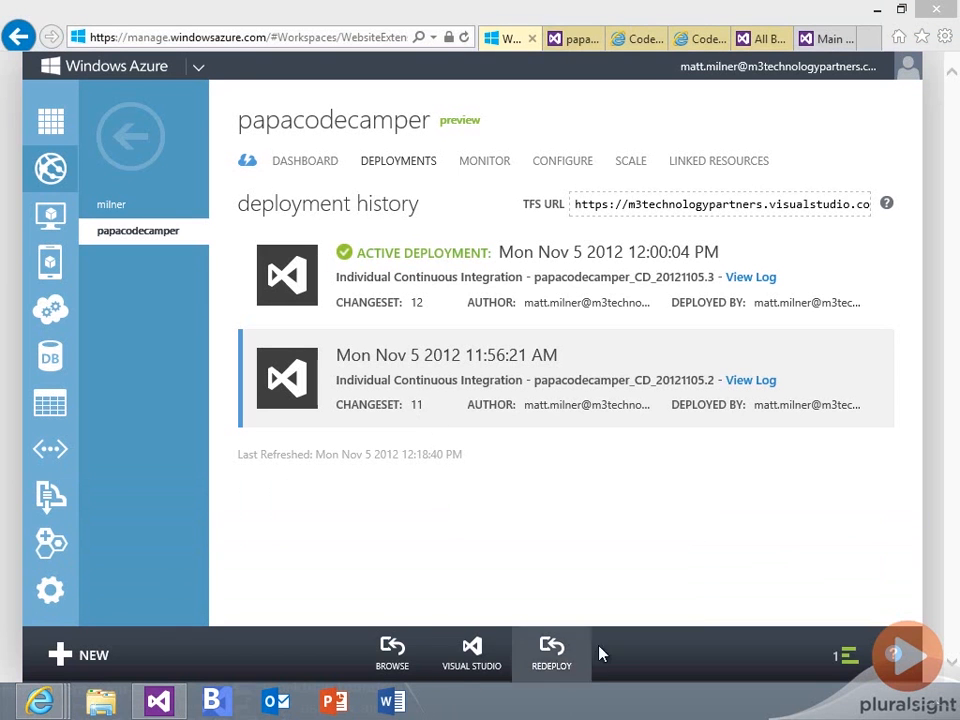
{"action": "mouse_move", "coordinate": [572, 38]}
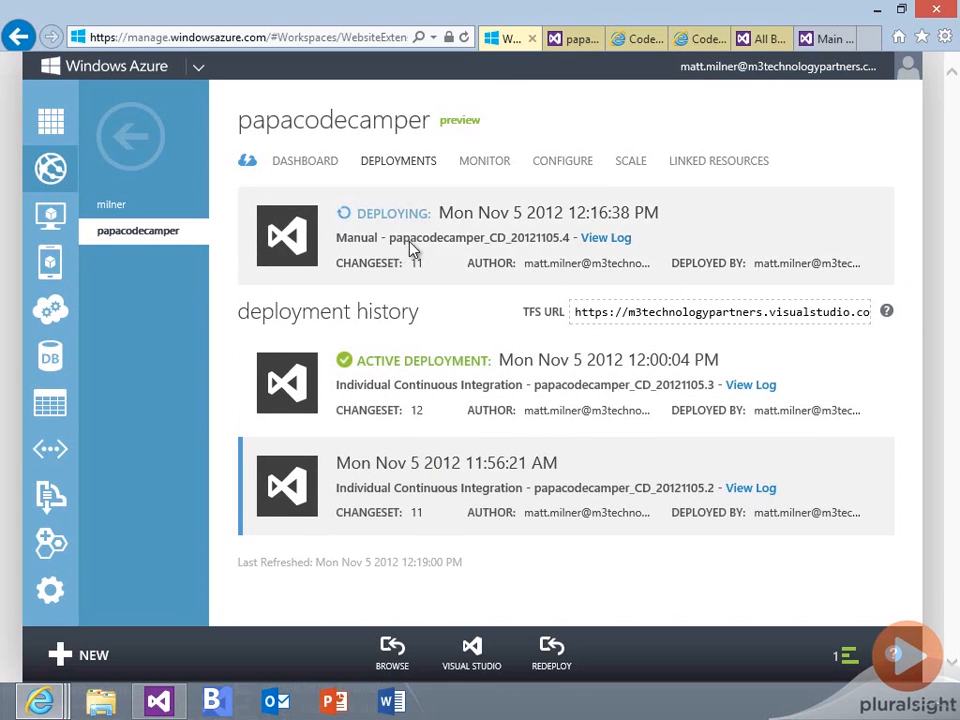
{"action": "mouse_move", "coordinate": [596, 232]}
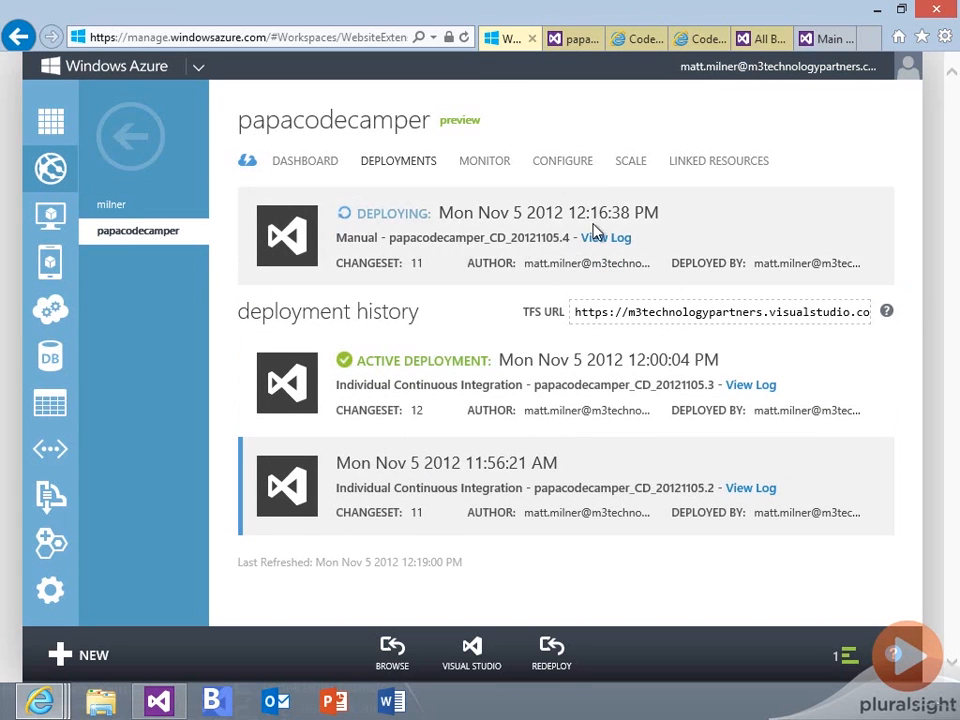
{"action": "mouse_move", "coordinate": [420, 270]}
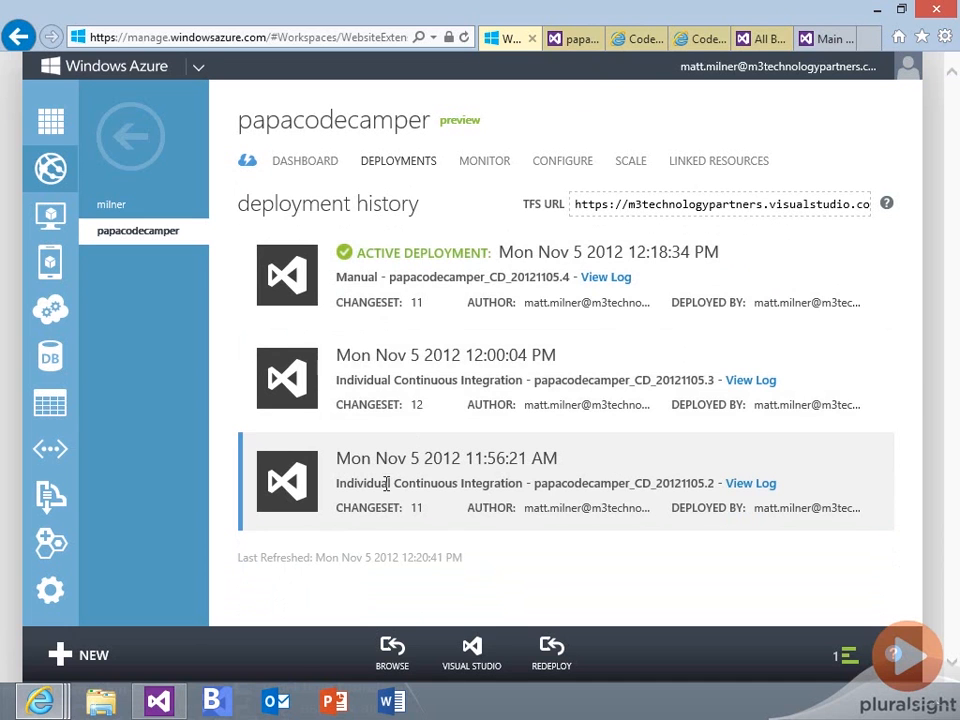
{"action": "mouse_move", "coordinate": [572, 90]}
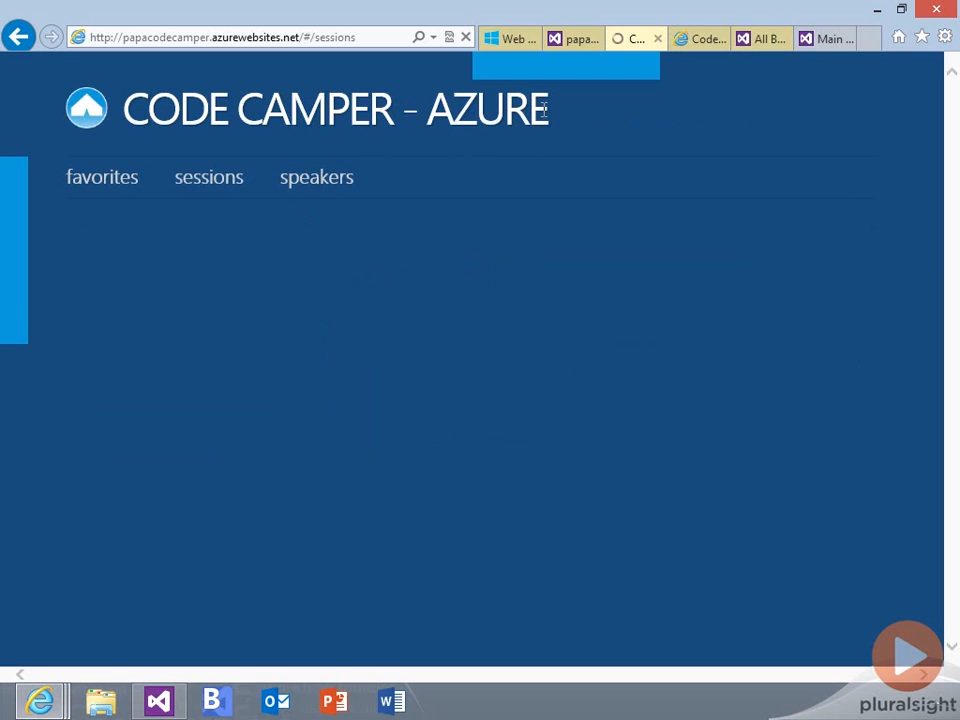
Check the live site reads 'Code Camper - Azure', then return to the portal's deployment history
{"action": "left_click", "coordinate": [576, 38]}
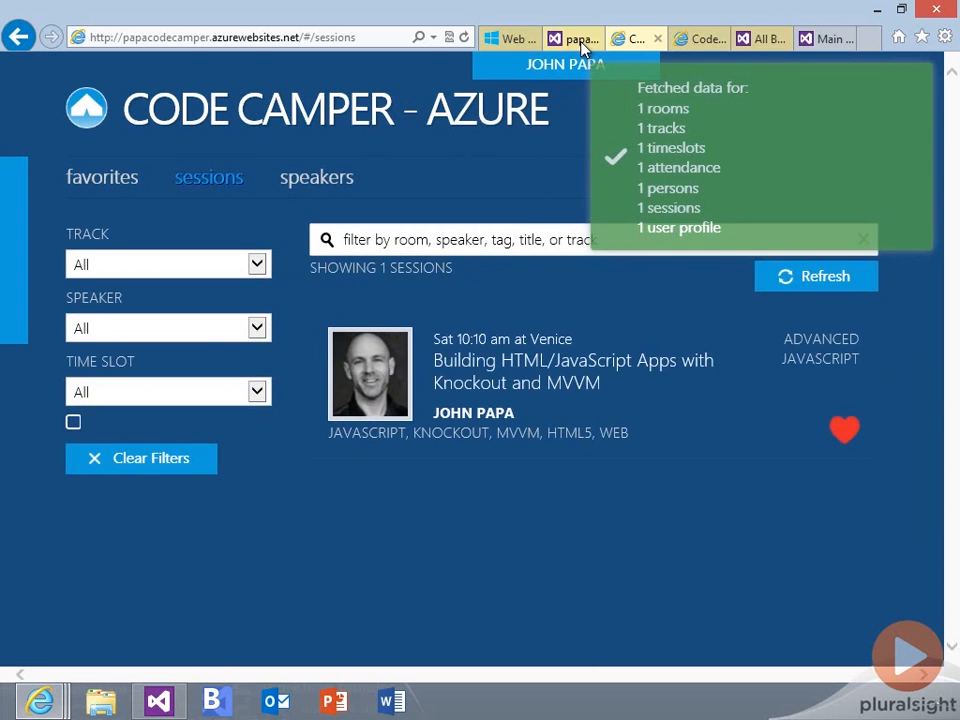
{"action": "left_click", "coordinate": [508, 38]}
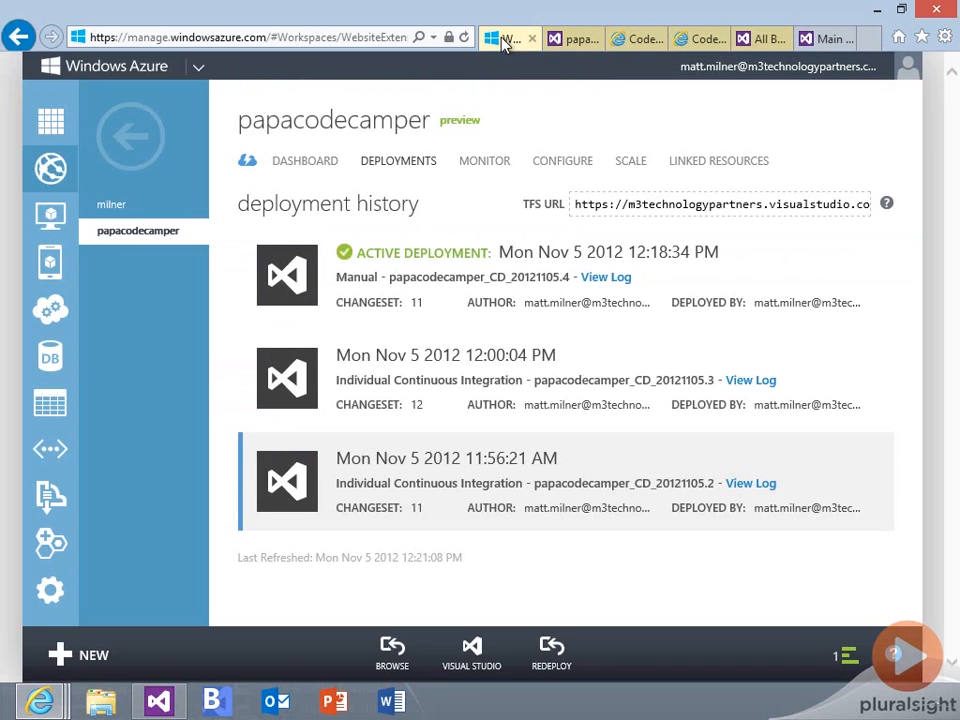
{"action": "mouse_move", "coordinate": [336, 114]}
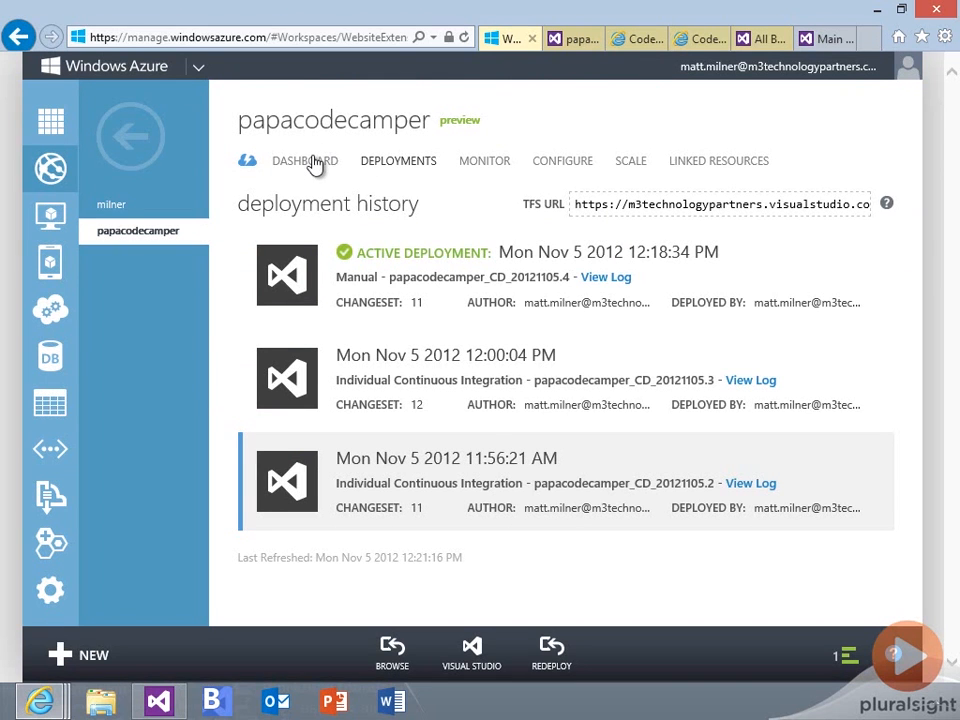
Review the website dashboard, then view the papacodecamper_CD build queue in Team Foundation Service
{"action": "left_click", "coordinate": [304, 160]}
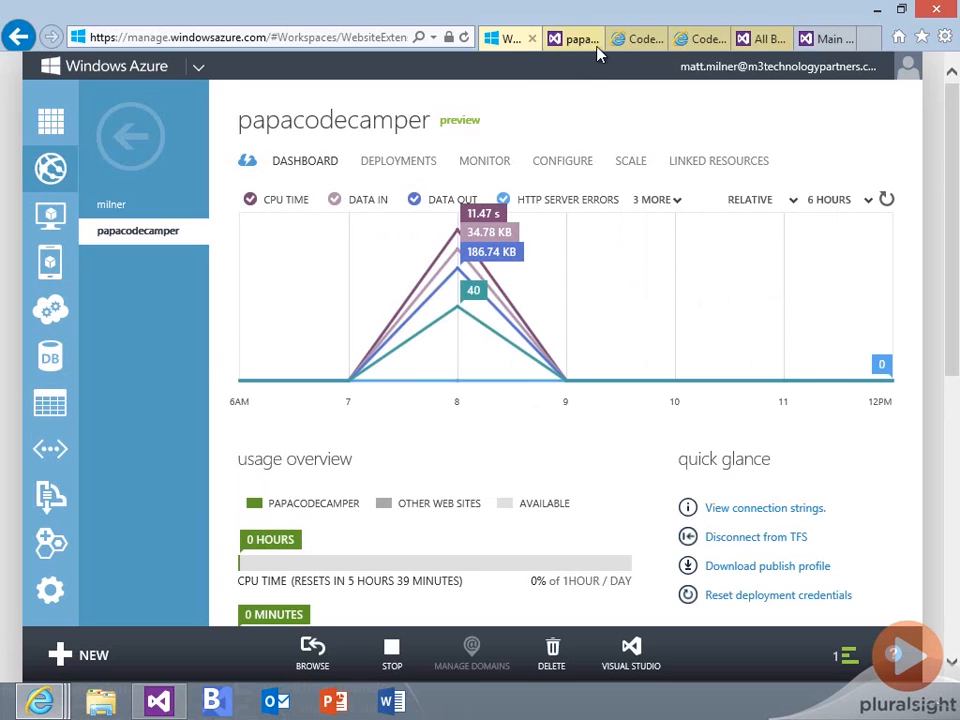
{"action": "left_click", "coordinate": [572, 38]}
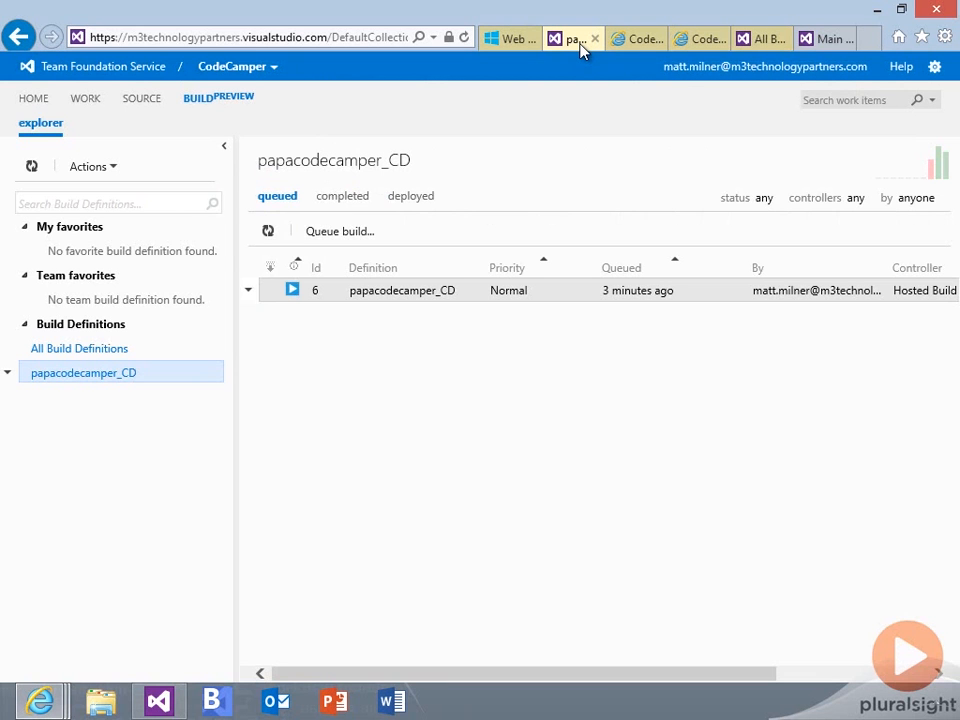